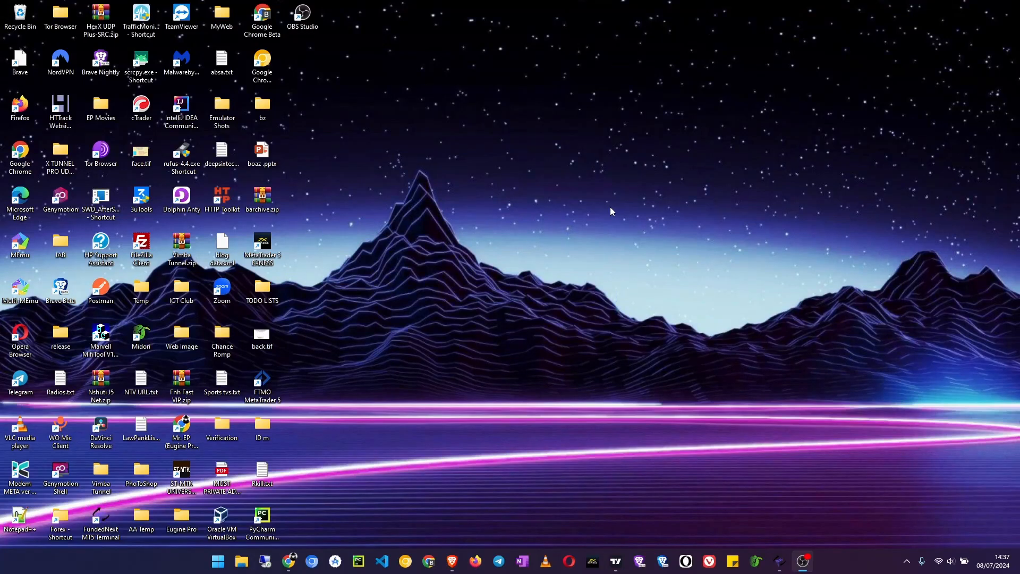
pyautogui.moveTo(579, 233)
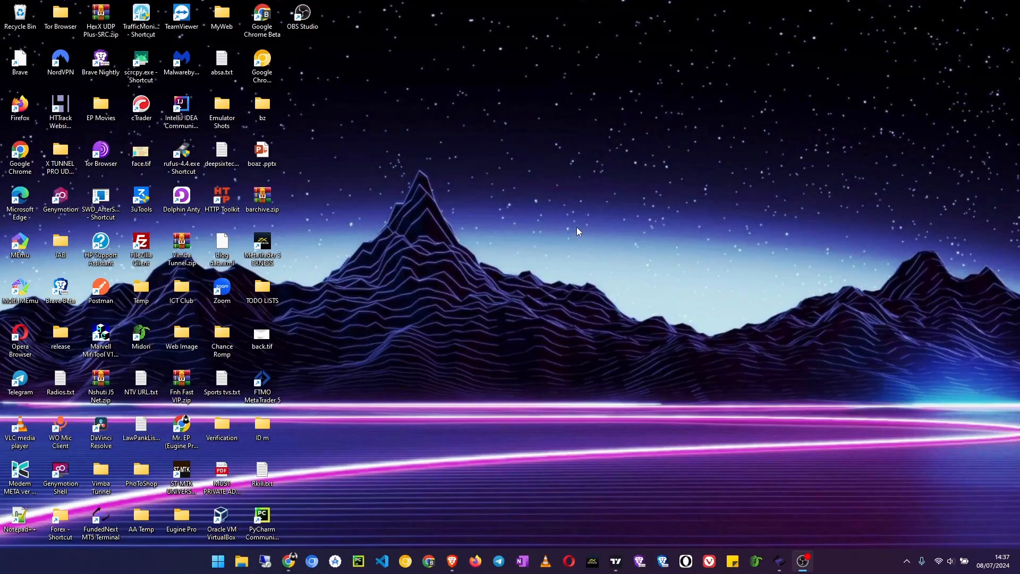
pyautogui.moveTo(563, 221)
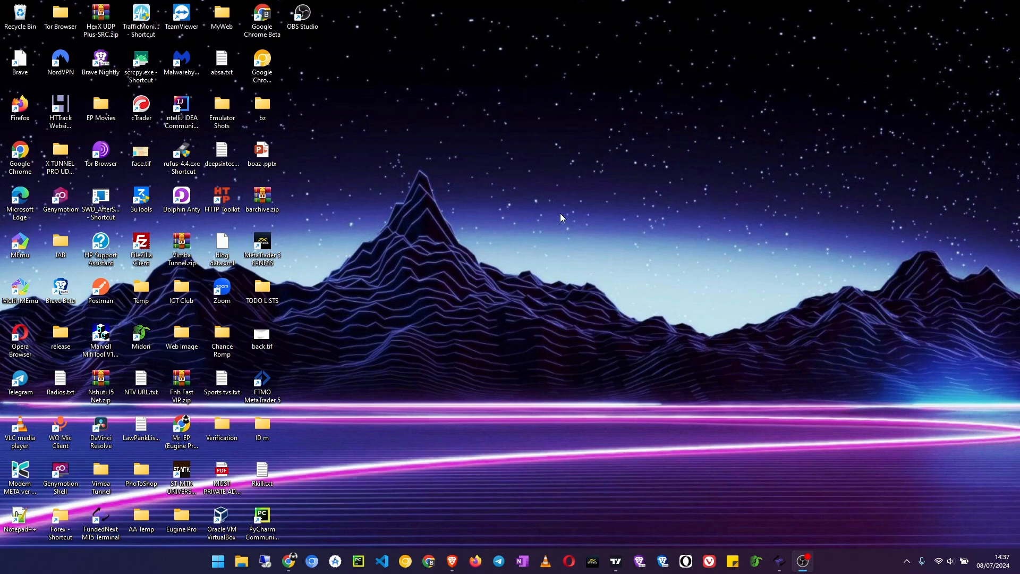
pyautogui.moveTo(500, 297)
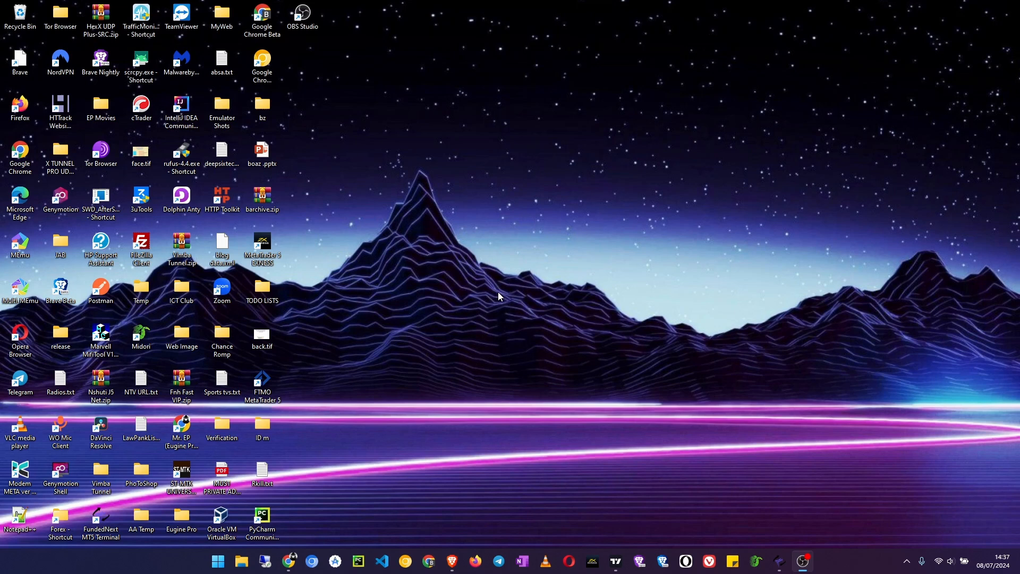
pyautogui.moveTo(521, 345)
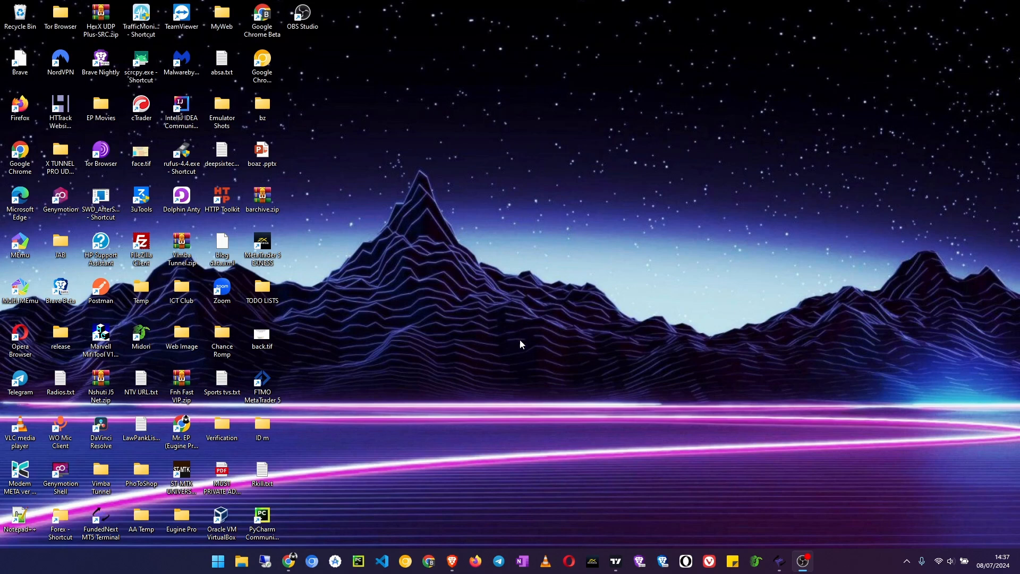
pyautogui.moveTo(329, 452)
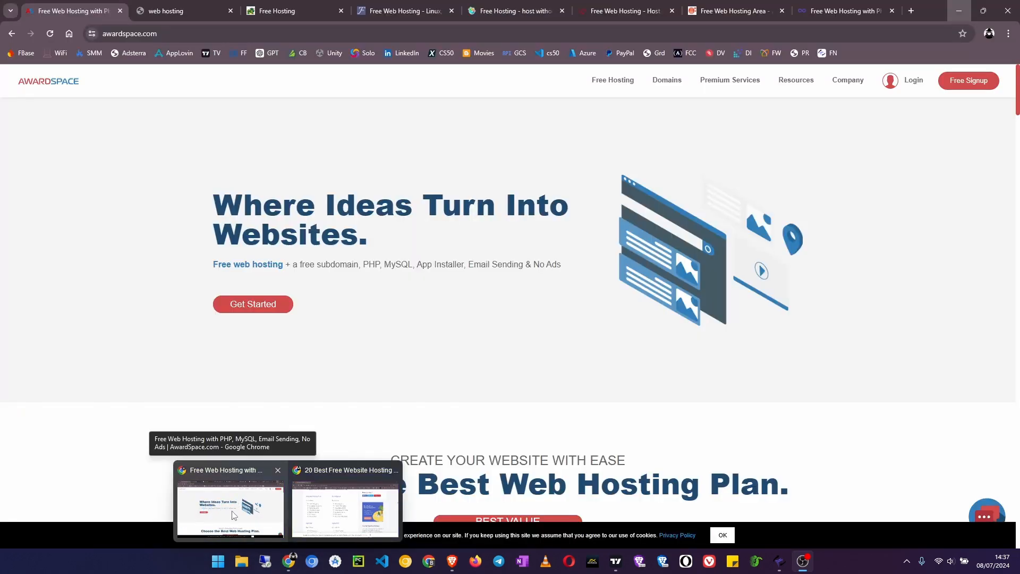
pyautogui.moveTo(496, 377)
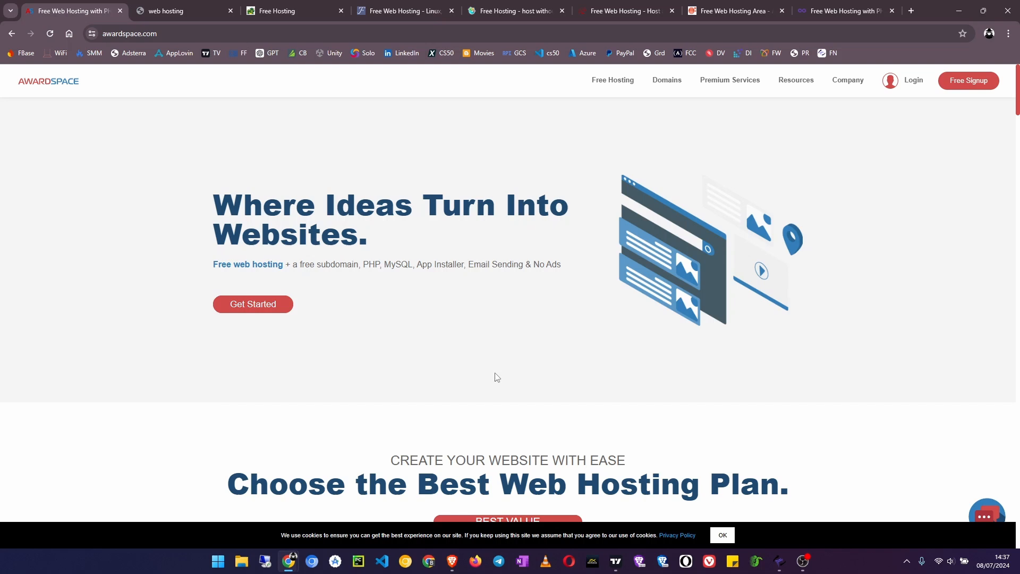
pyautogui.moveTo(496, 378)
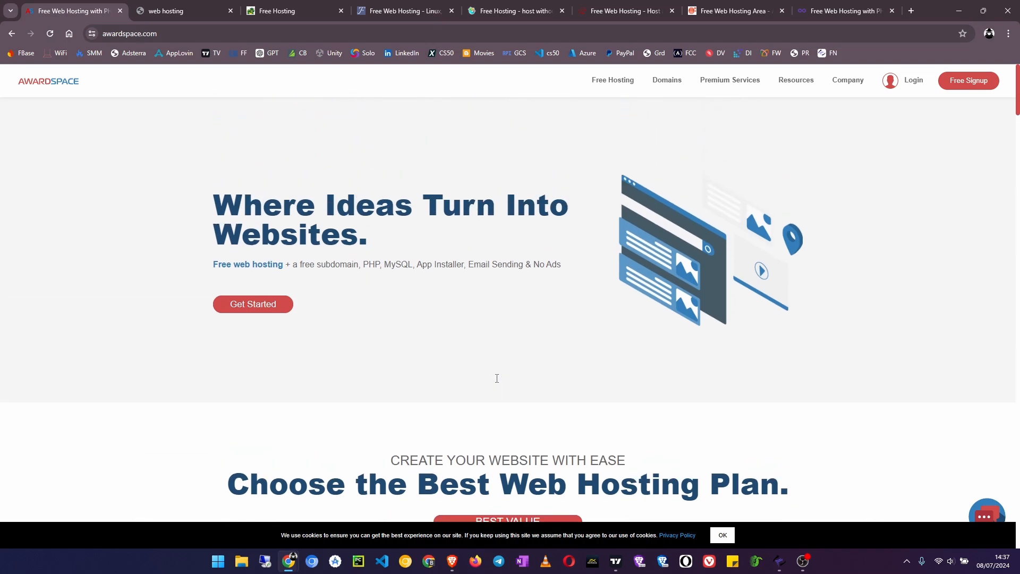
pyautogui.moveTo(292, 357)
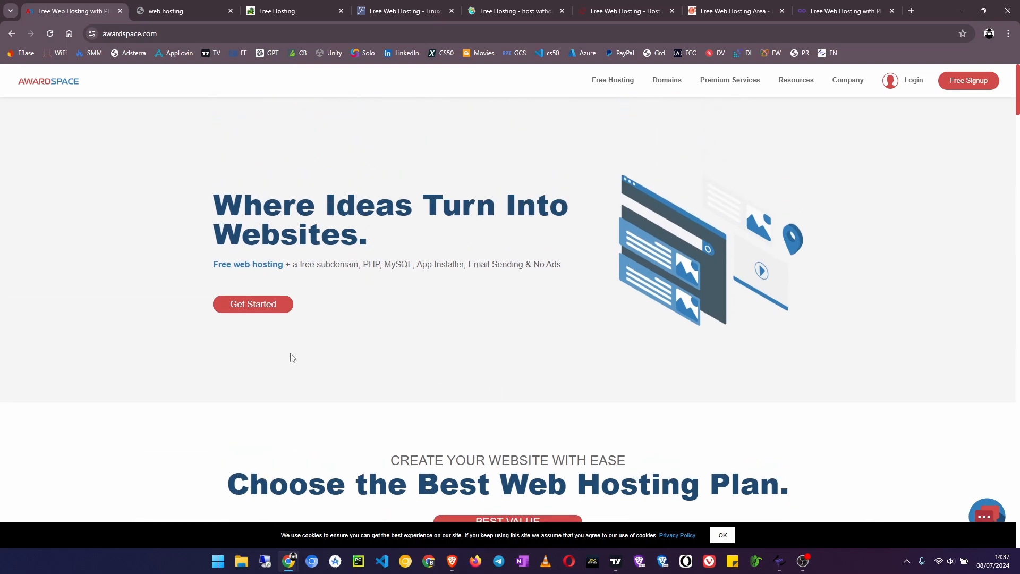
# - Go to AwardSpace's Free Hosting page and move down to its Free Hosting Features list
pyautogui.scroll(-3)
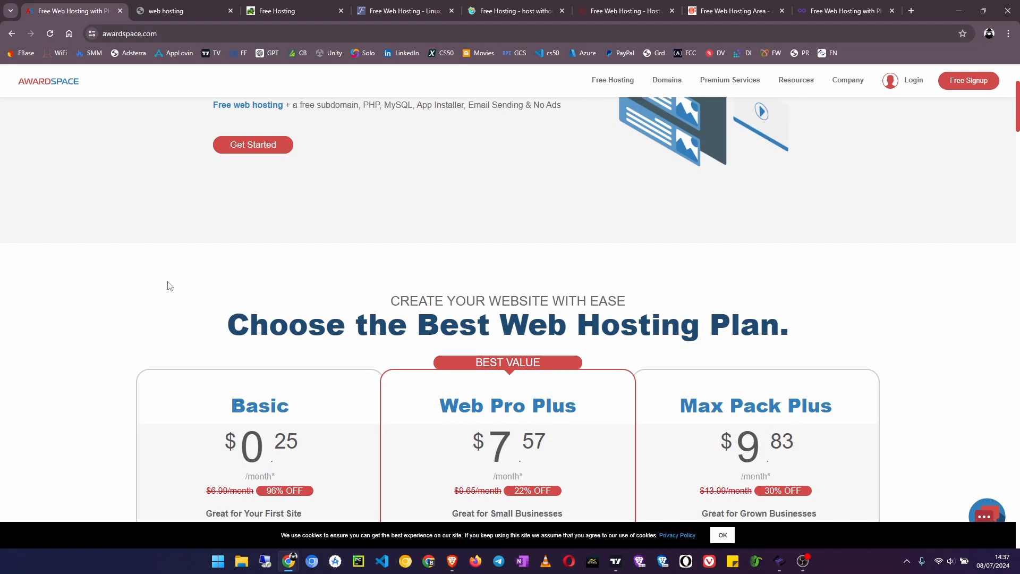
pyautogui.scroll(3)
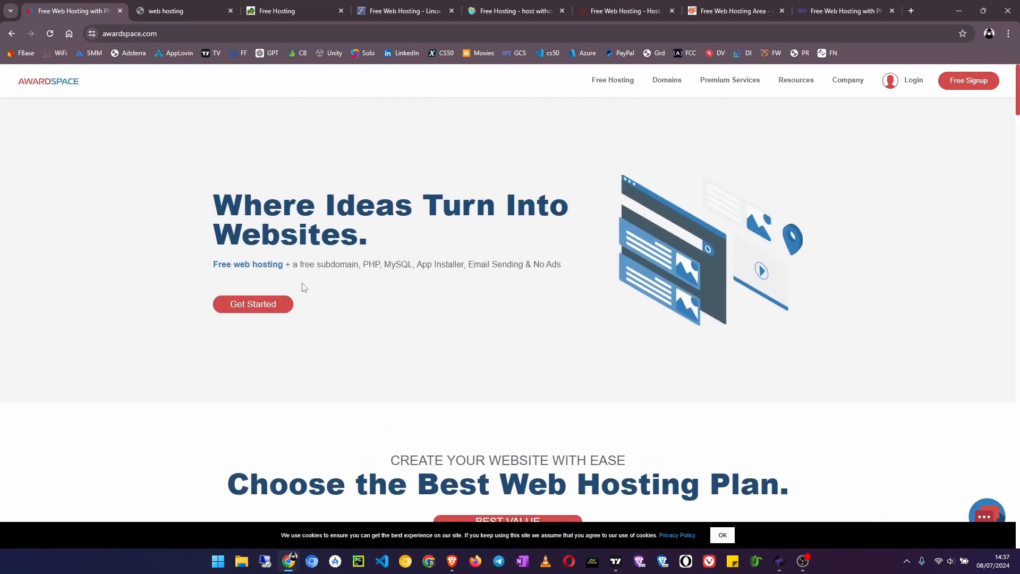
pyautogui.moveTo(549, 85)
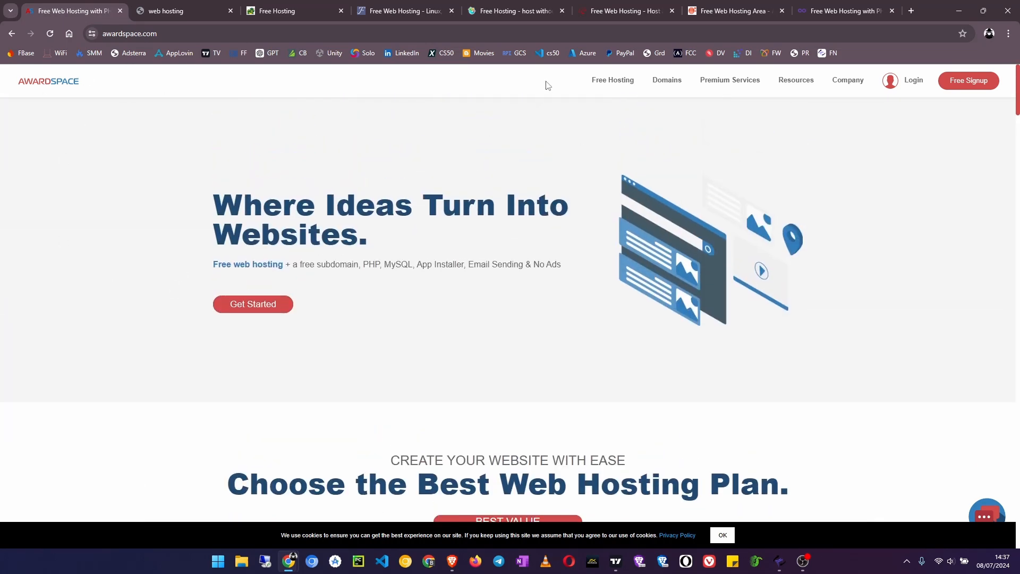
pyautogui.moveTo(612, 80)
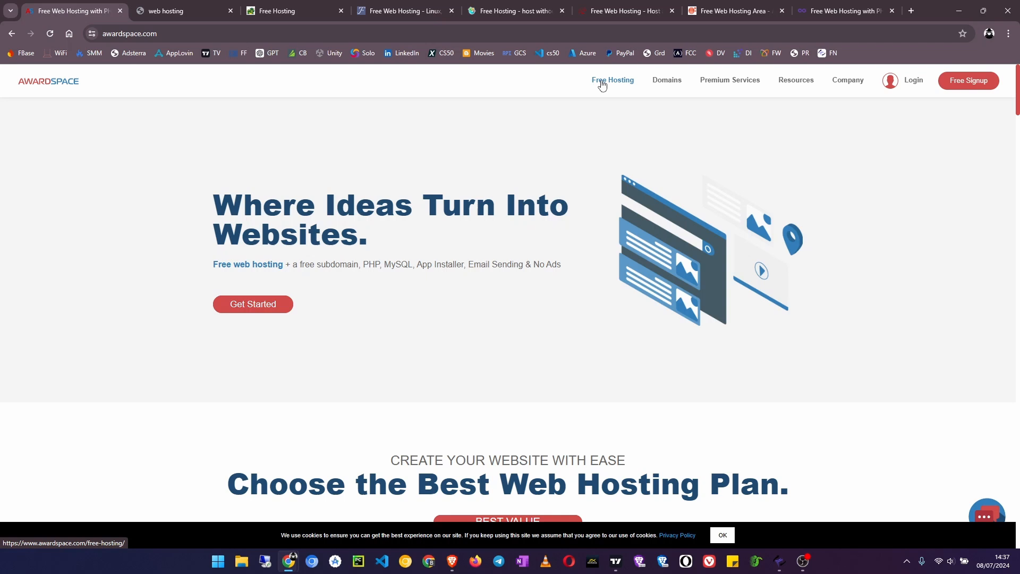
pyautogui.click(612, 80)
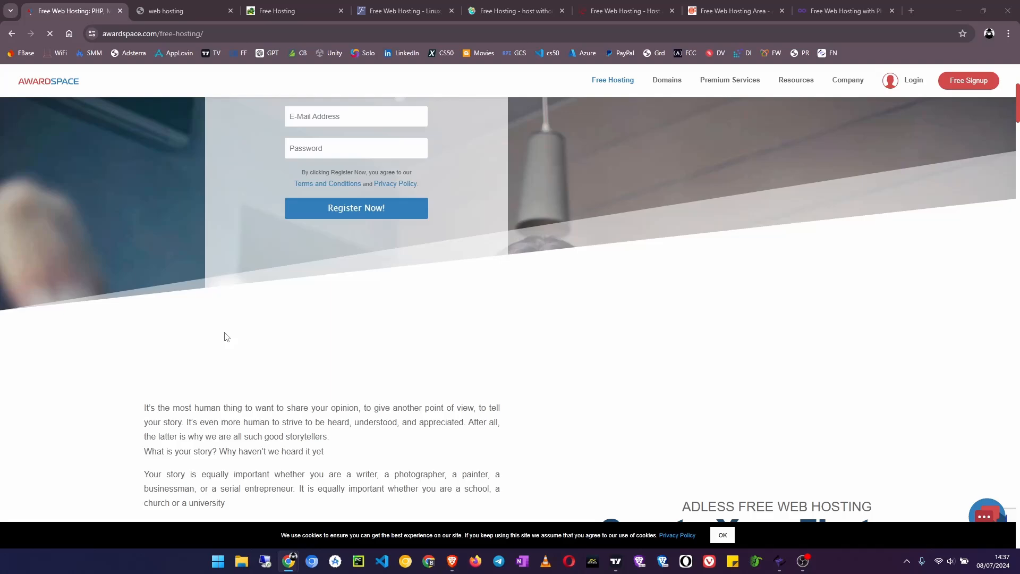
pyautogui.scroll(-3)
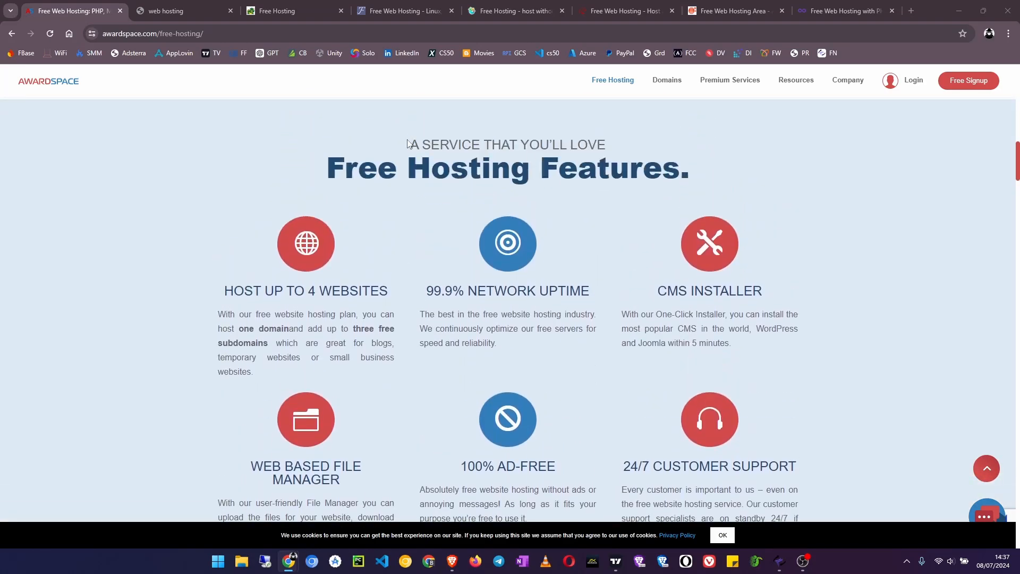
pyautogui.scroll(-3)
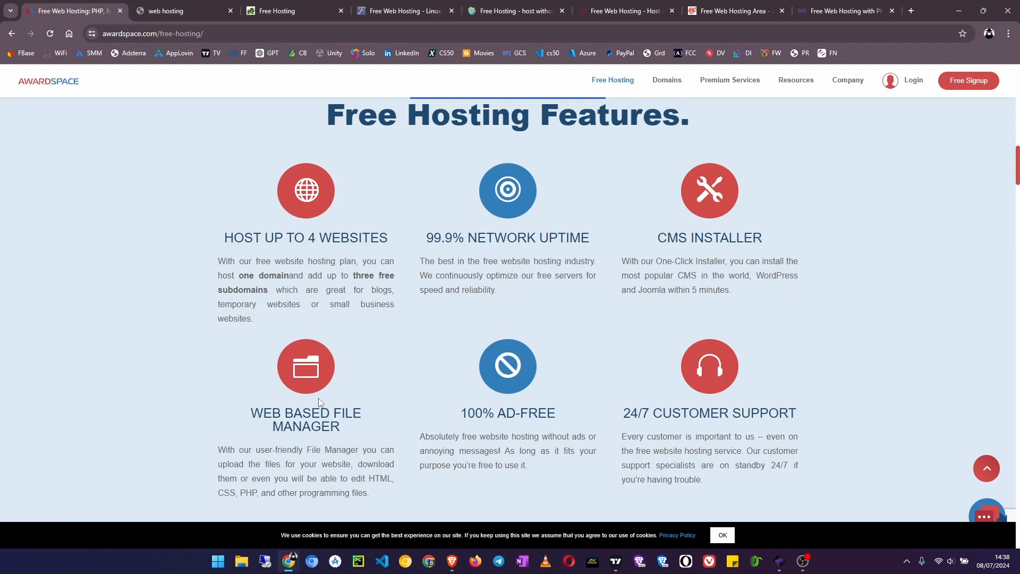
pyautogui.scroll(-3)
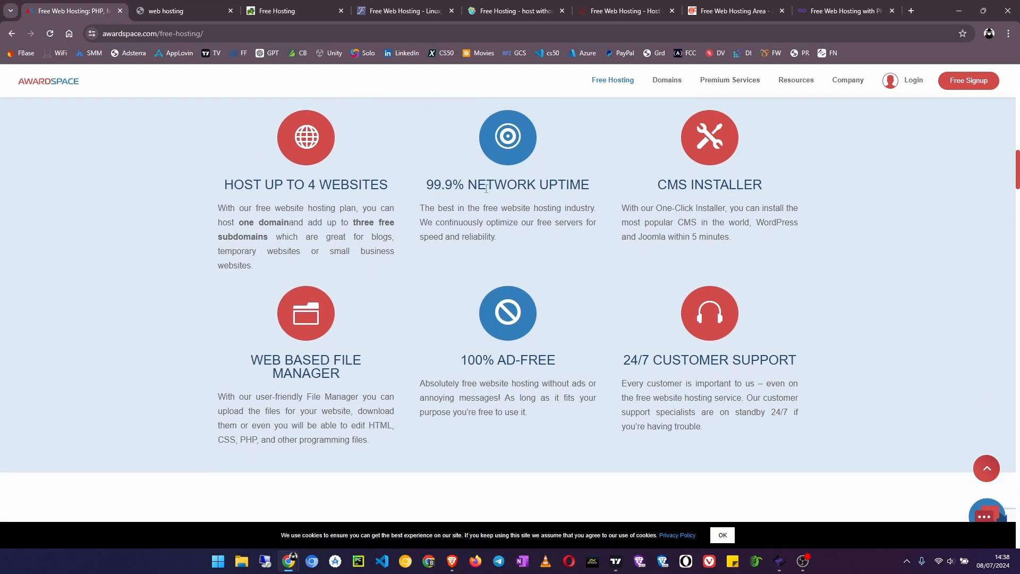
pyautogui.moveTo(674, 185)
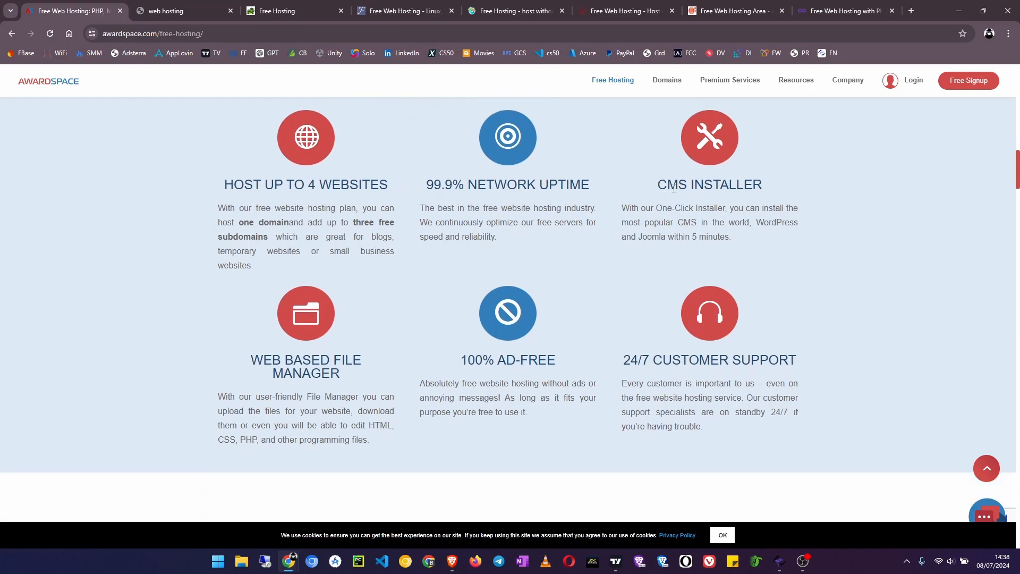
pyautogui.moveTo(657, 190)
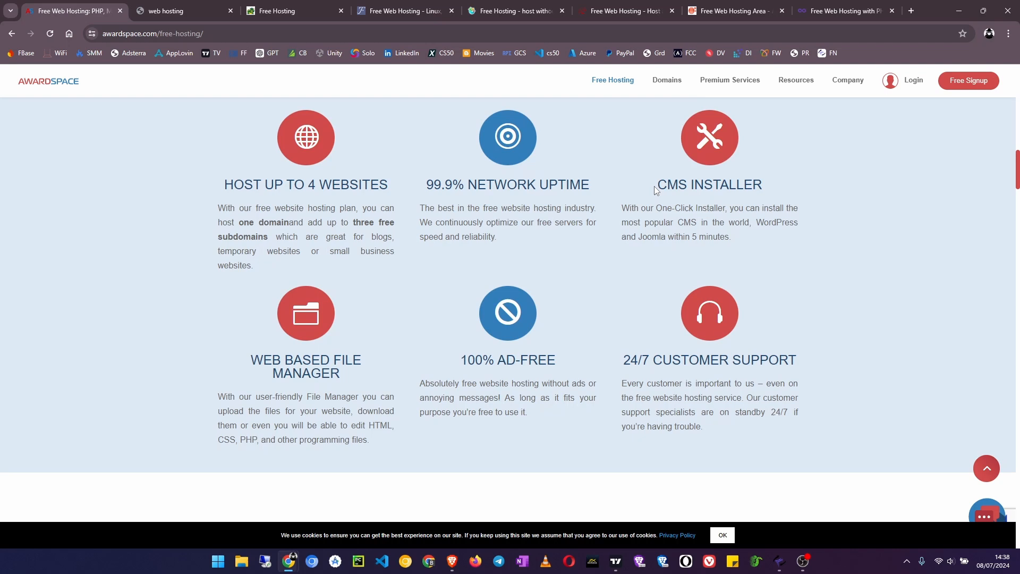
# - Highlight the CMS Installer, 100% Ad-Free and Web Based File Manager feature headings
pyautogui.doubleClick(709, 184)
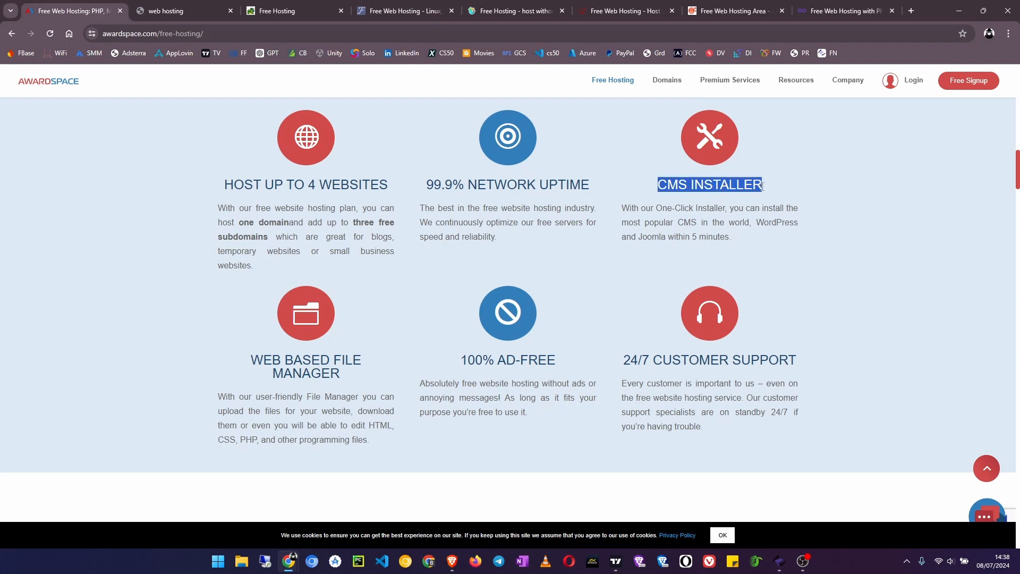
pyautogui.moveTo(665, 221)
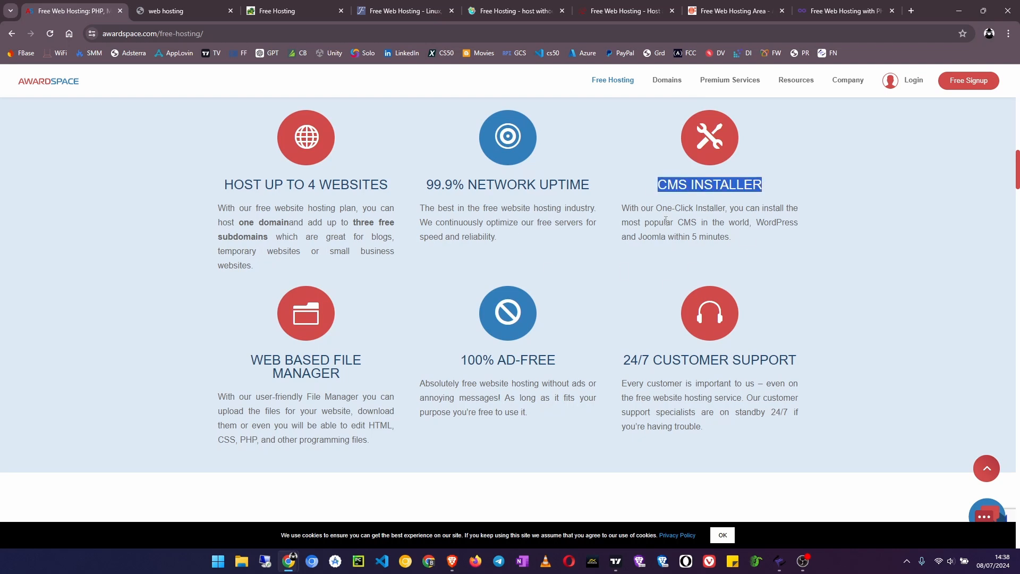
pyautogui.moveTo(562, 362)
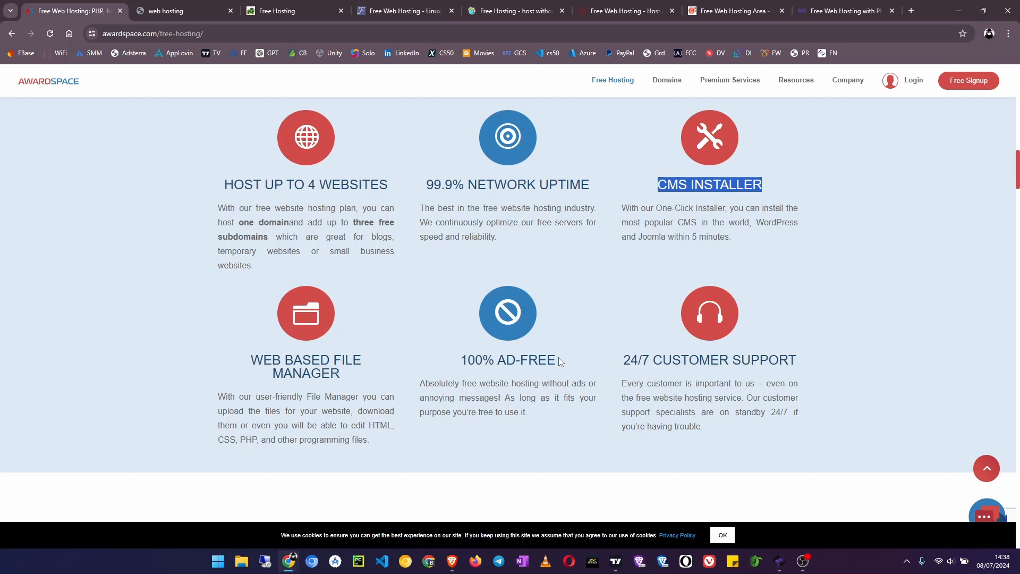
pyautogui.doubleClick(507, 359)
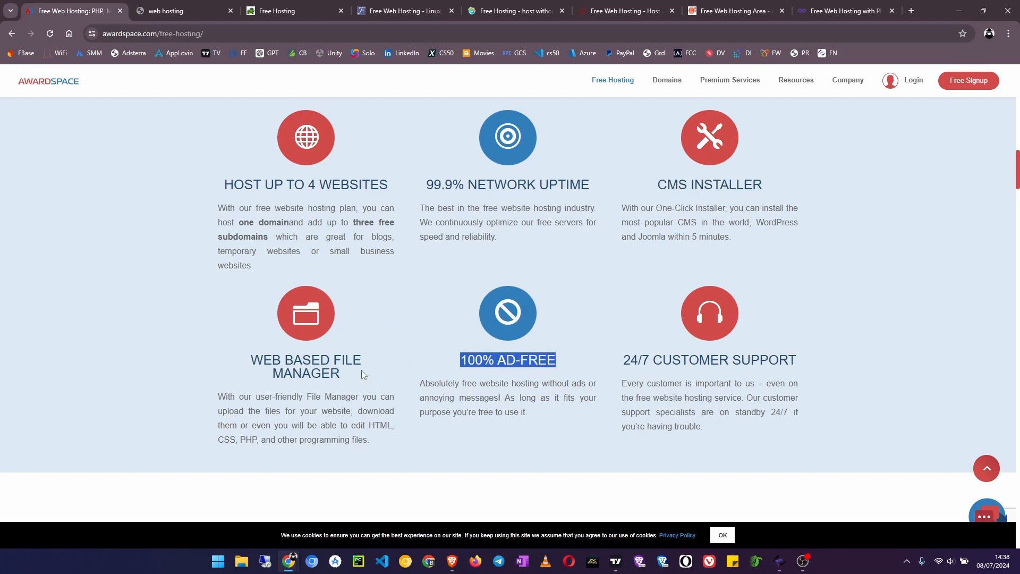
pyautogui.doubleClick(305, 359)
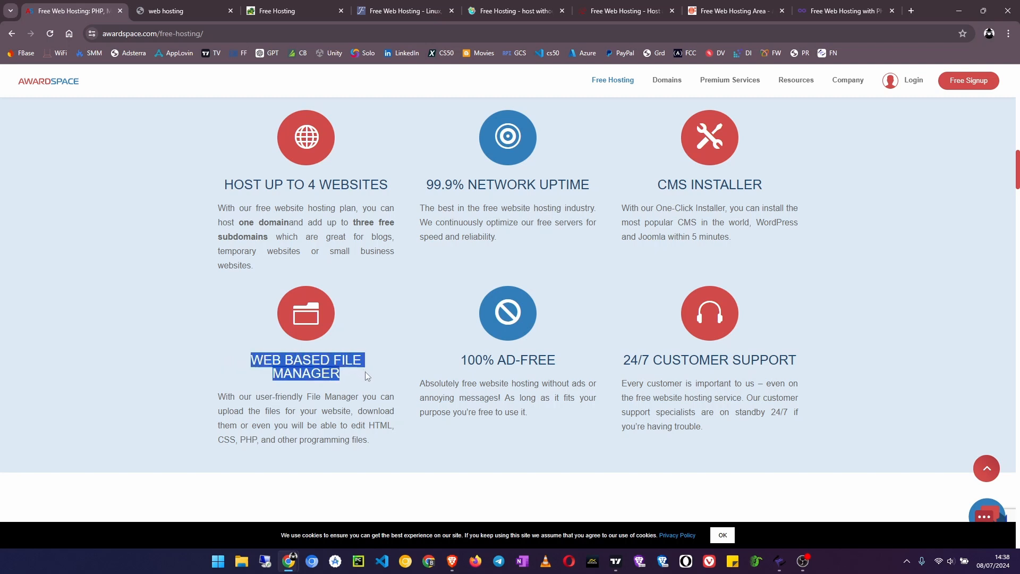
pyautogui.scroll(-3)
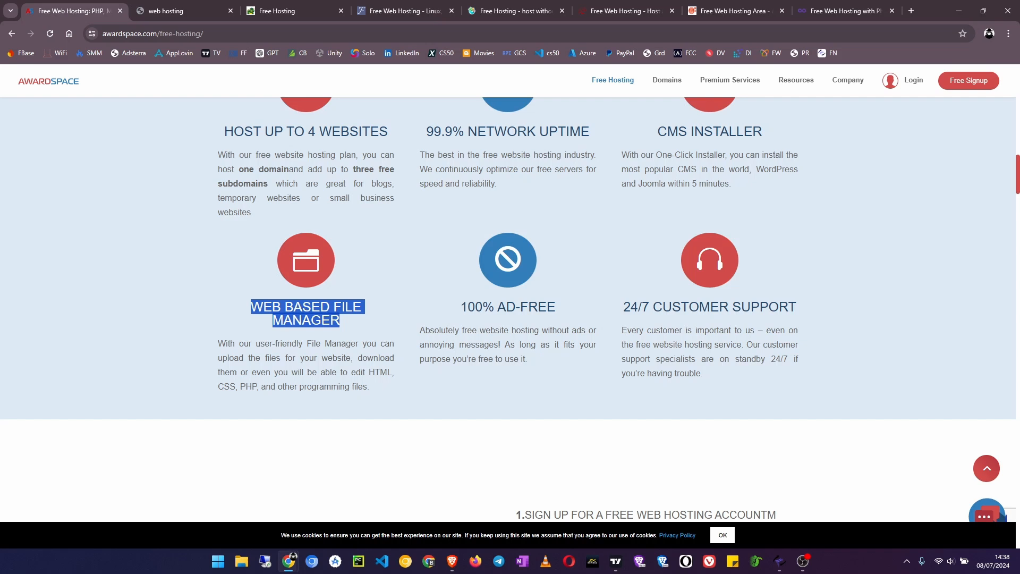
pyautogui.moveTo(625, 364)
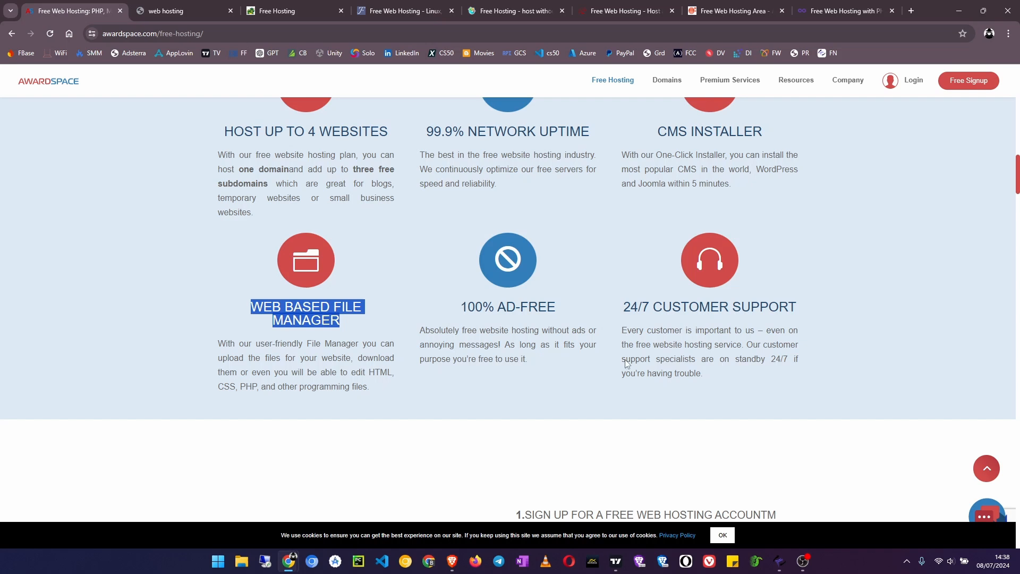
pyautogui.scroll(3)
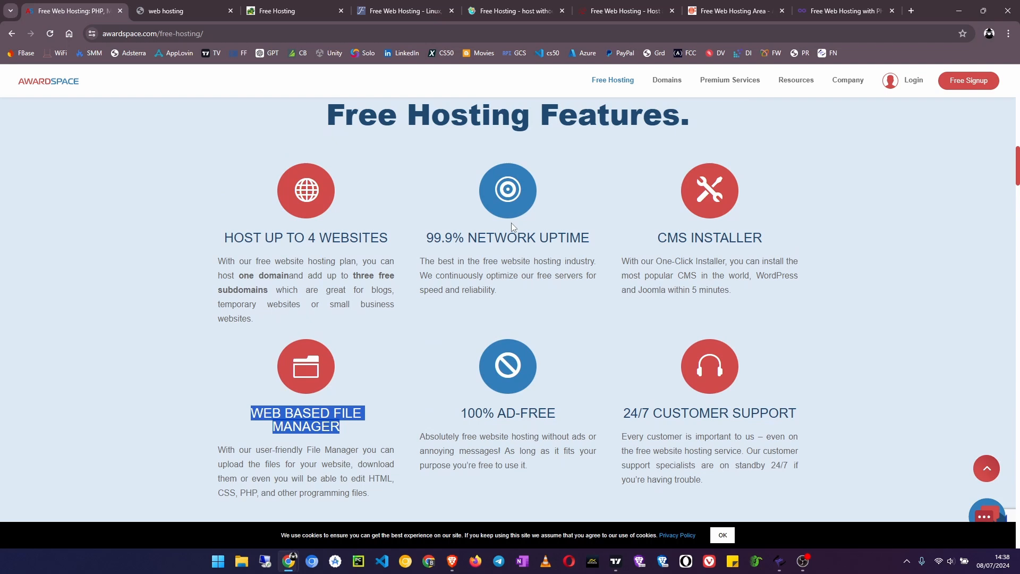
pyautogui.moveTo(356, 259)
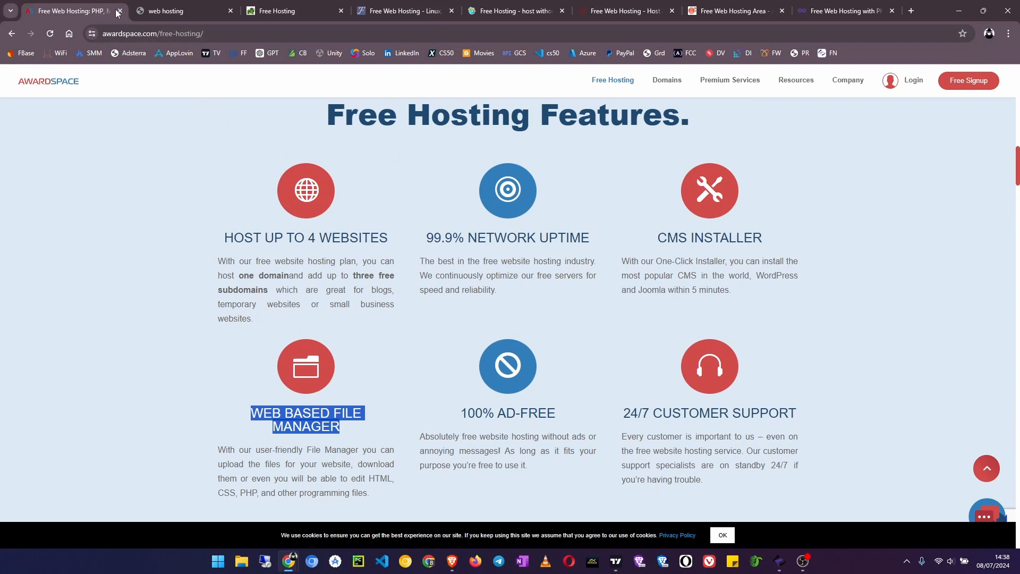
# - Close the AwardSpace tab and return to the top of the hyperphp.com homepage
pyautogui.click(118, 10)
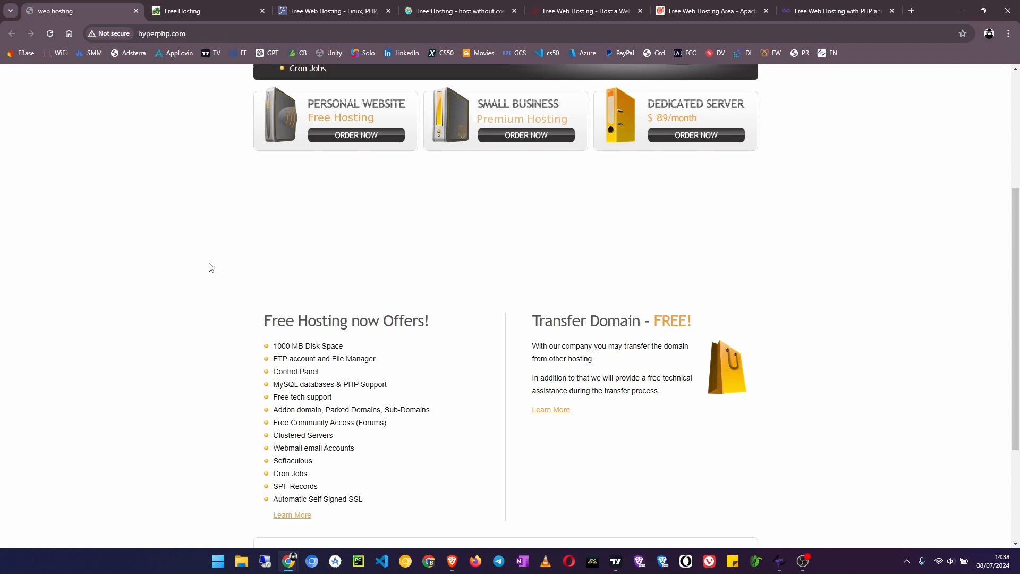
pyautogui.scroll(3)
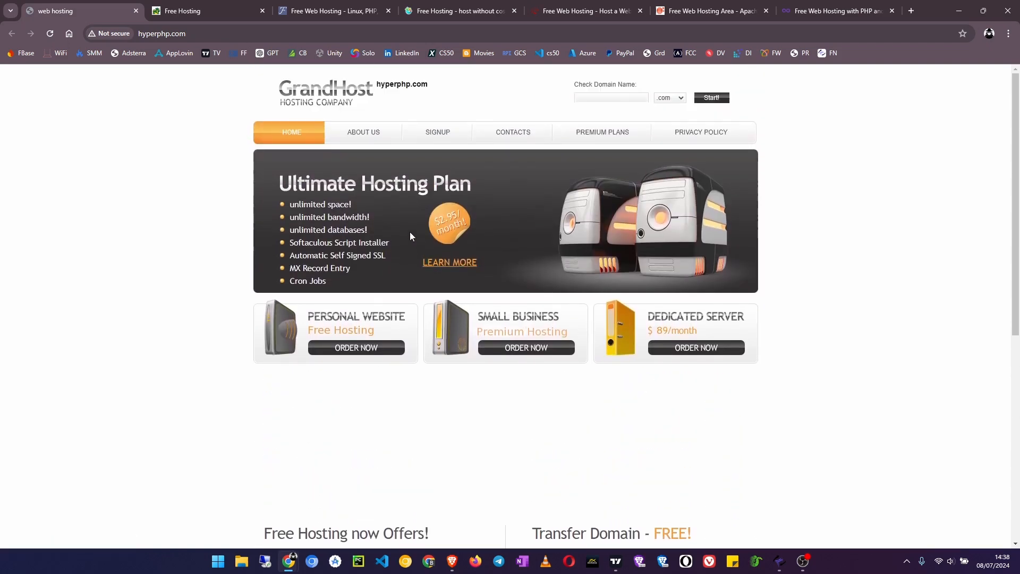
pyautogui.moveTo(441, 230)
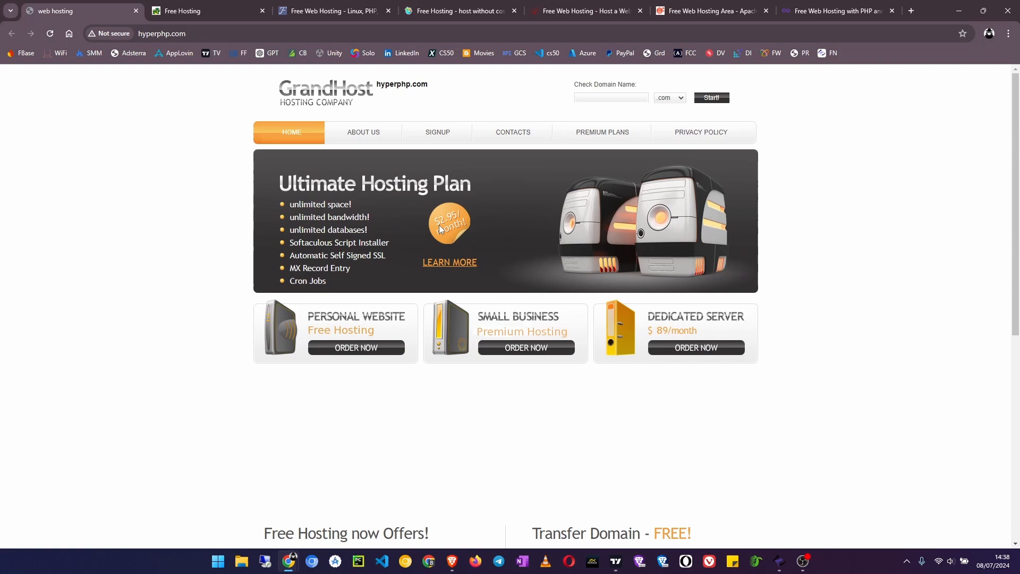
pyautogui.moveTo(294, 294)
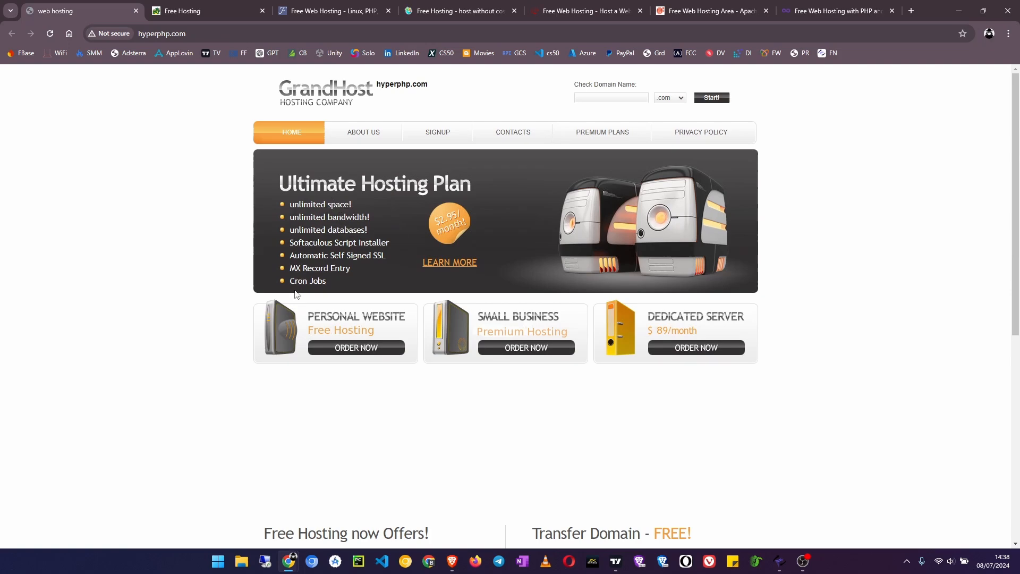
pyautogui.scroll(-3)
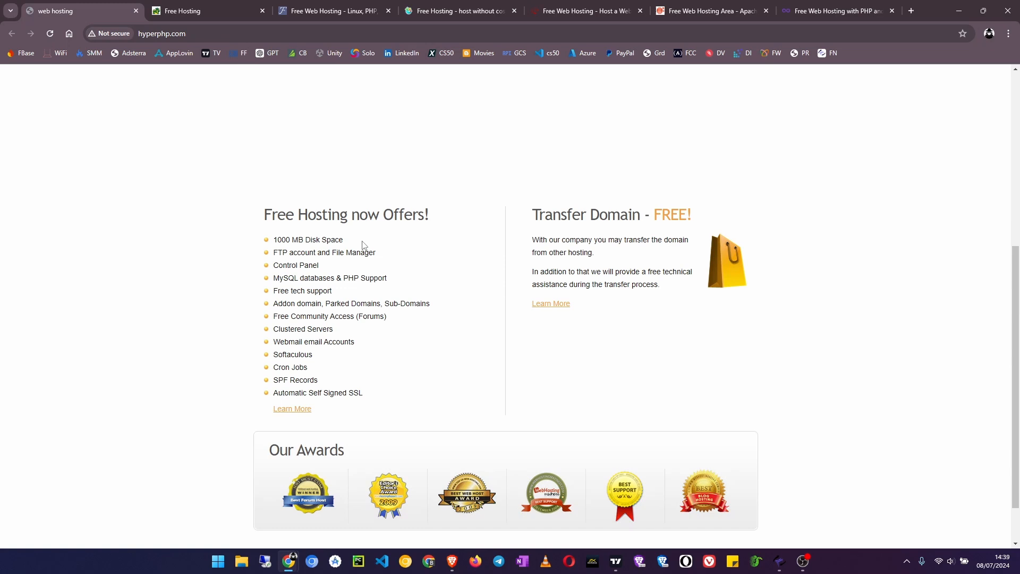
pyautogui.moveTo(330, 265)
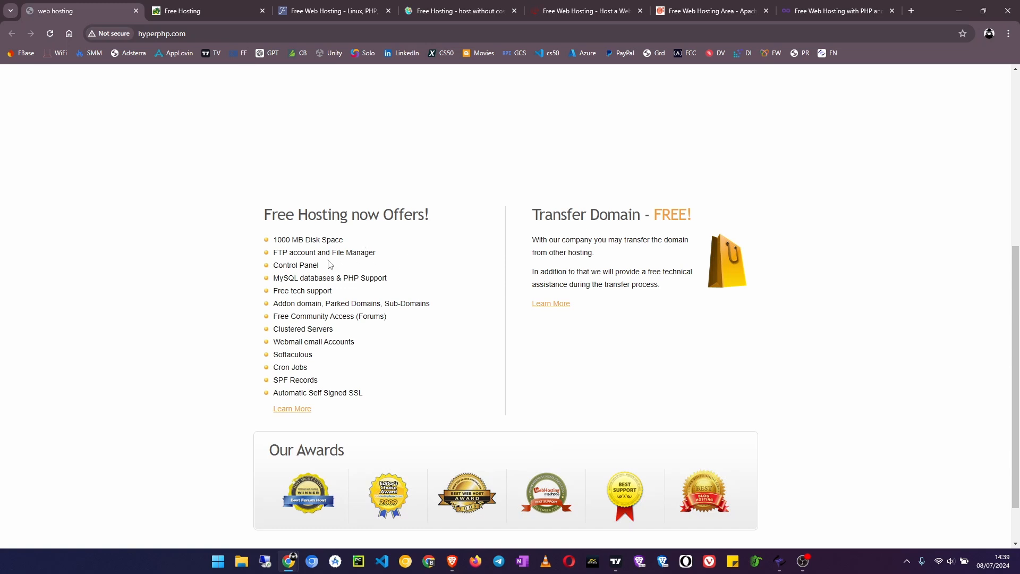
pyautogui.doubleClick(296, 264)
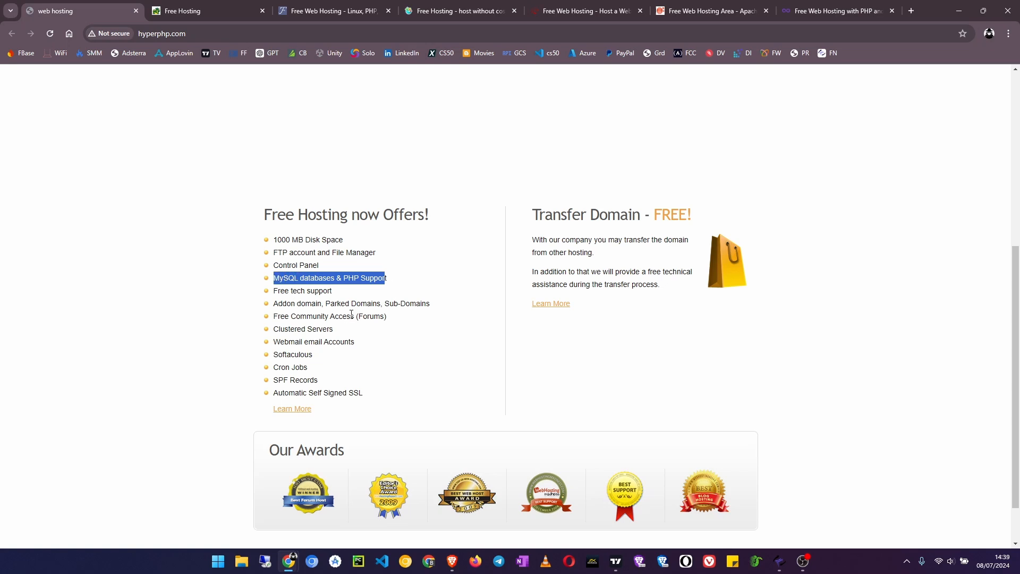
pyautogui.click(264, 309)
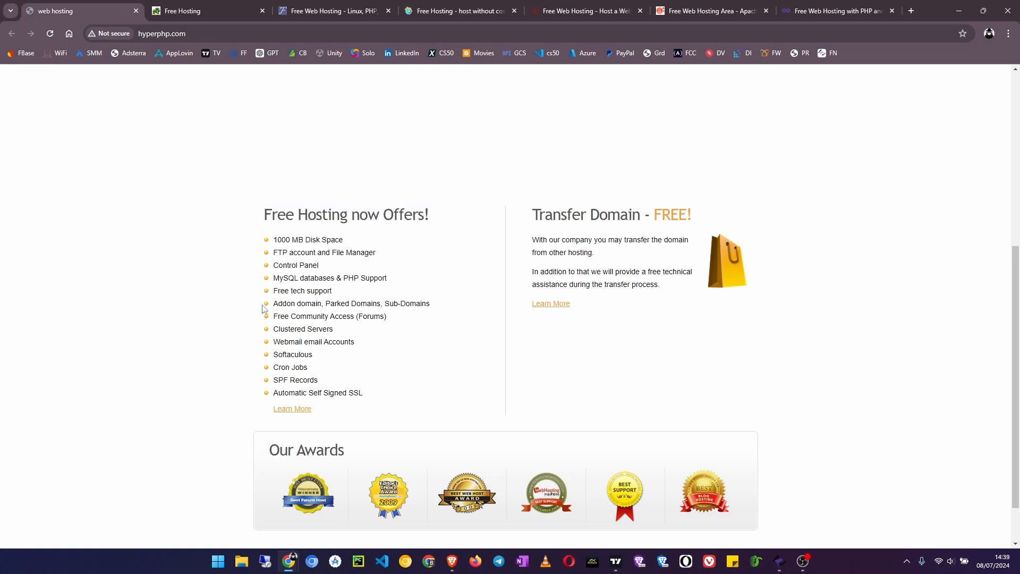
pyautogui.moveTo(414, 305)
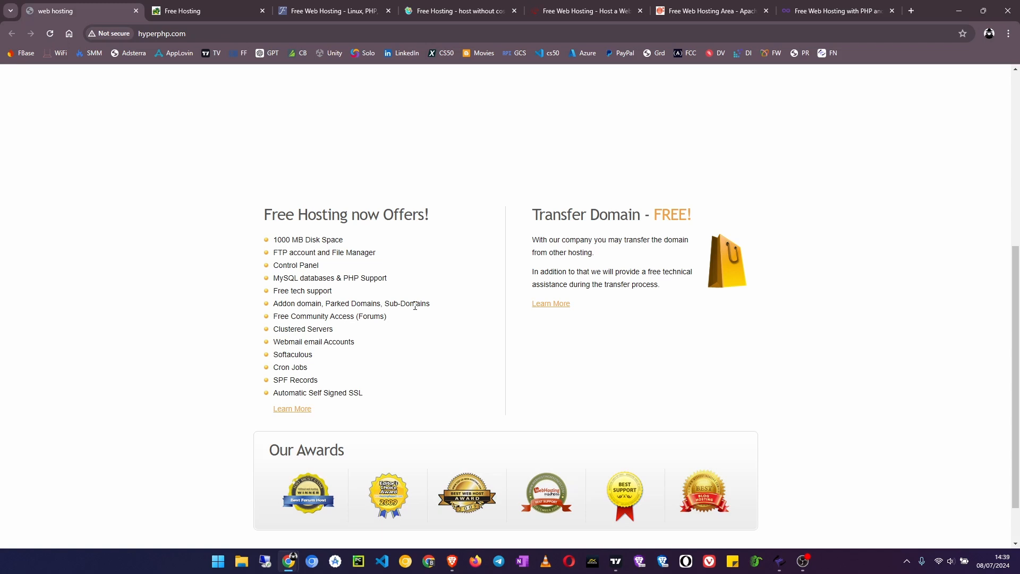
pyautogui.scroll(-3)
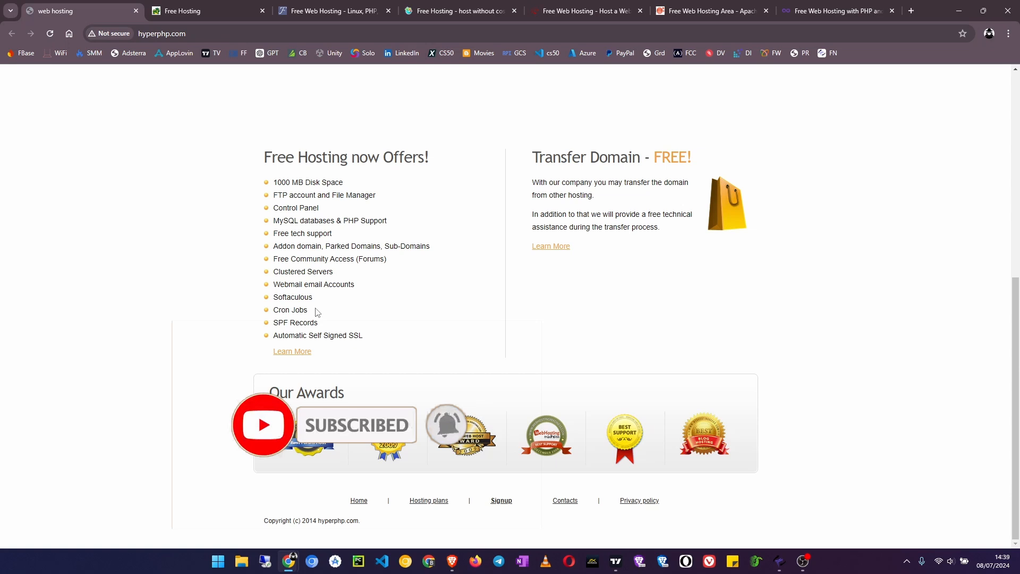
pyautogui.doubleClick(292, 297)
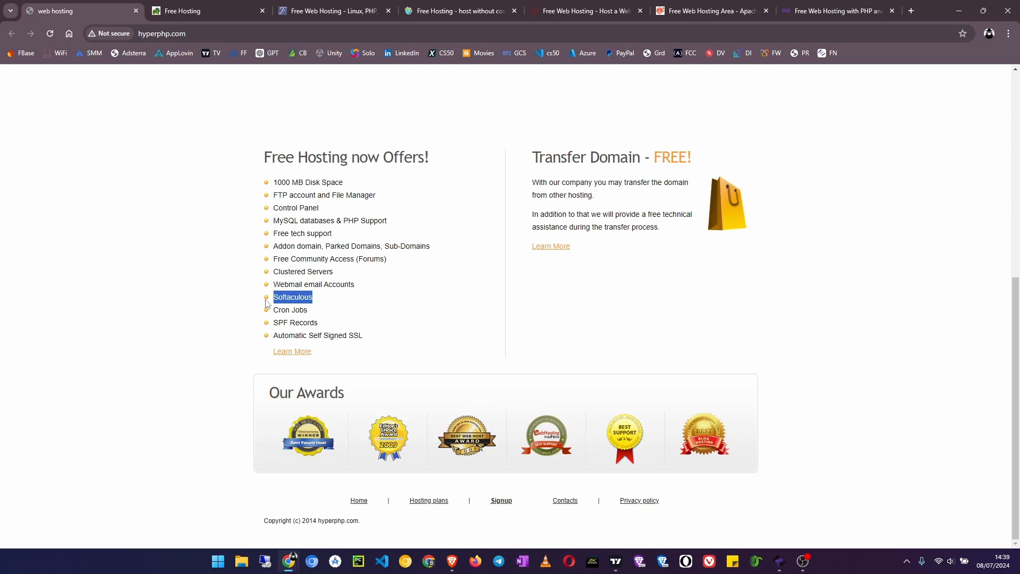
pyautogui.moveTo(361, 309)
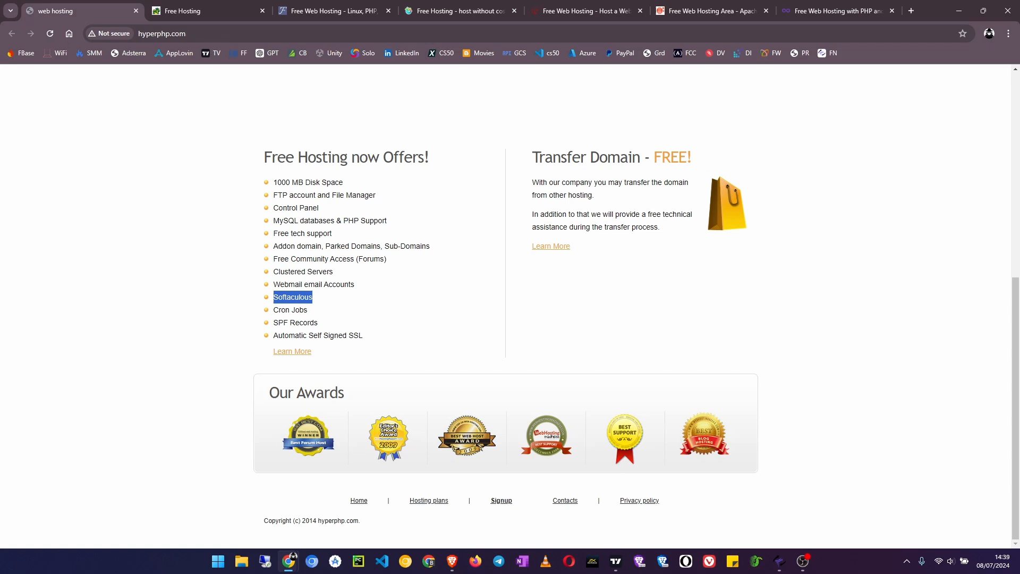
pyautogui.moveTo(357, 318)
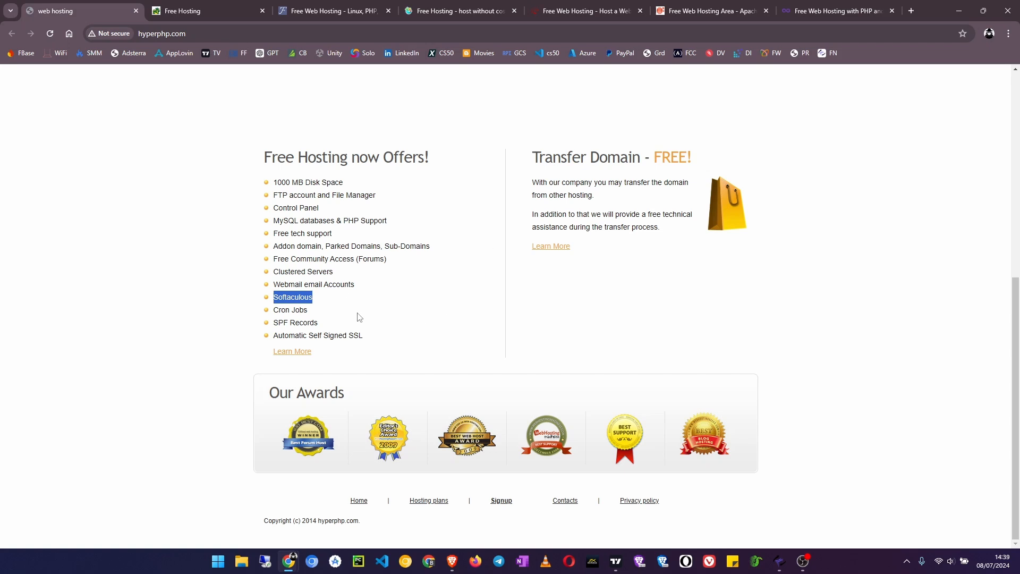
pyautogui.moveTo(309, 335)
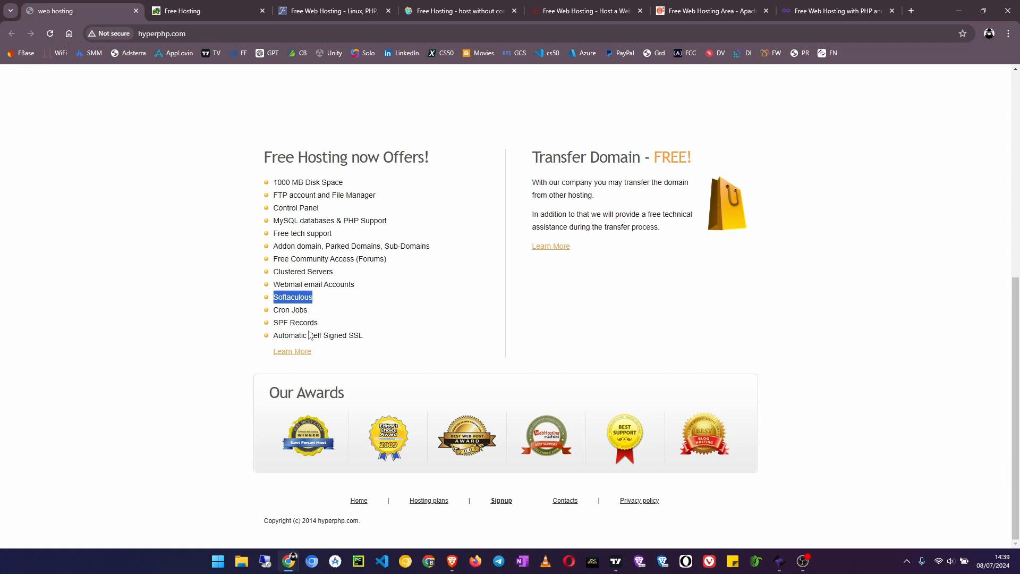
pyautogui.moveTo(318, 345)
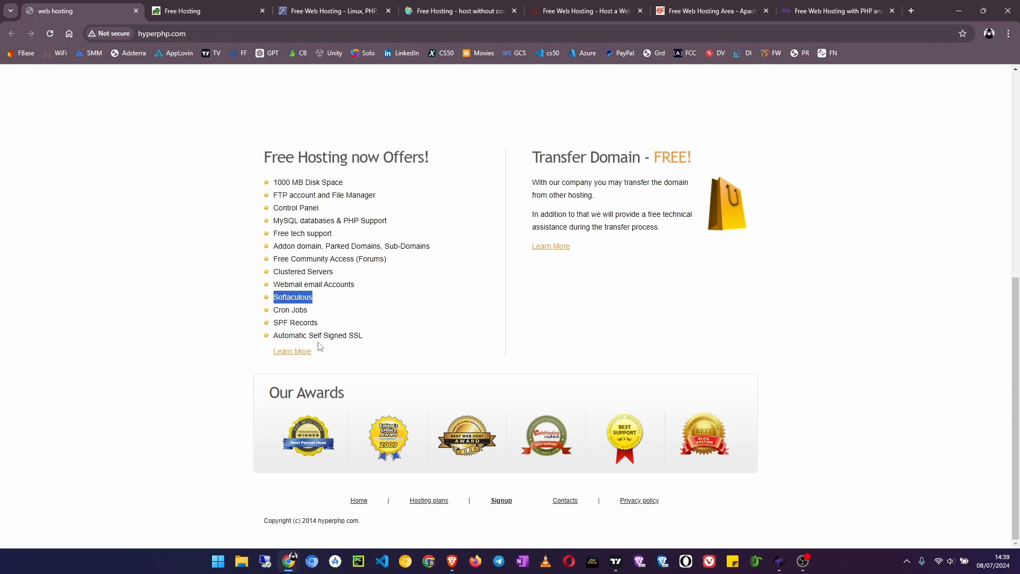
pyautogui.moveTo(218, 344)
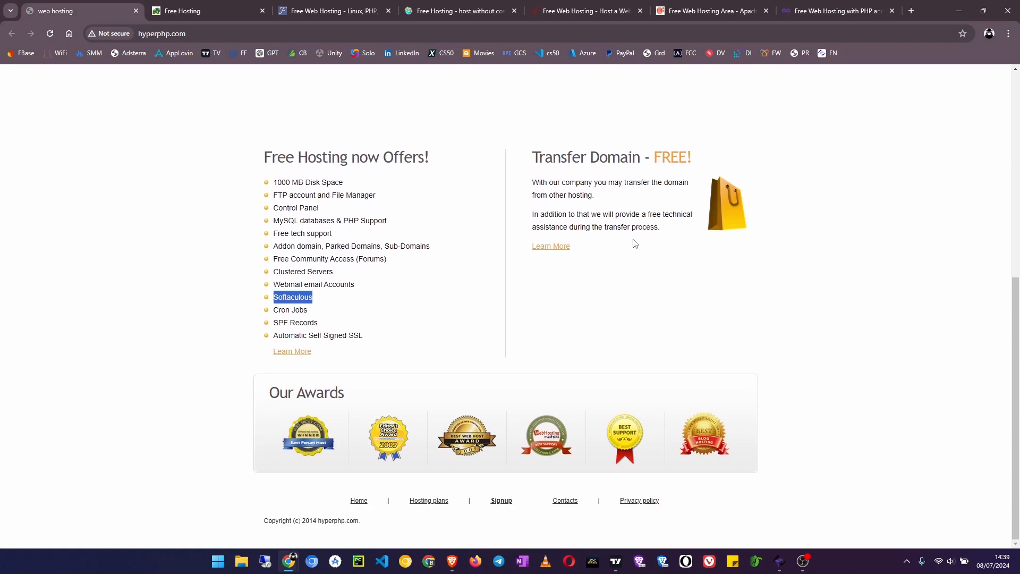
pyautogui.moveTo(148, 200)
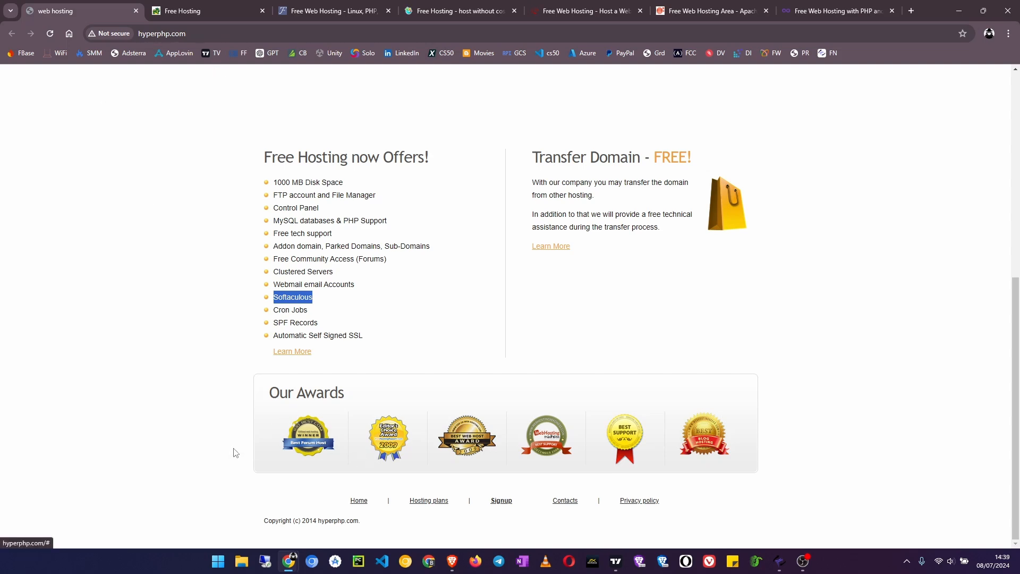
pyautogui.moveTo(290, 417)
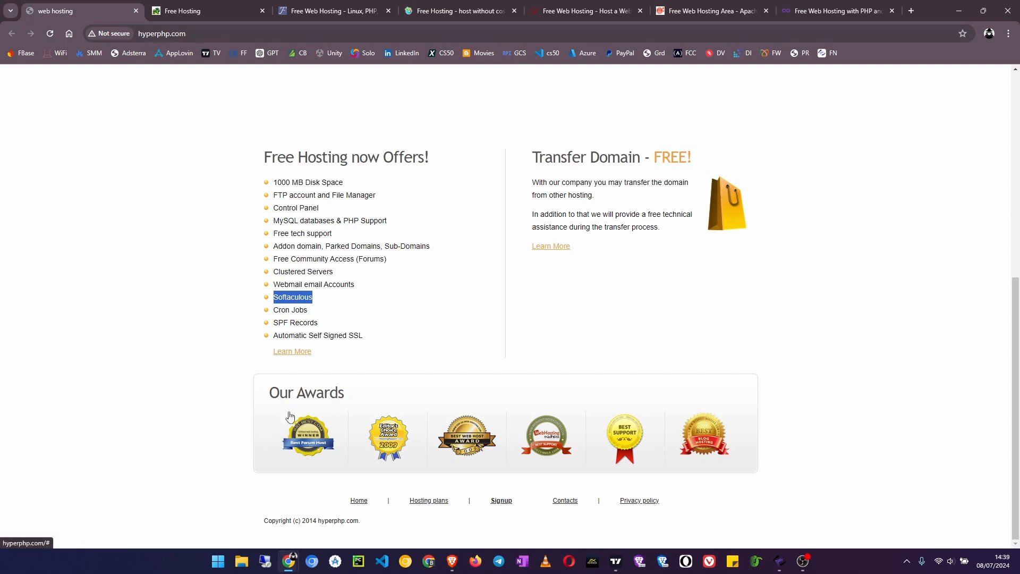
pyautogui.scroll(3)
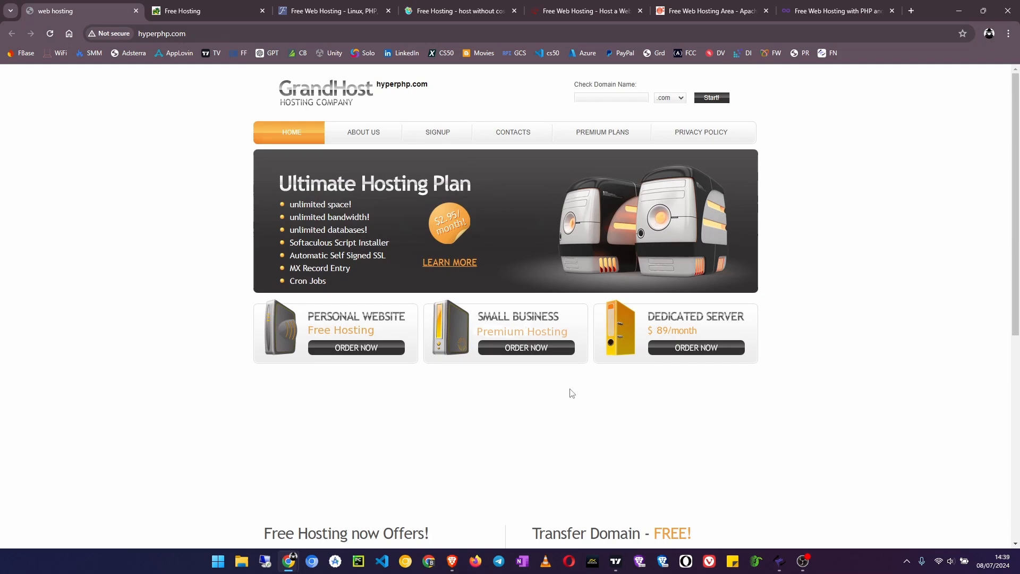
pyautogui.scroll(-3)
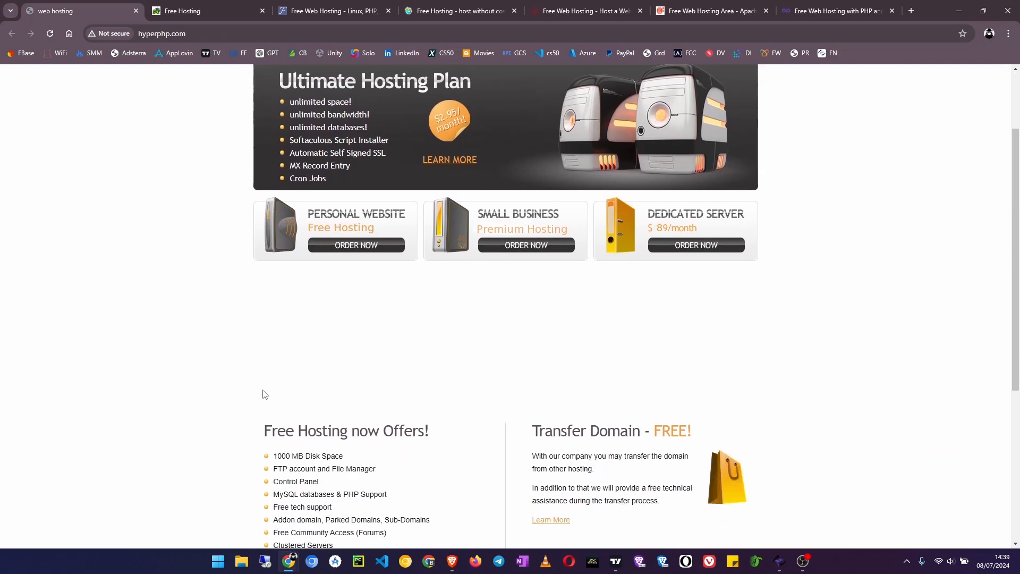
pyautogui.scroll(3)
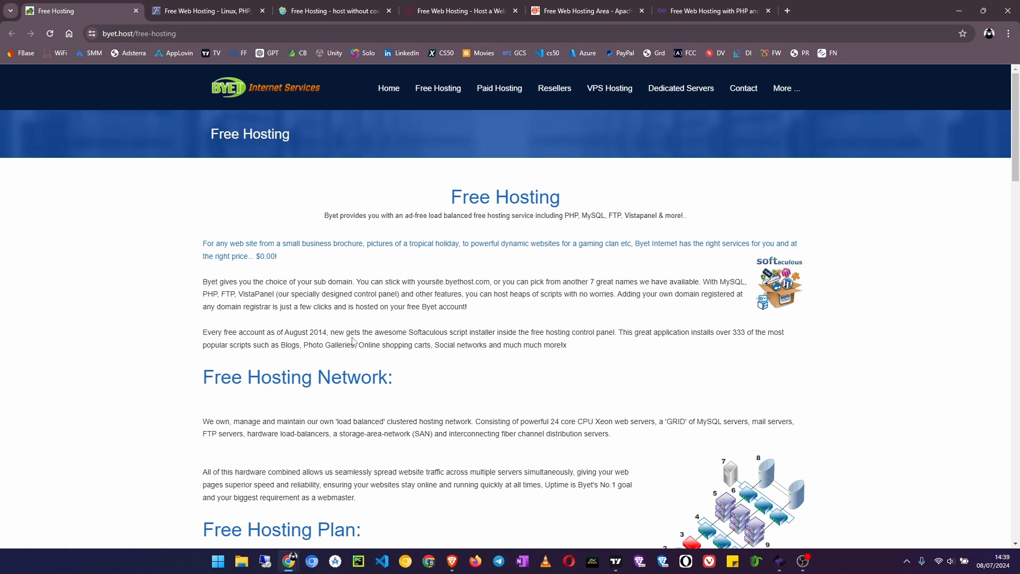
pyautogui.moveTo(554, 330)
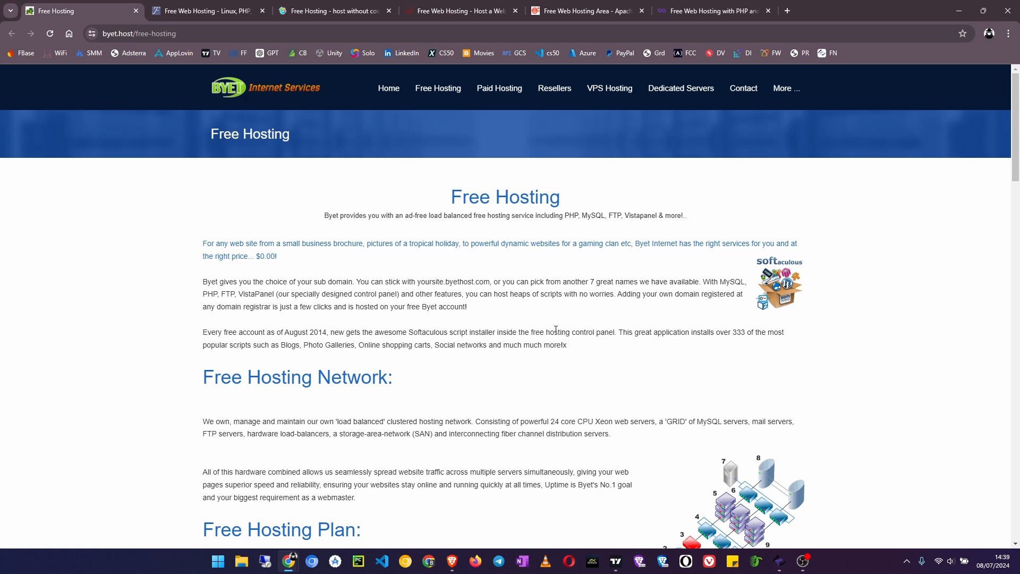
pyautogui.moveTo(194, 152)
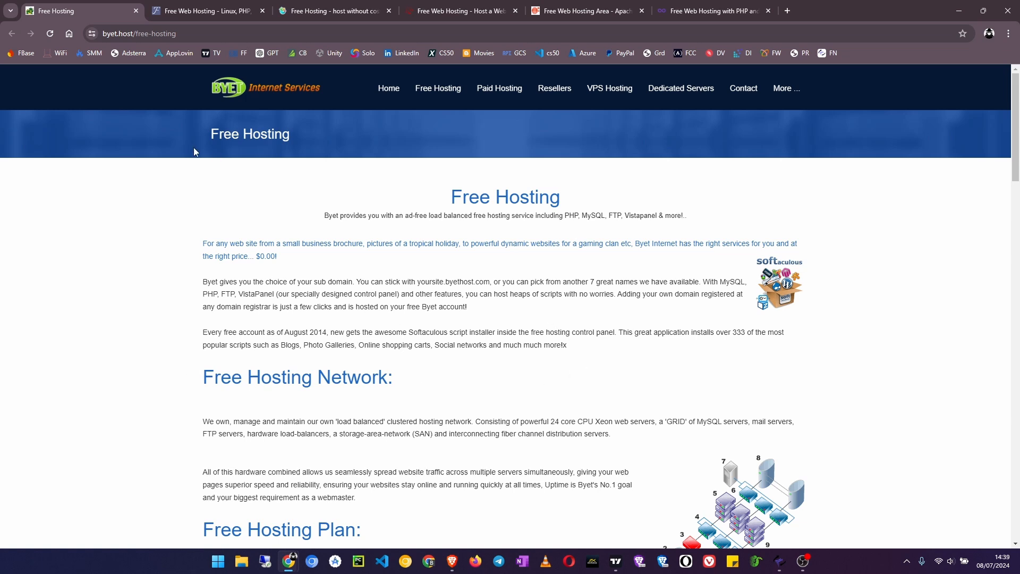
pyautogui.moveTo(209, 198)
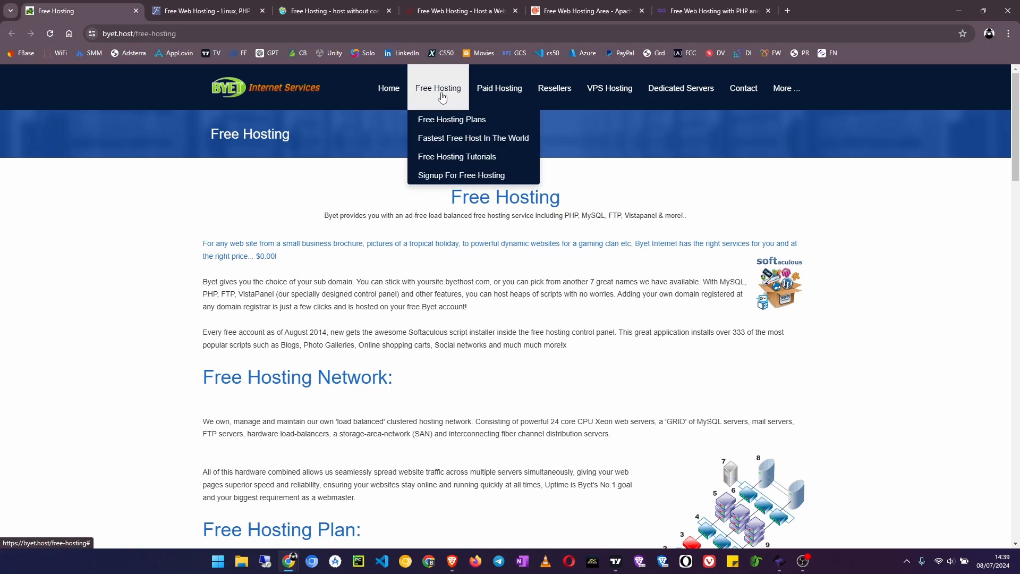
pyautogui.moveTo(223, 225)
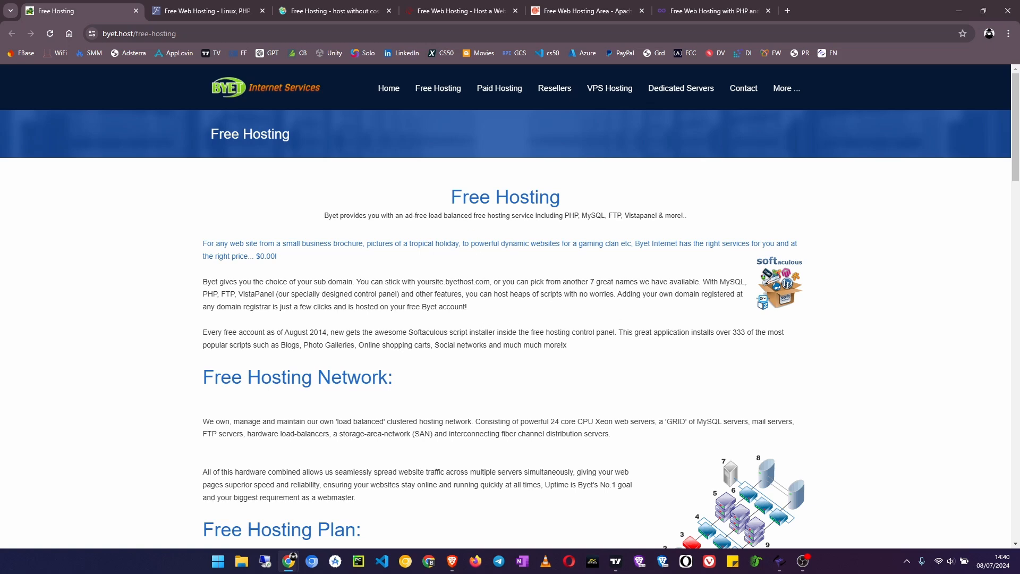
# - Scroll through Byet's Main and Complete Features lists down to the Free Hosting Network section
pyautogui.scroll(-3)
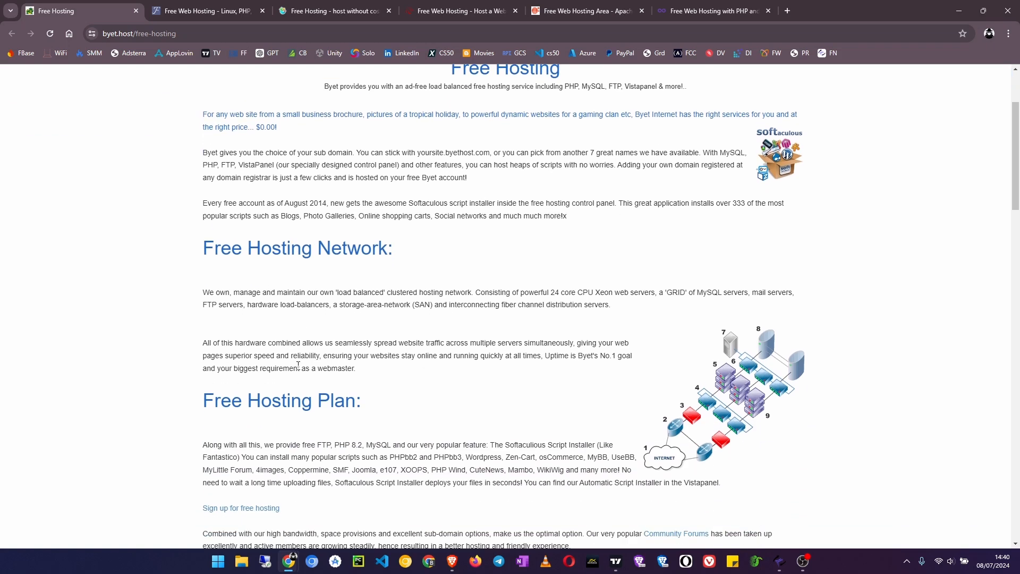
pyautogui.scroll(-3)
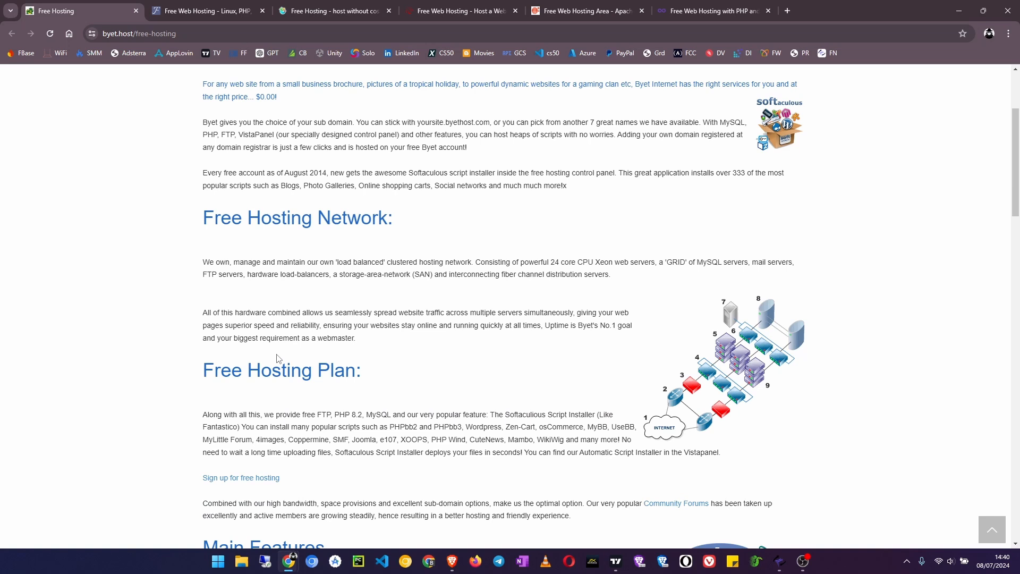
pyautogui.moveTo(293, 356)
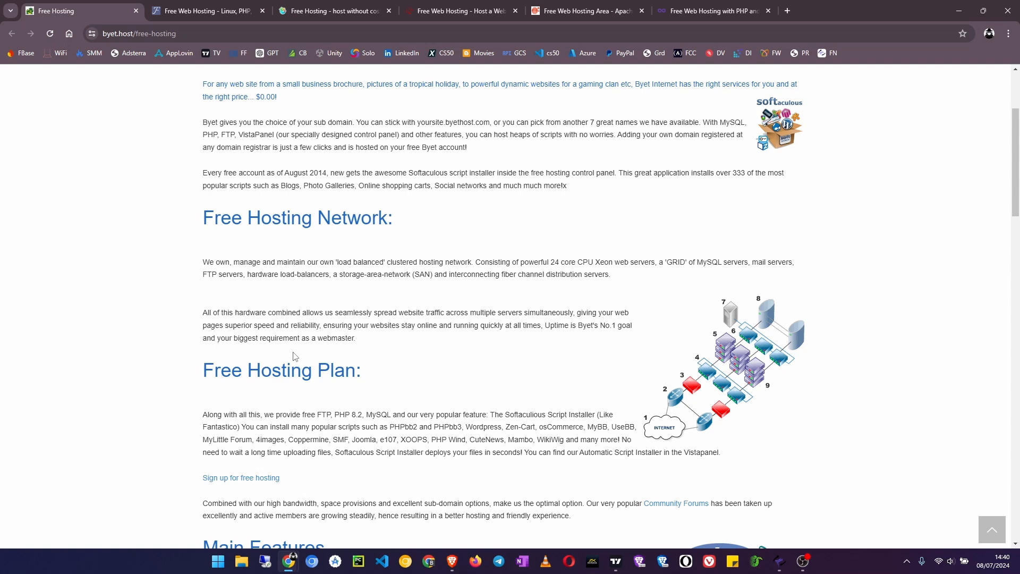
pyautogui.scroll(-3)
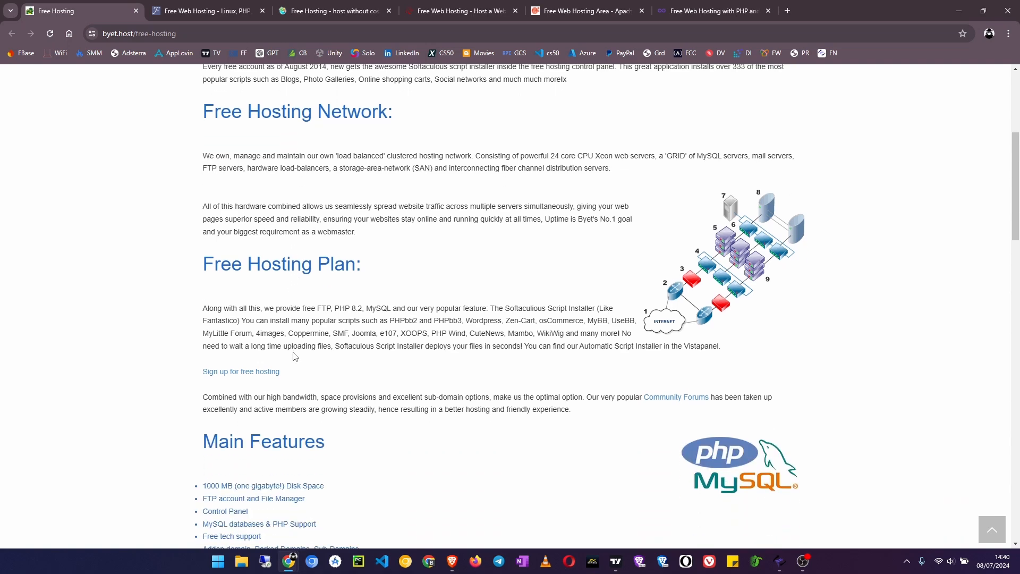
pyautogui.scroll(-3)
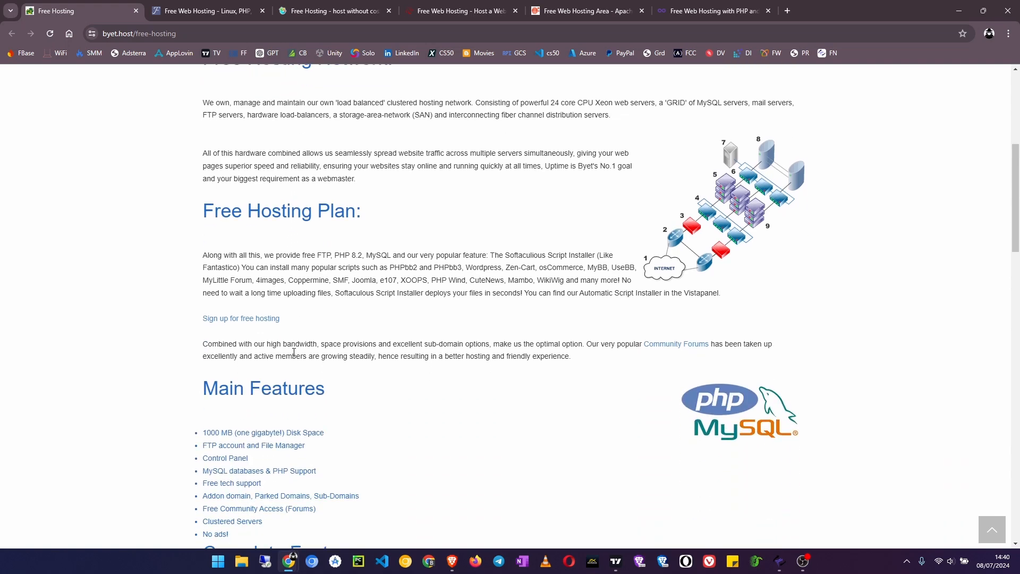
pyautogui.scroll(-3)
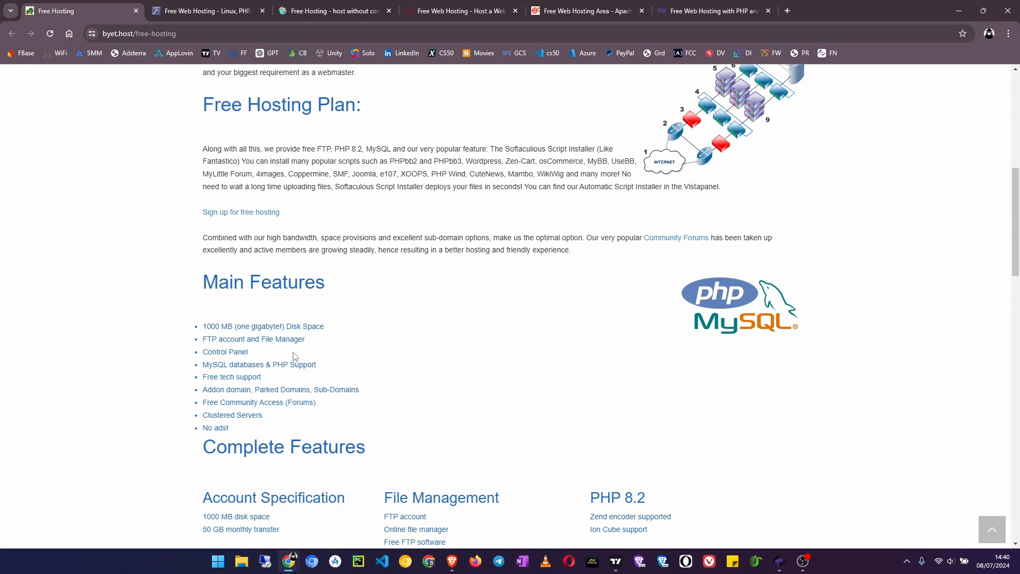
pyautogui.scroll(-3)
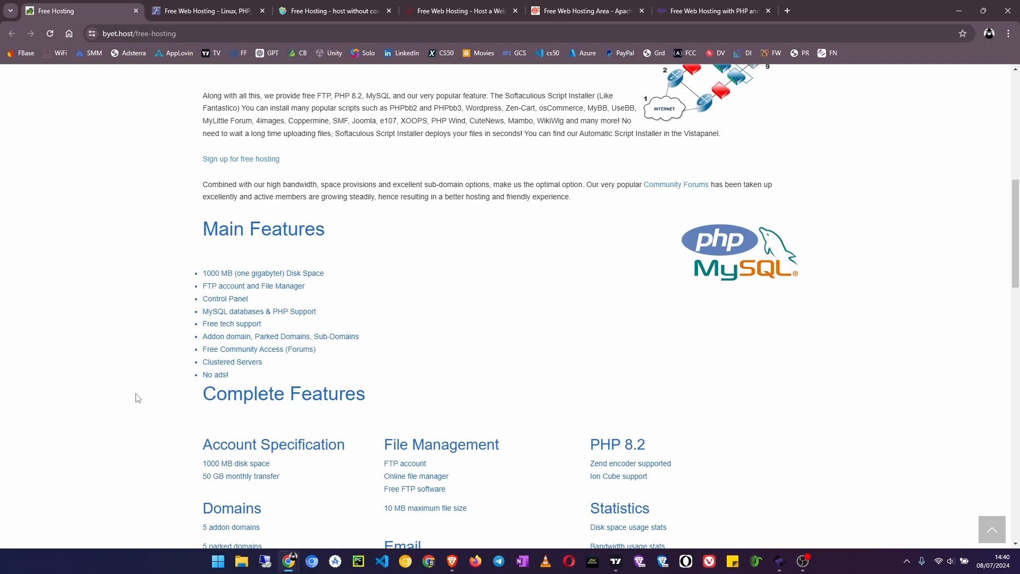
pyautogui.moveTo(162, 353)
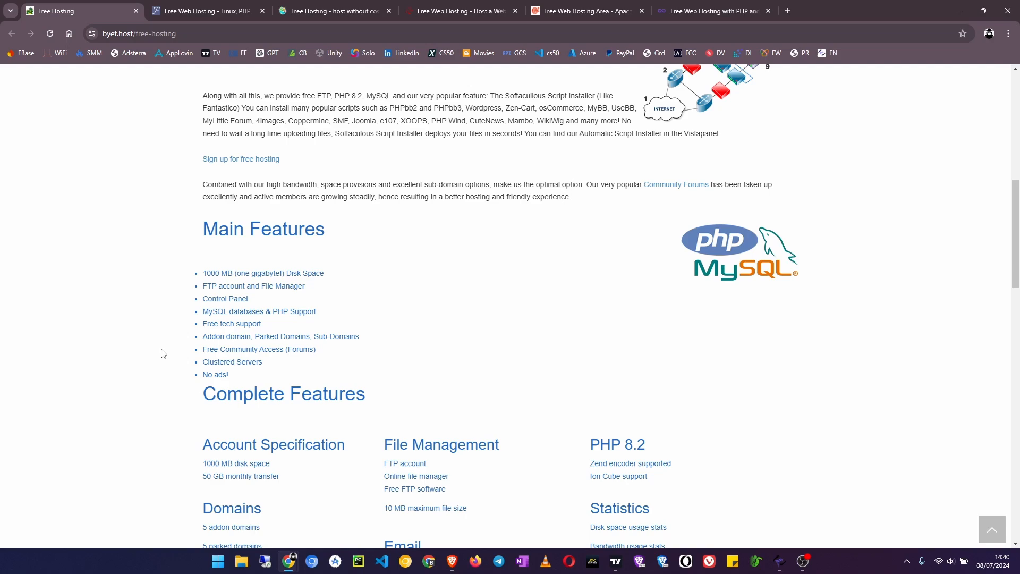
pyautogui.scroll(-3)
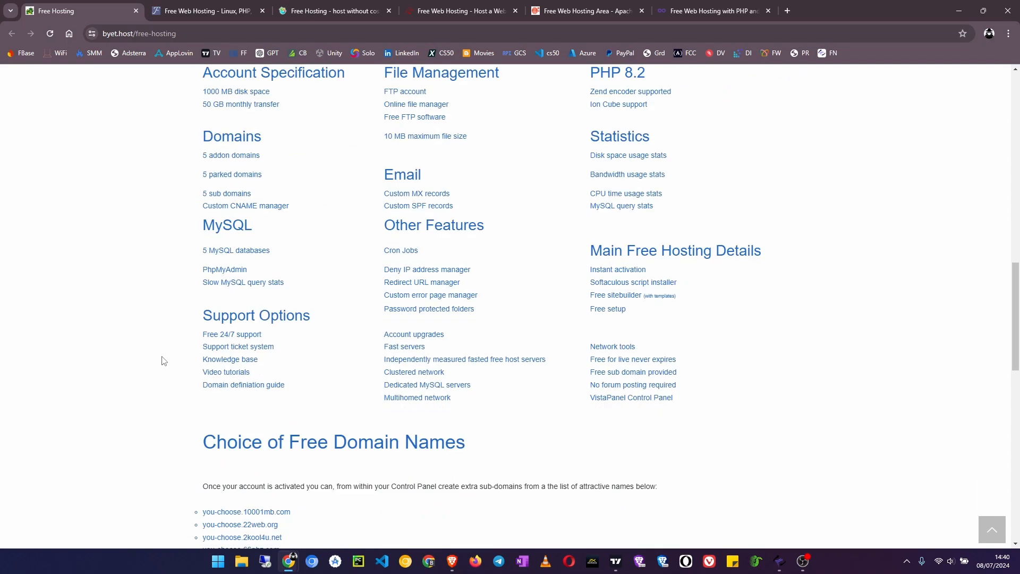
pyautogui.scroll(3)
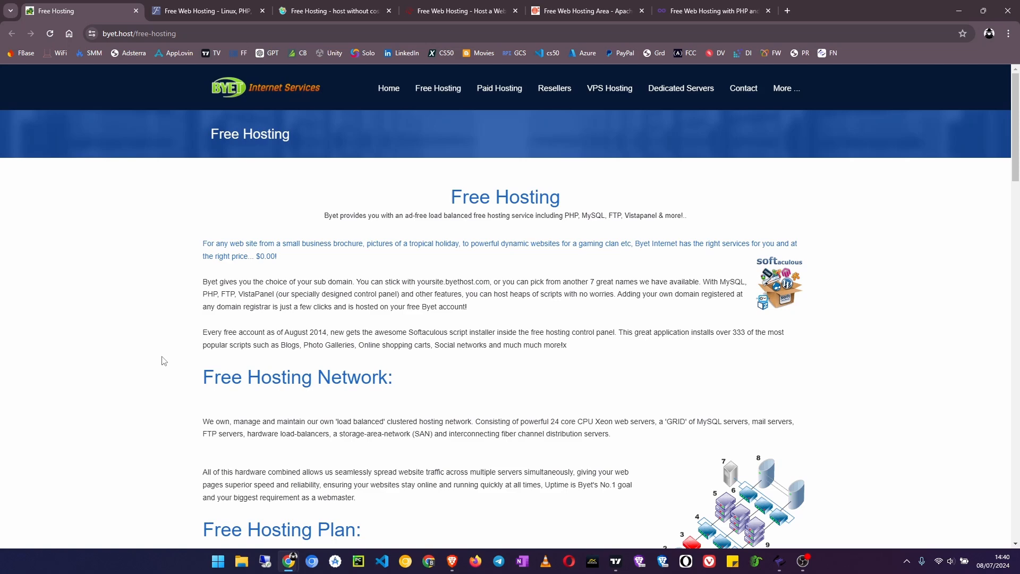
pyautogui.moveTo(407, 377)
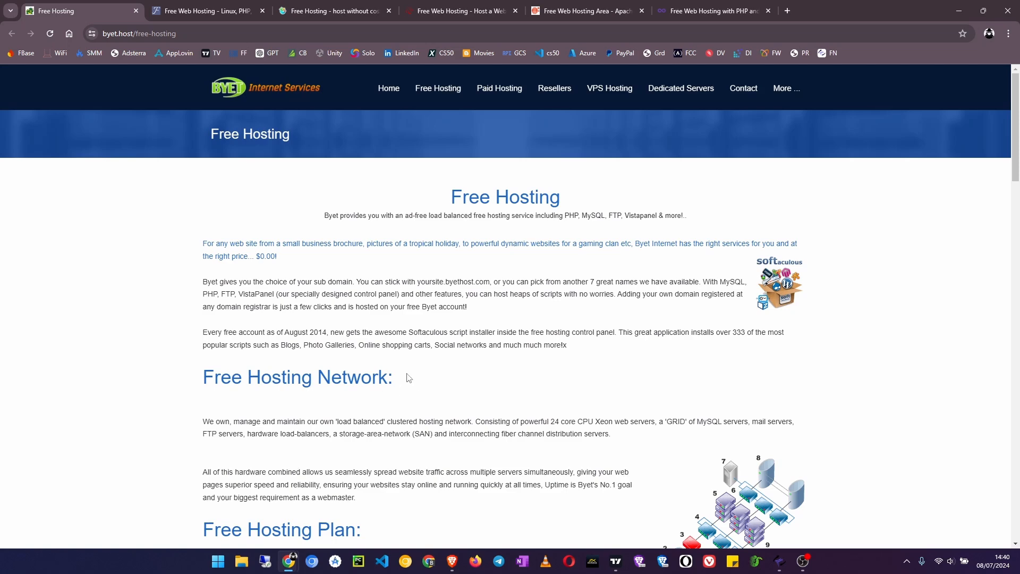
pyautogui.moveTo(410, 380)
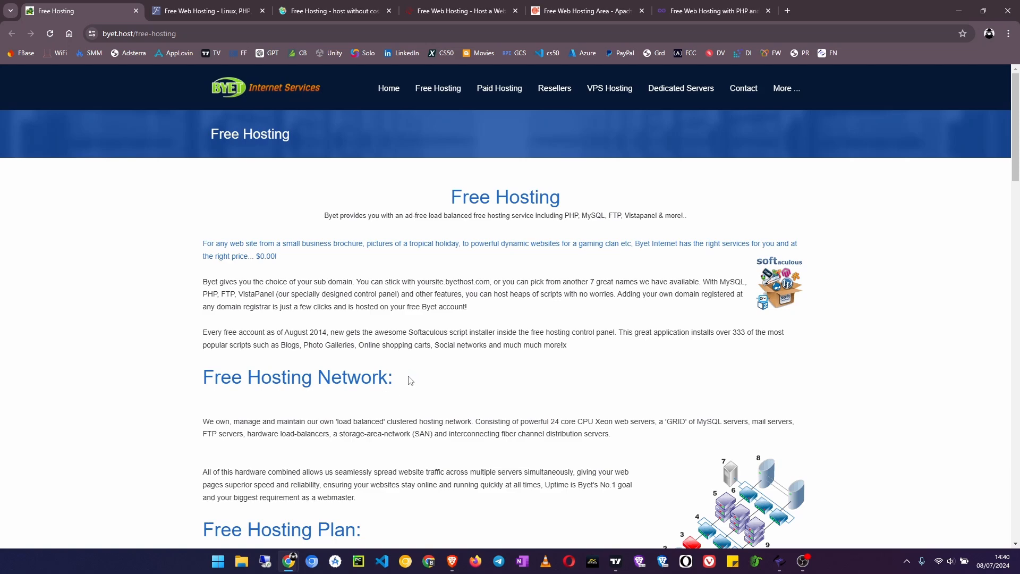
pyautogui.scroll(-3)
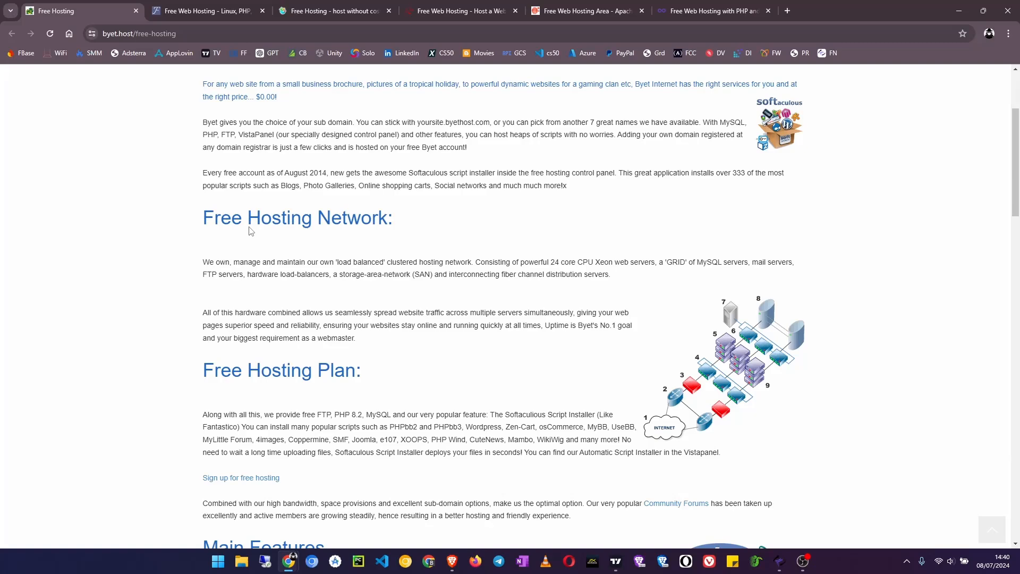
pyautogui.moveTo(135, 11)
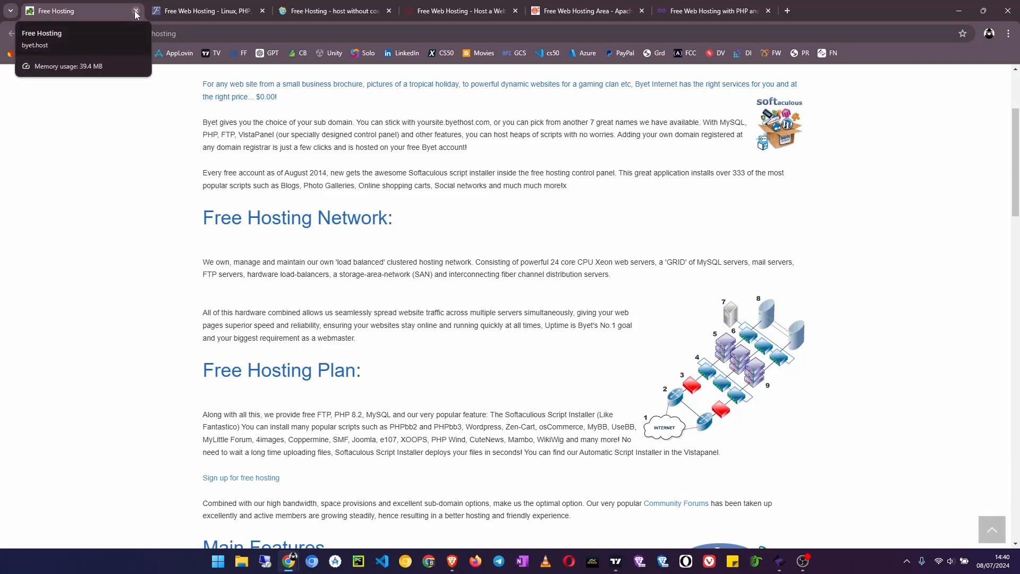
# - Close the Byet.host tab and scroll Freehostia's homepage to the Chocolate free plan details
pyautogui.click(135, 11)
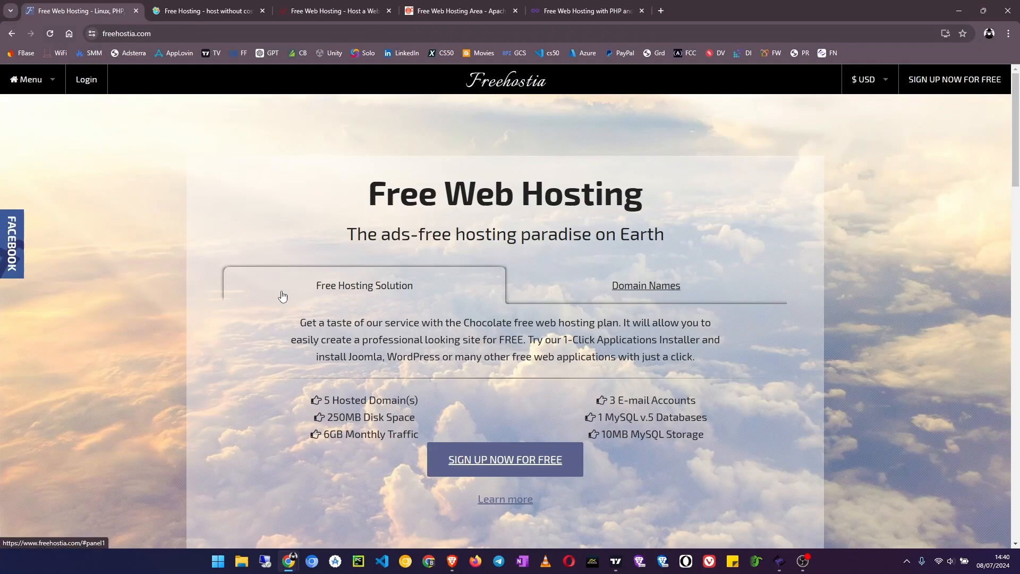
pyautogui.moveTo(344, 491)
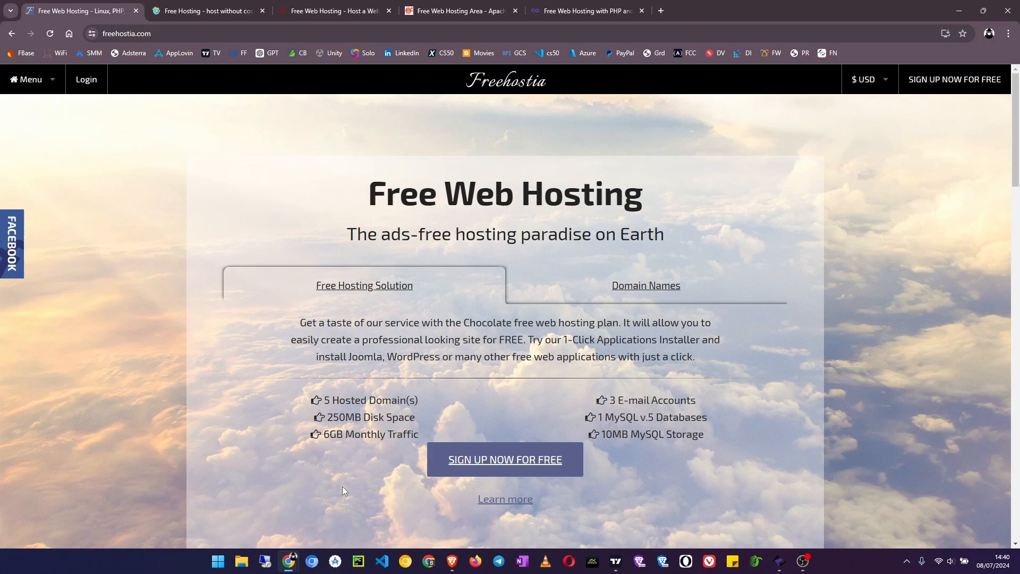
pyautogui.moveTo(190, 111)
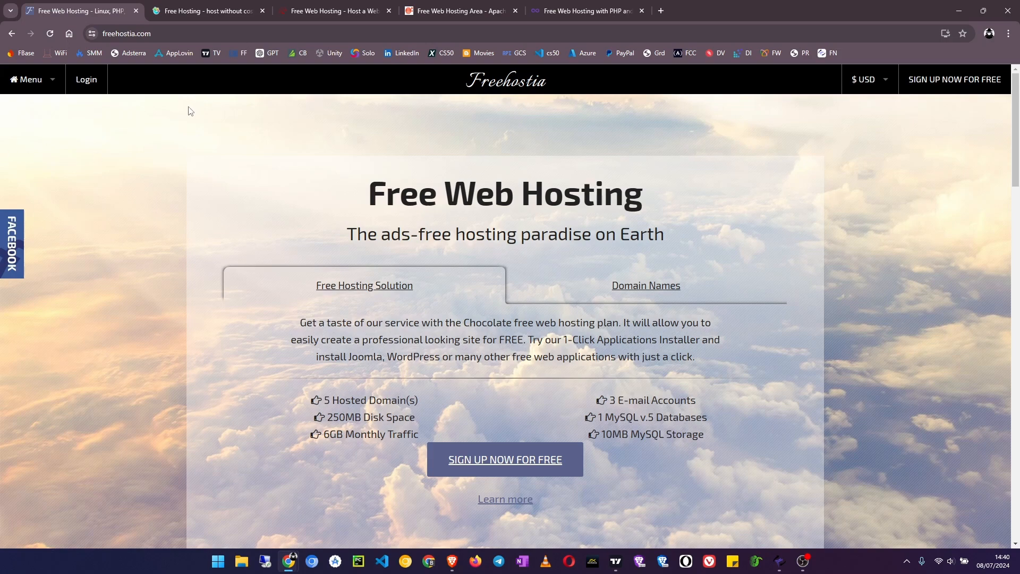
pyautogui.moveTo(425, 77)
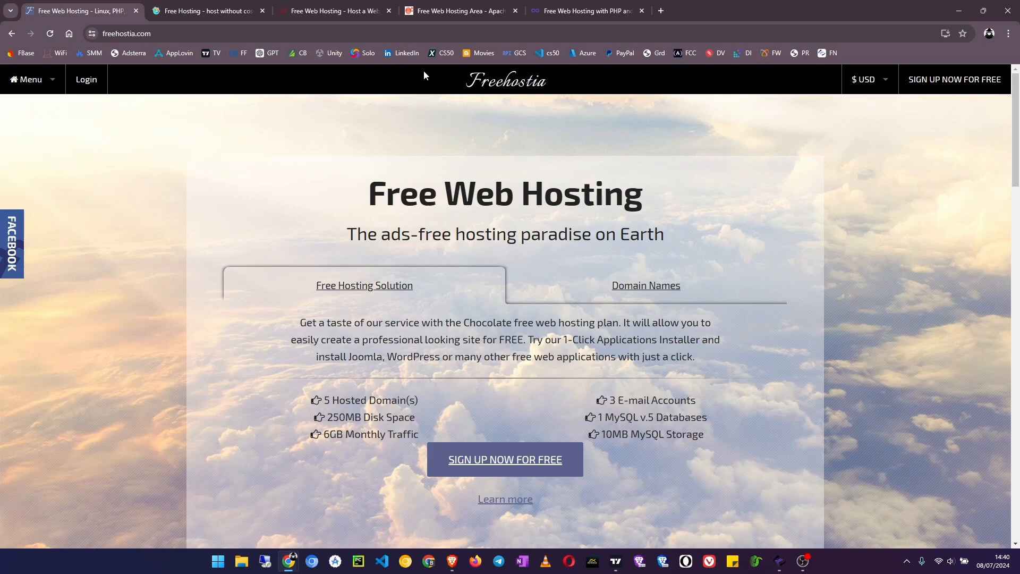
pyautogui.moveTo(704, 231)
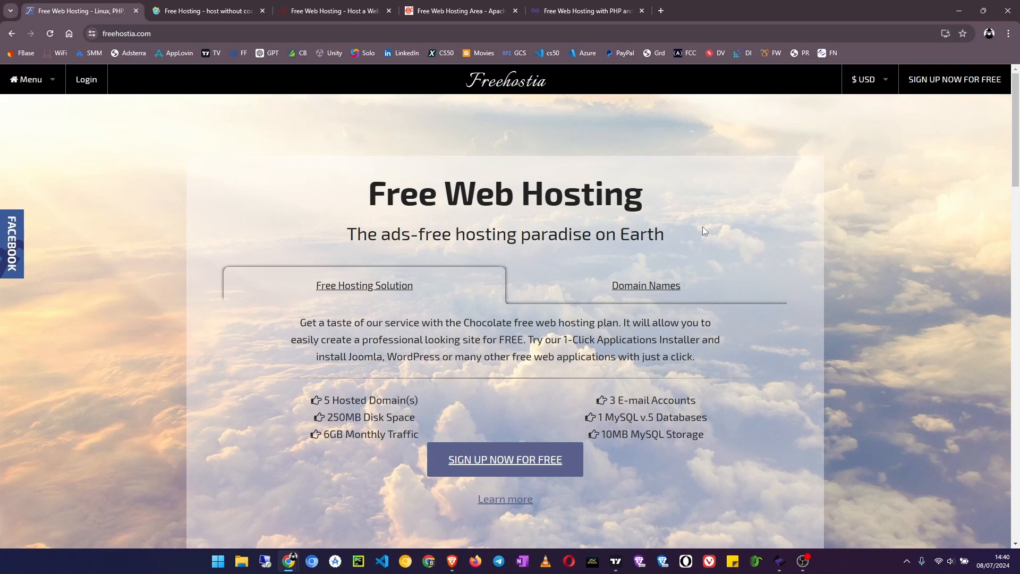
pyautogui.moveTo(305, 309)
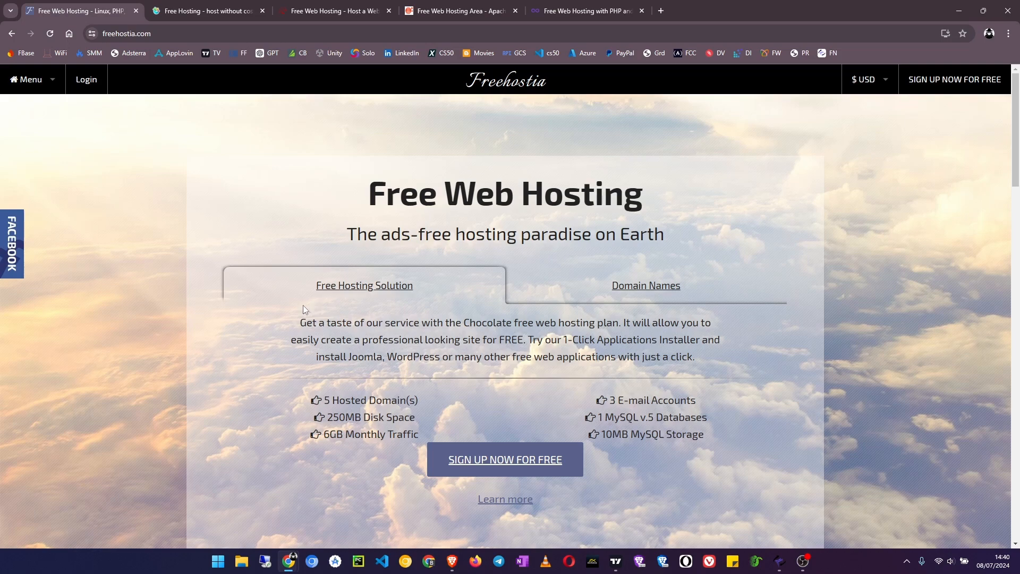
pyautogui.scroll(-3)
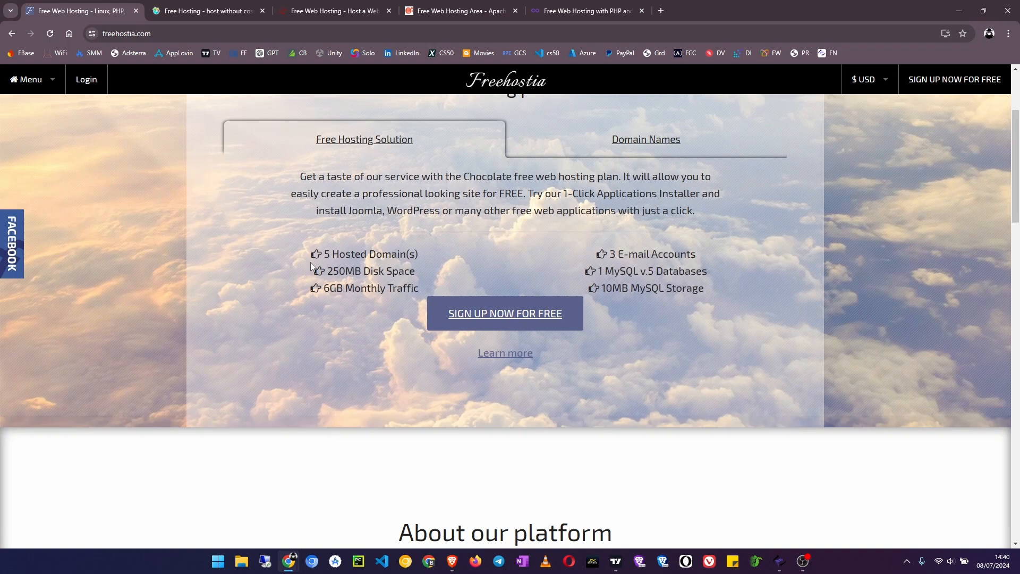
pyautogui.moveTo(313, 266)
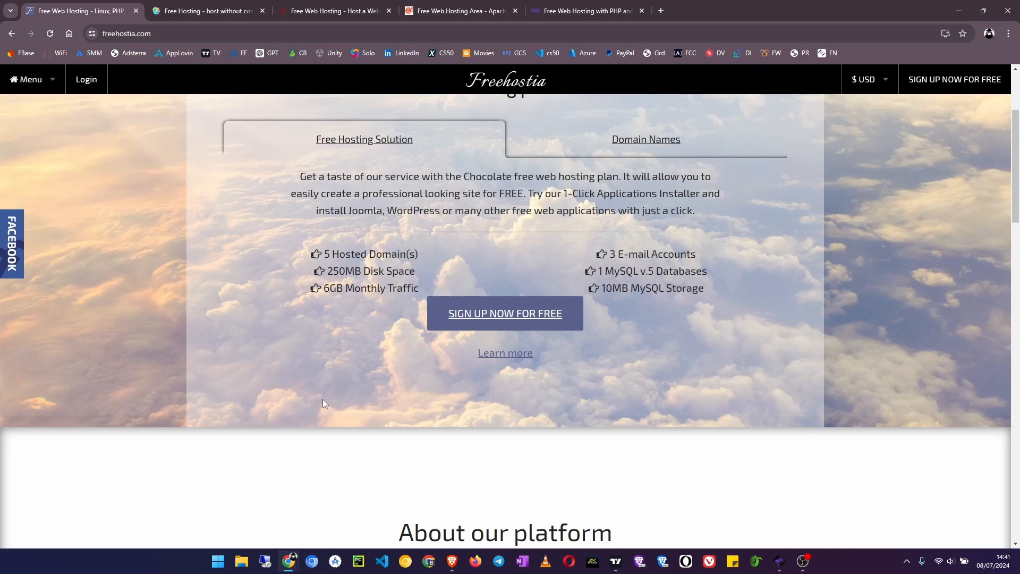
pyautogui.moveTo(739, 350)
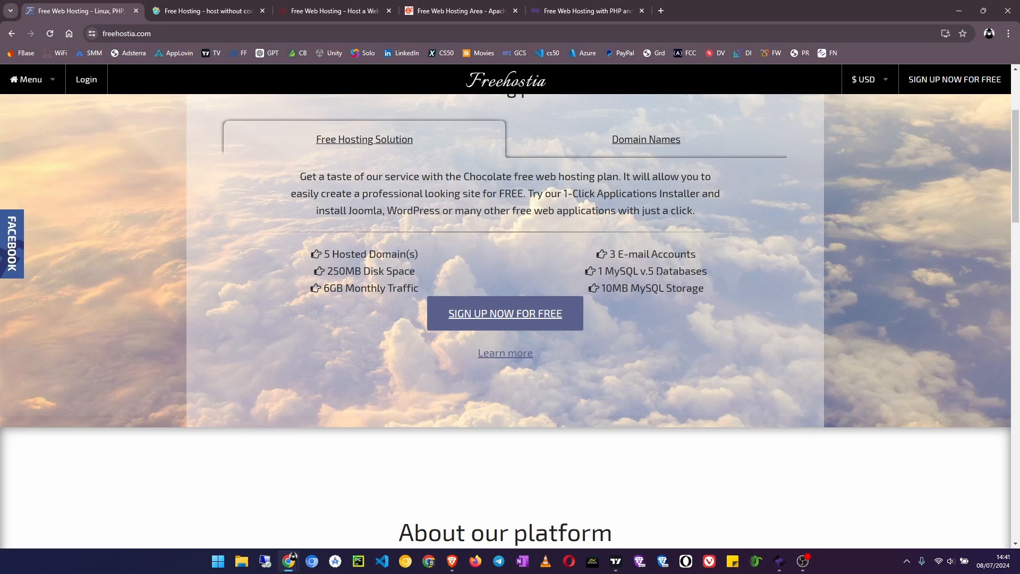
pyautogui.moveTo(562, 297)
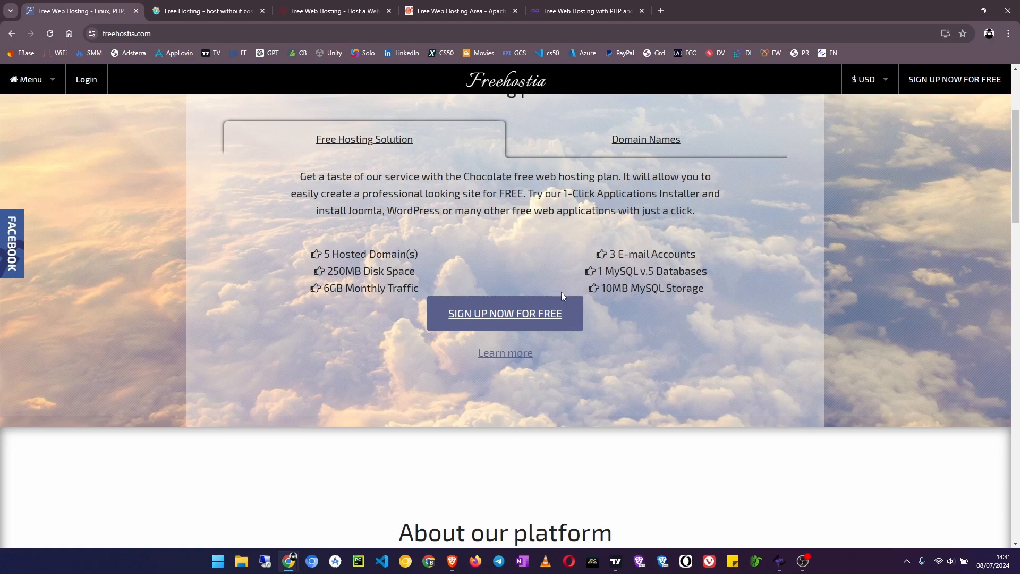
pyautogui.moveTo(488, 404)
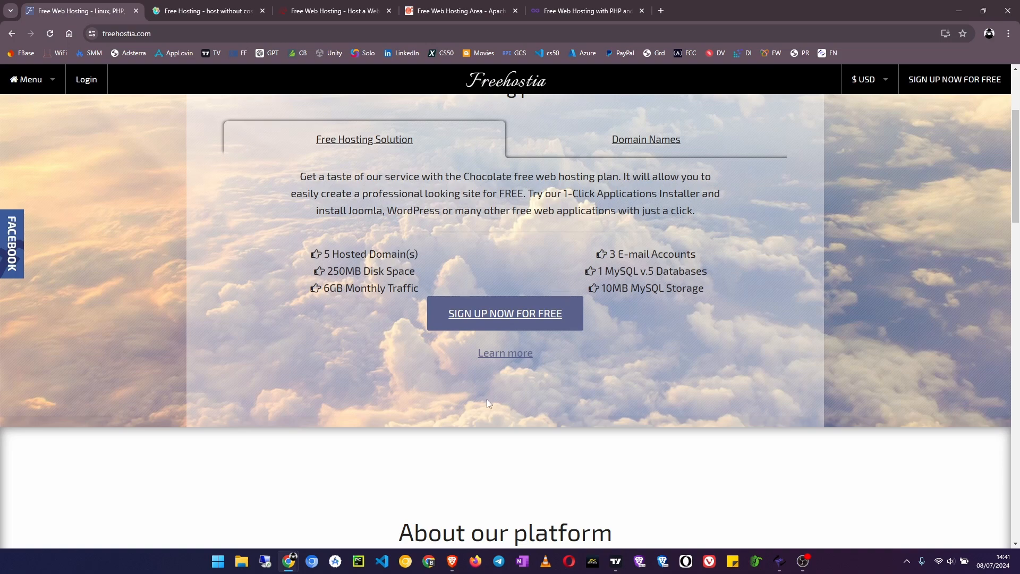
pyautogui.scroll(-3)
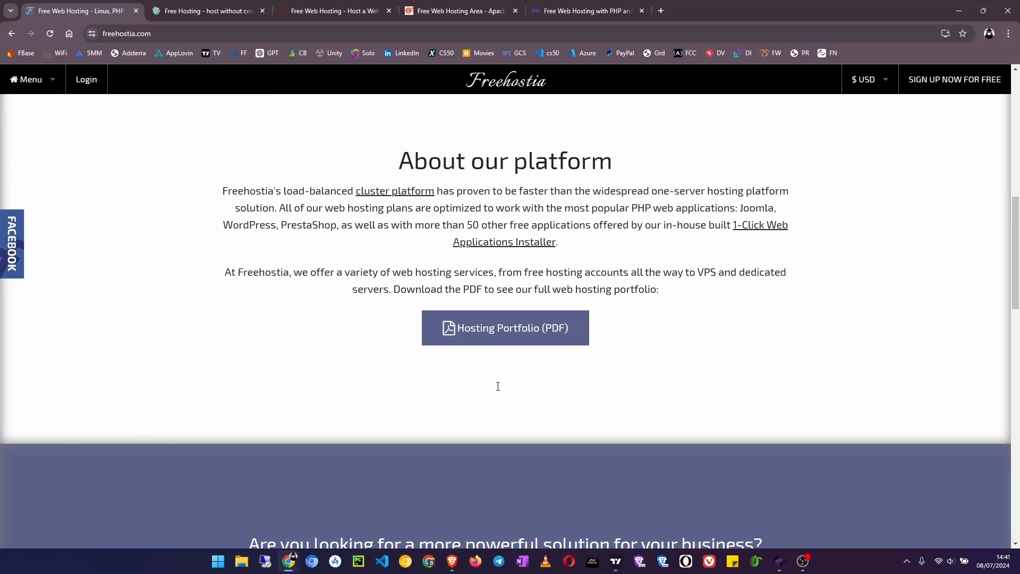
pyautogui.scroll(3)
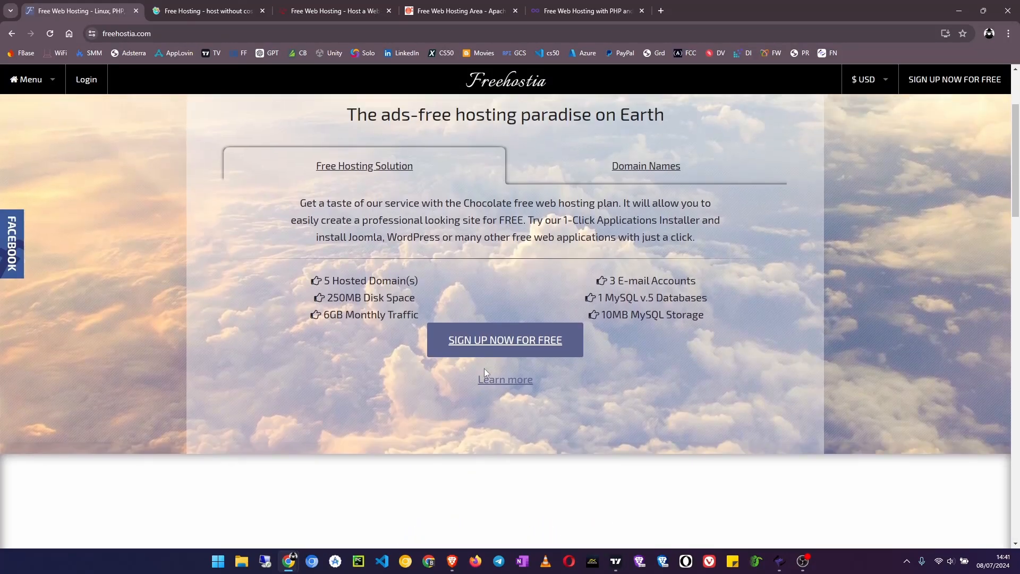
pyautogui.scroll(3)
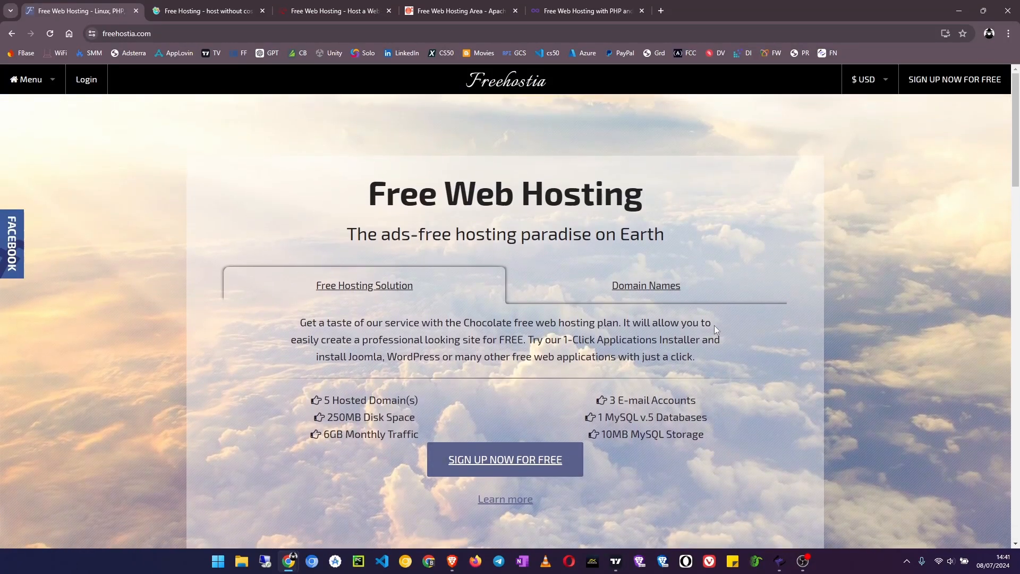
pyautogui.scroll(-3)
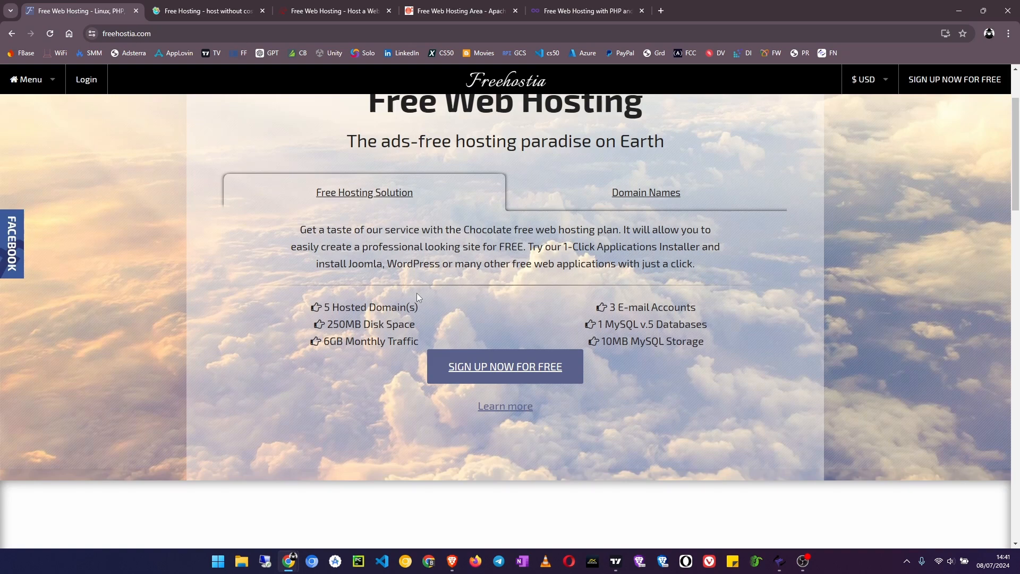
pyautogui.scroll(3)
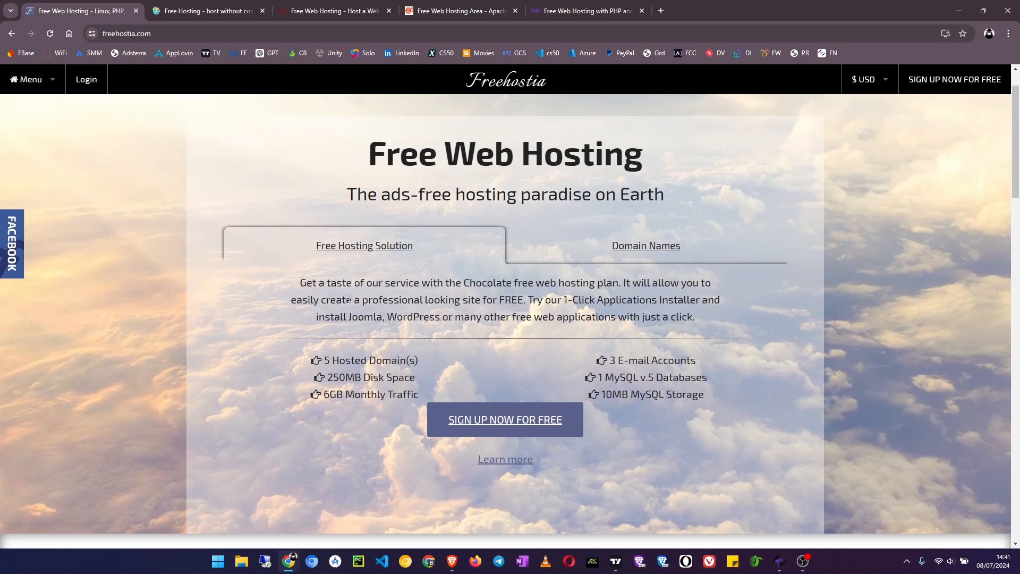
pyautogui.scroll(-3)
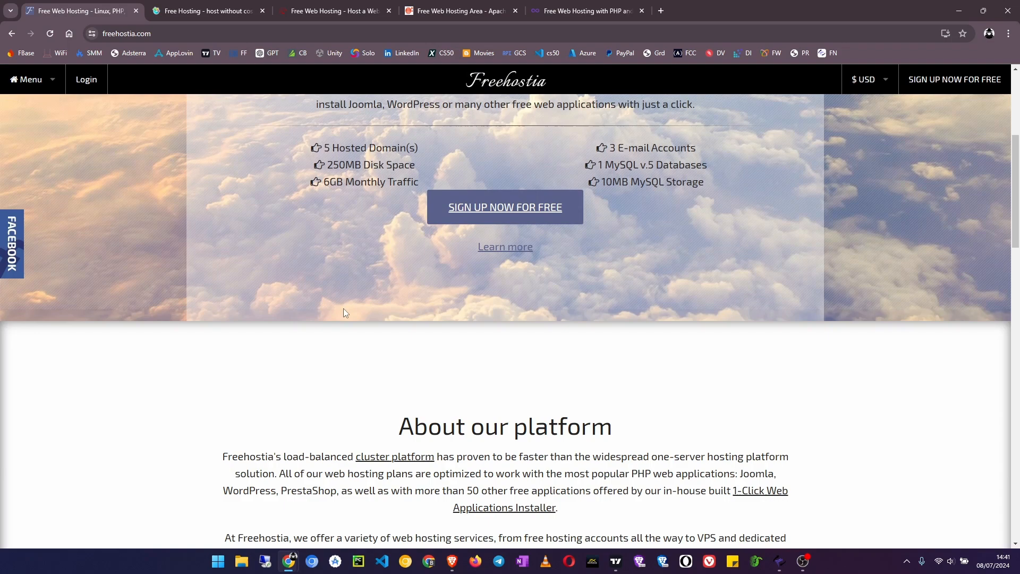
pyautogui.scroll(-3)
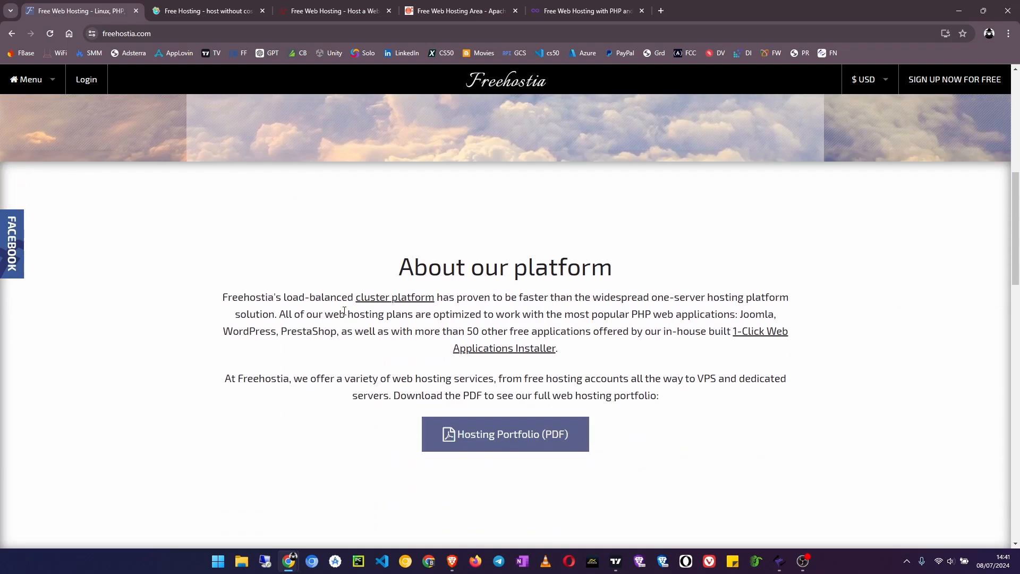
pyautogui.scroll(-3)
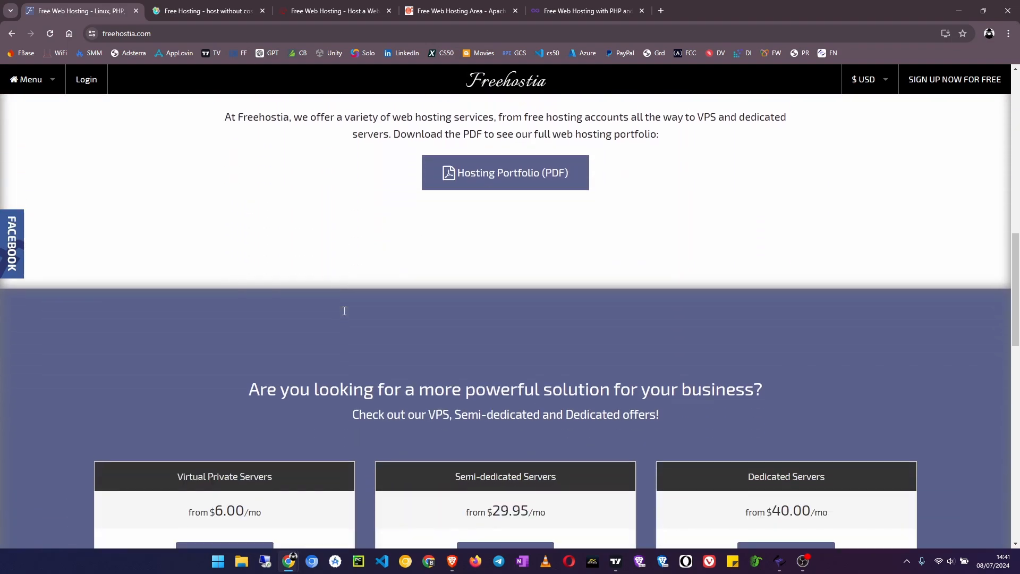
pyautogui.scroll(3)
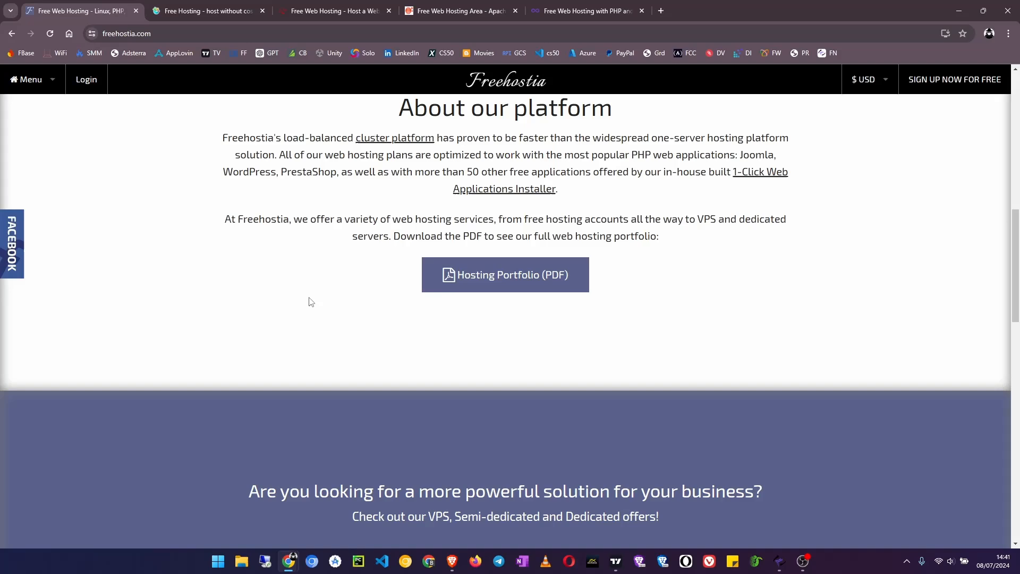
pyautogui.scroll(3)
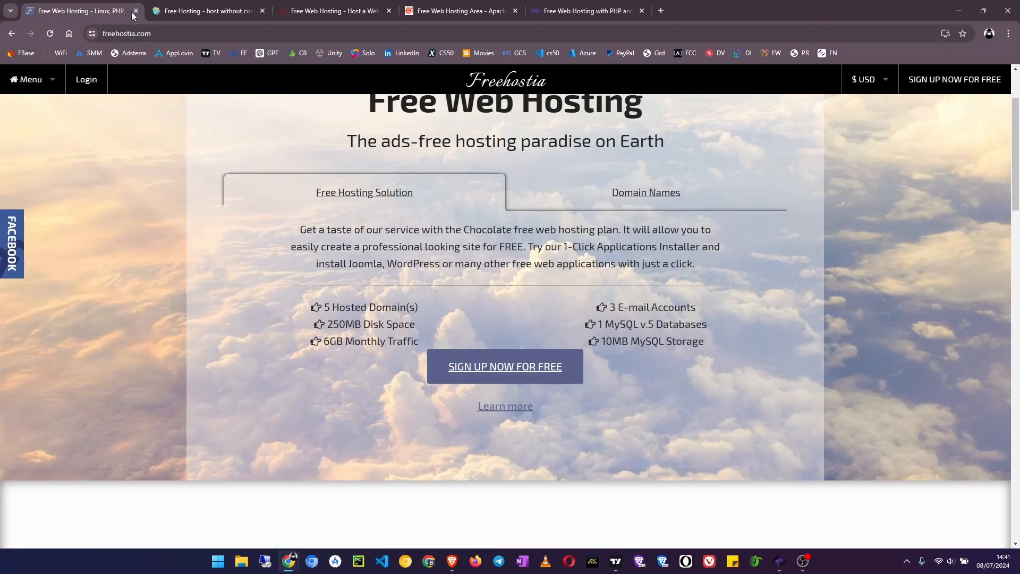
# - Close the Freehostia tab to reveal the FreeHosting.com homepage
pyautogui.click(136, 11)
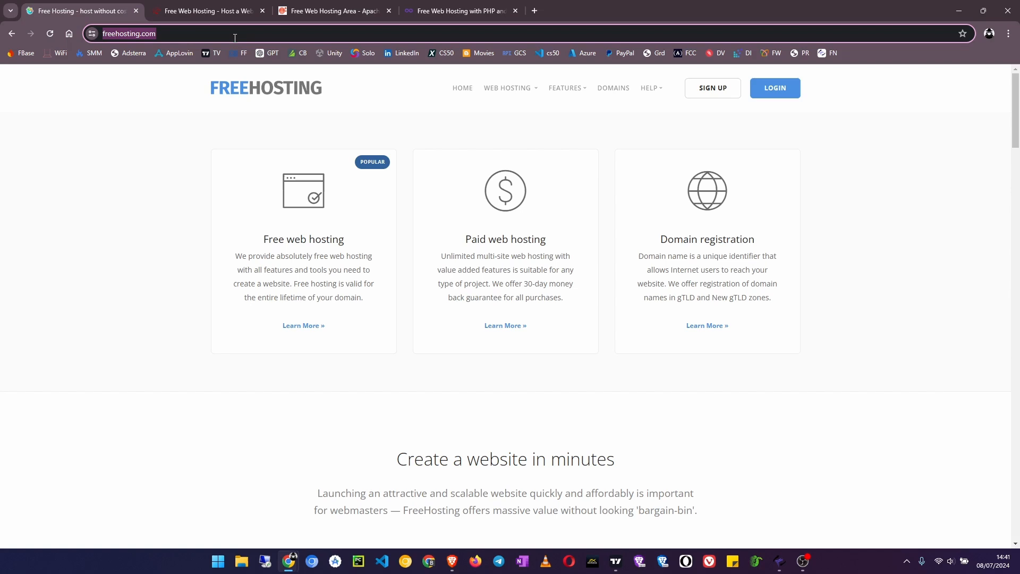
pyautogui.moveTo(389, 110)
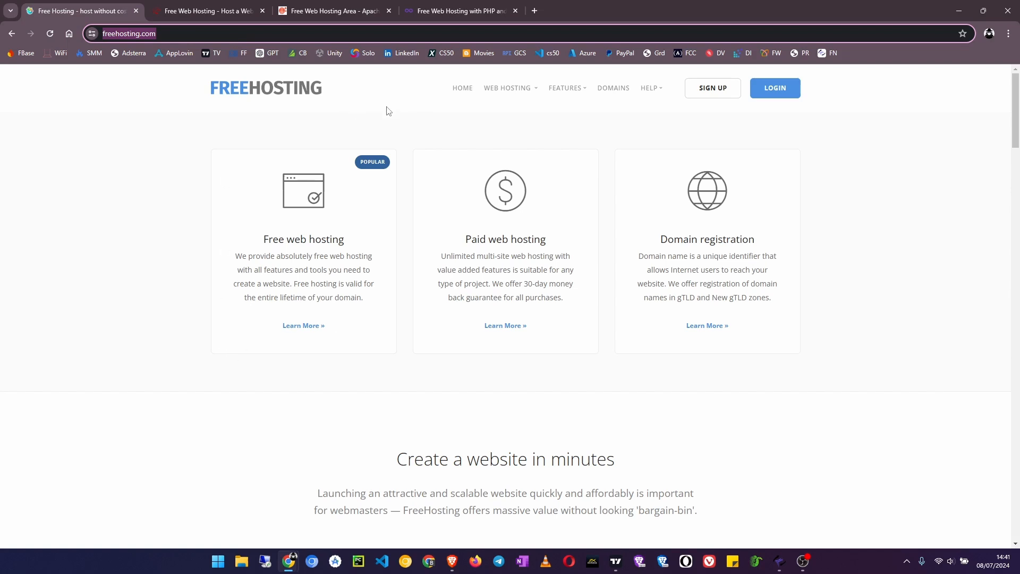
pyautogui.moveTo(333, 227)
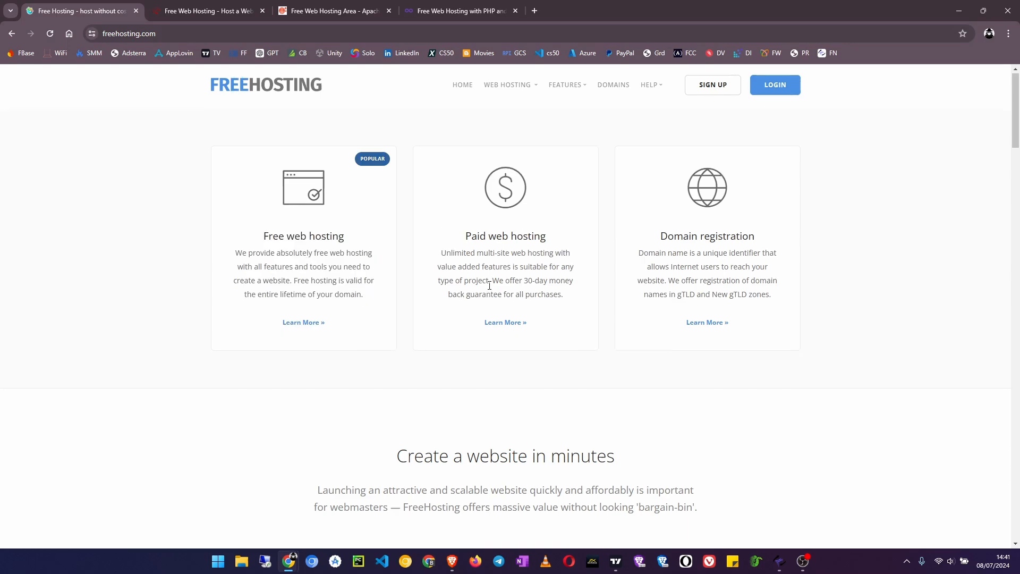
pyautogui.scroll(-3)
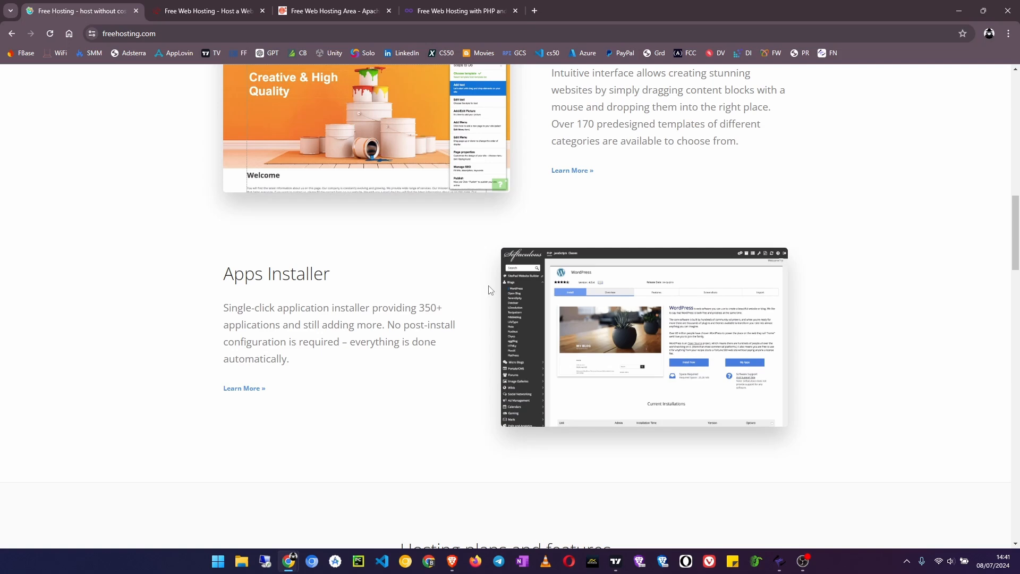
pyautogui.scroll(-3)
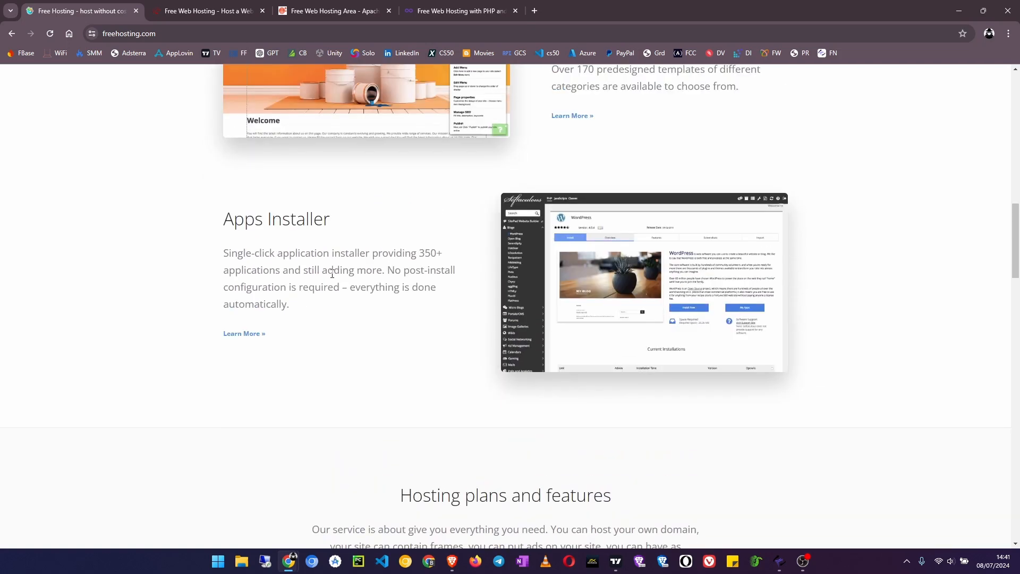
pyautogui.moveTo(574, 226)
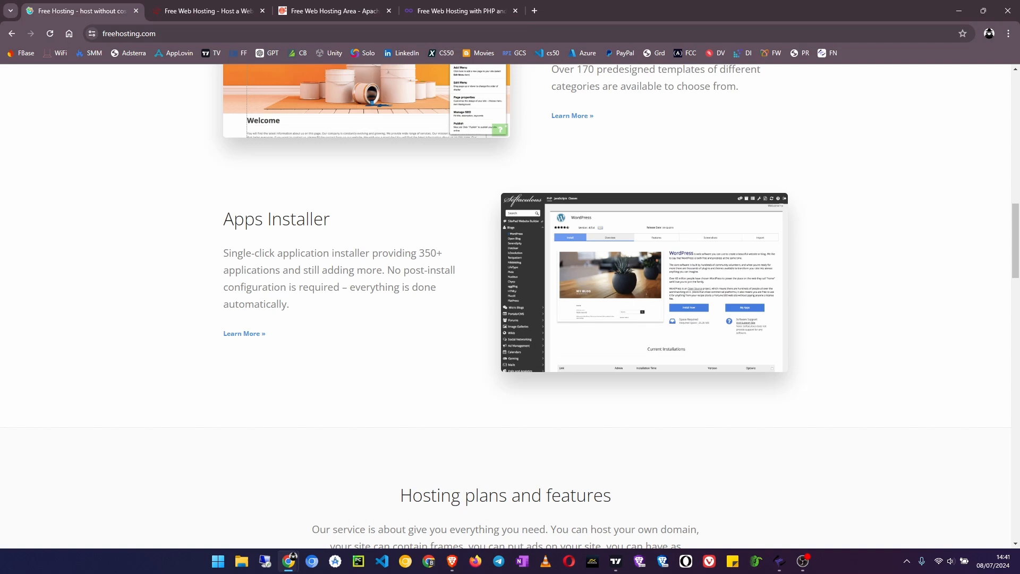
pyautogui.scroll(3)
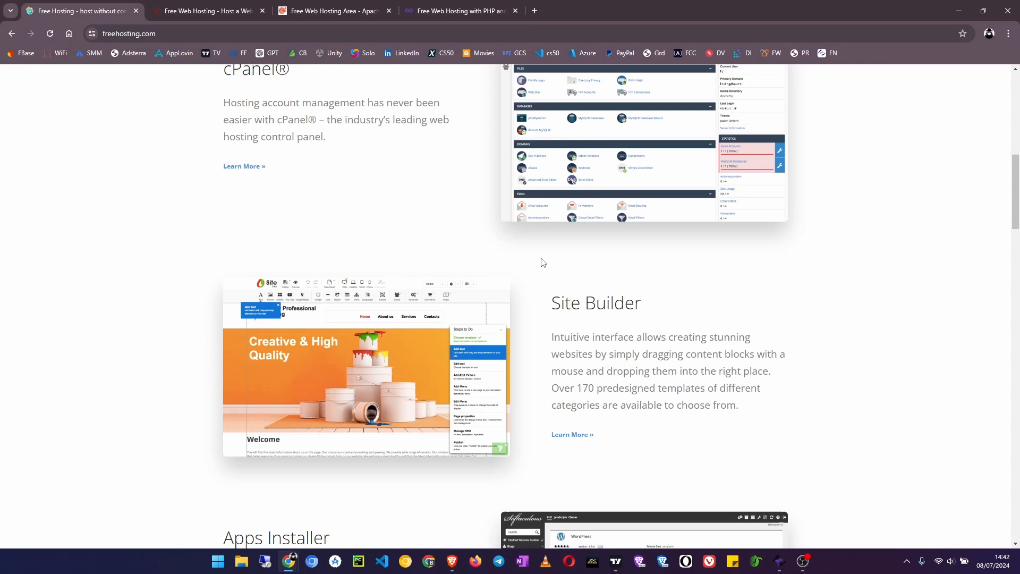
pyautogui.scroll(-3)
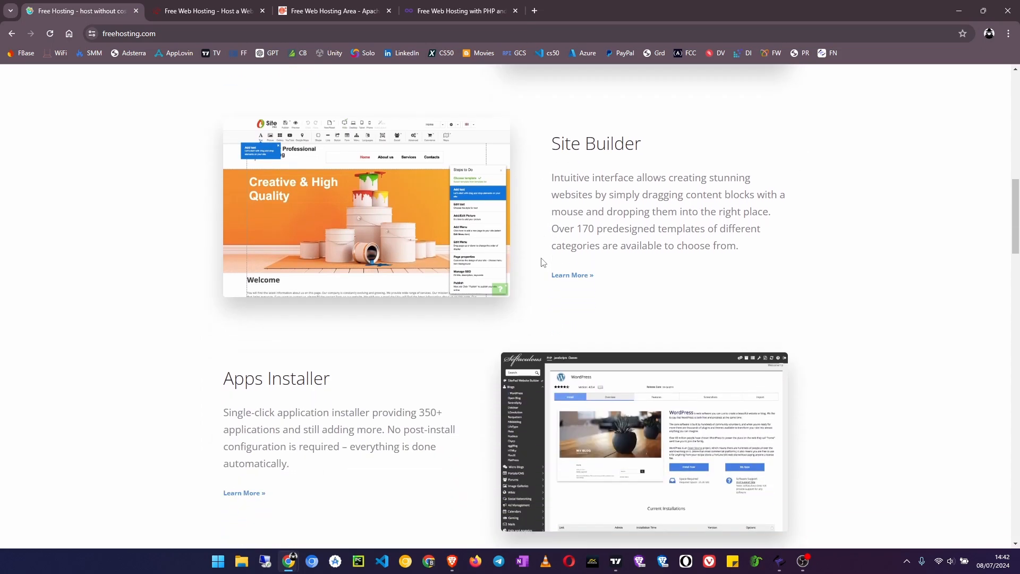
pyautogui.scroll(-3)
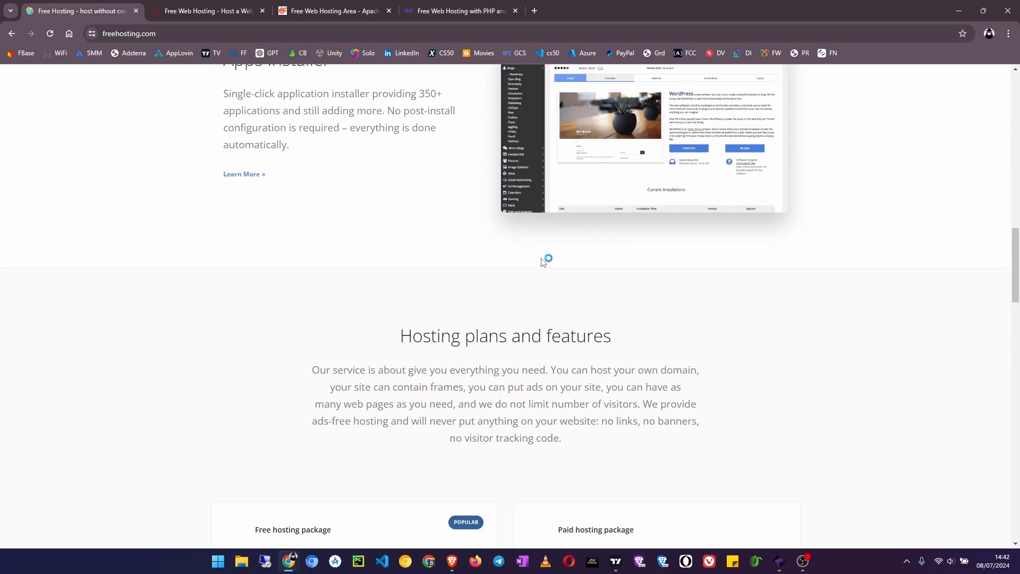
pyautogui.scroll(3)
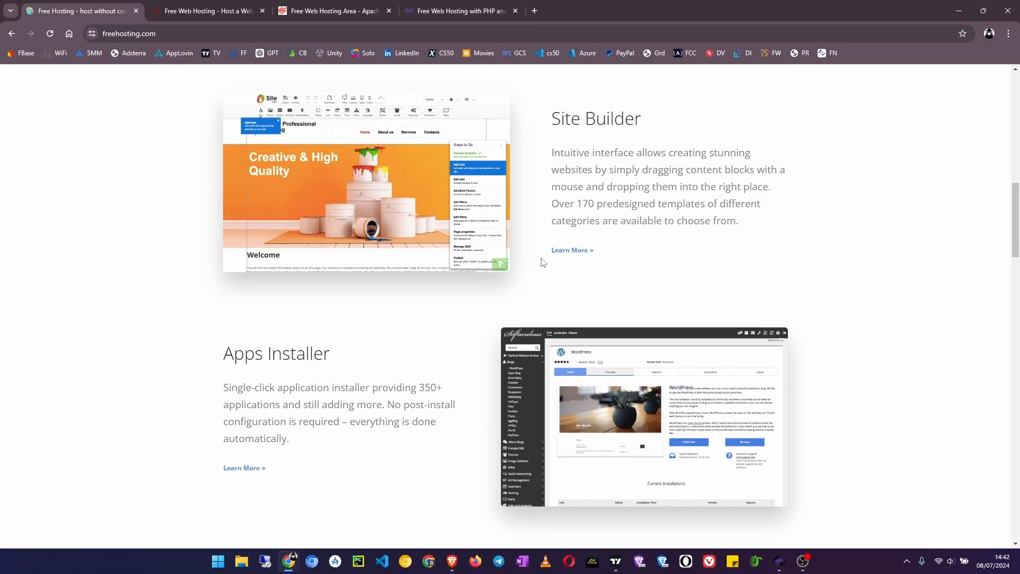
pyautogui.scroll(-3)
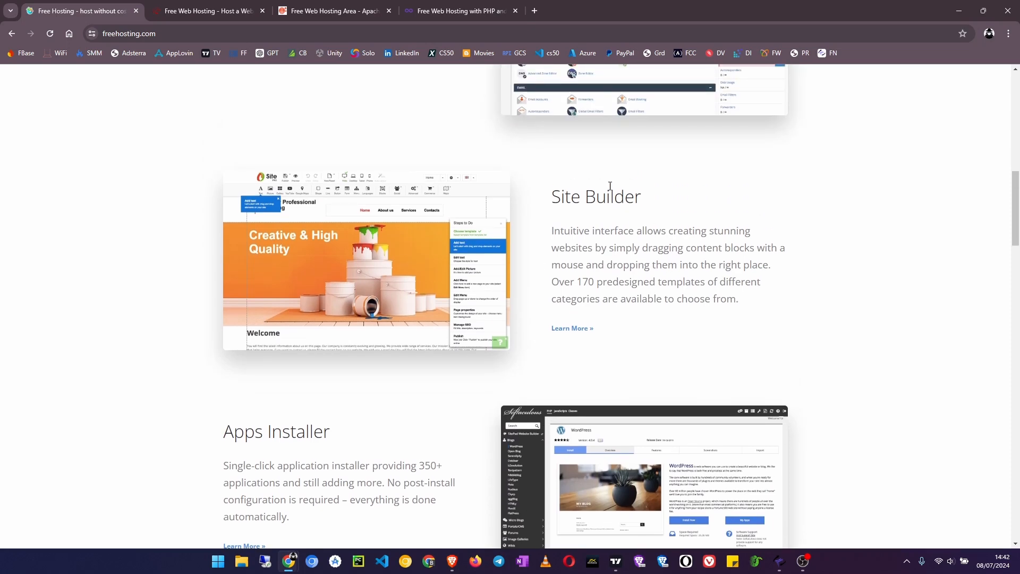
pyautogui.scroll(3)
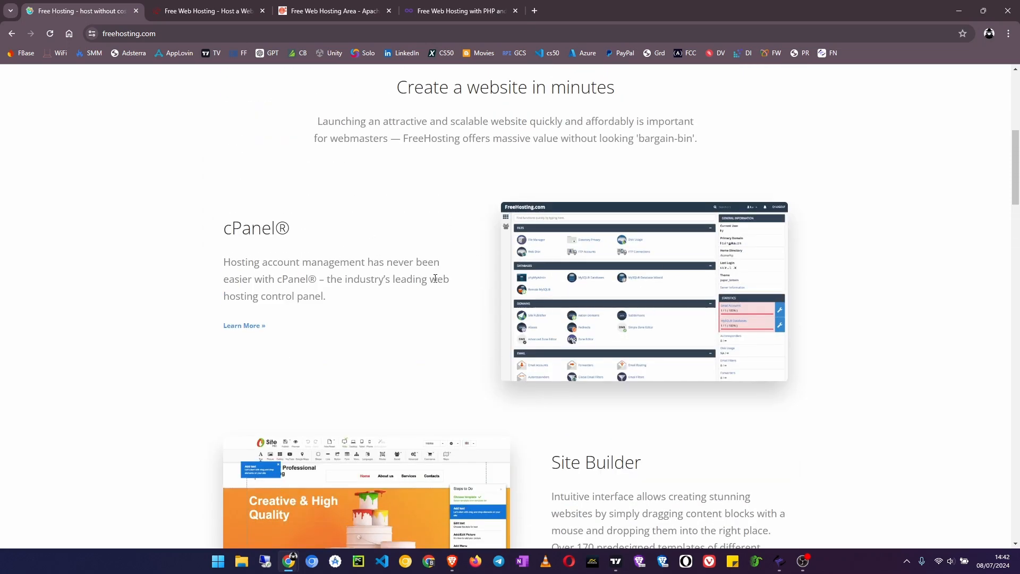
pyautogui.scroll(3)
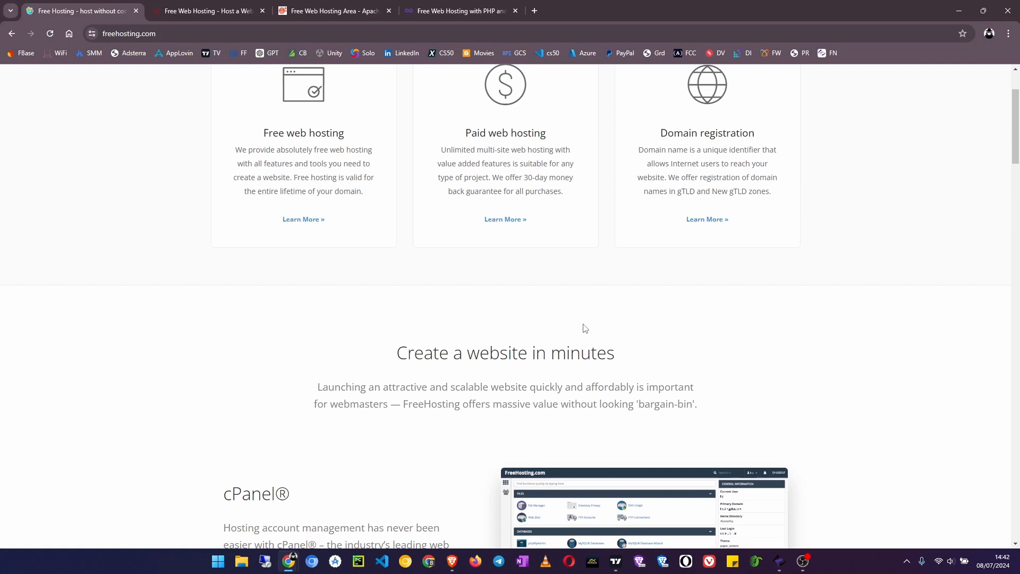
pyautogui.scroll(3)
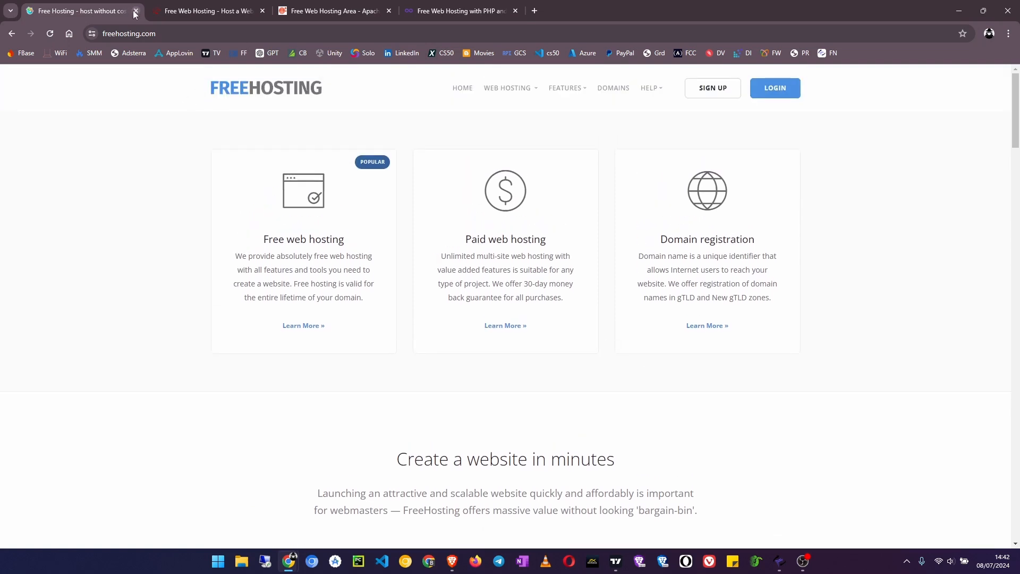
pyautogui.click(135, 11)
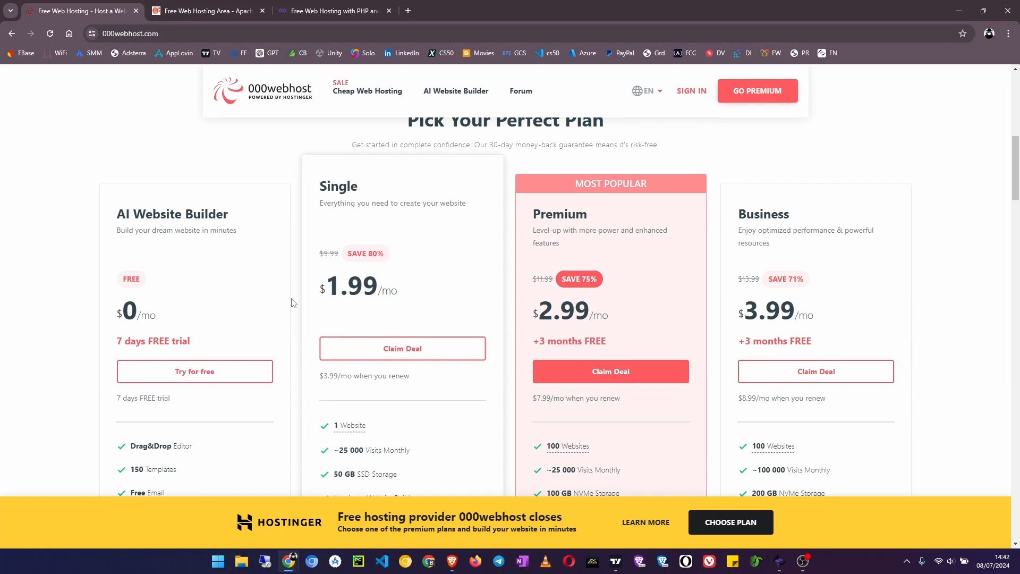
# - Scroll through 000webhost's Pick Your Perfect Plan comparison table
pyautogui.scroll(3)
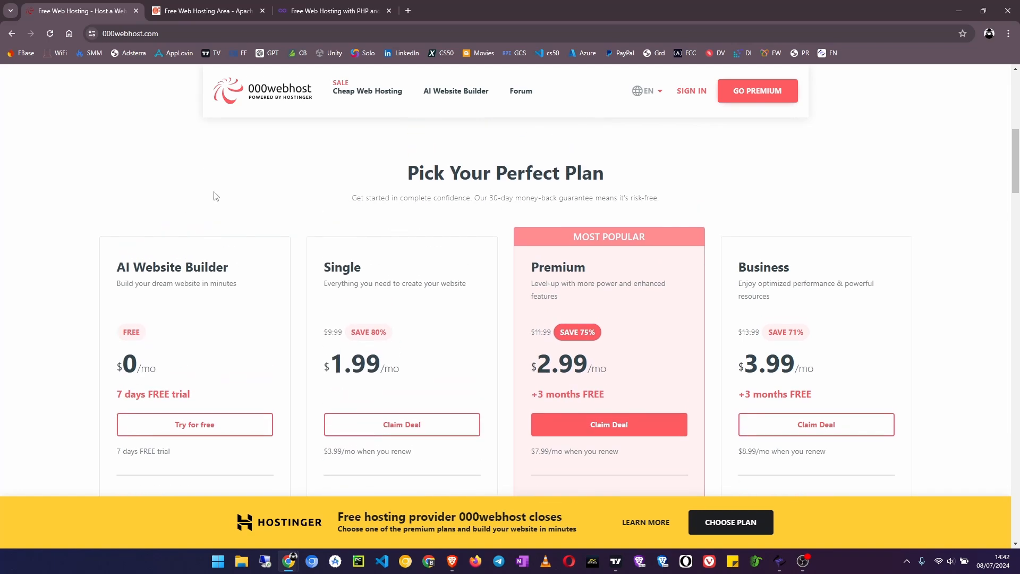
pyautogui.scroll(-3)
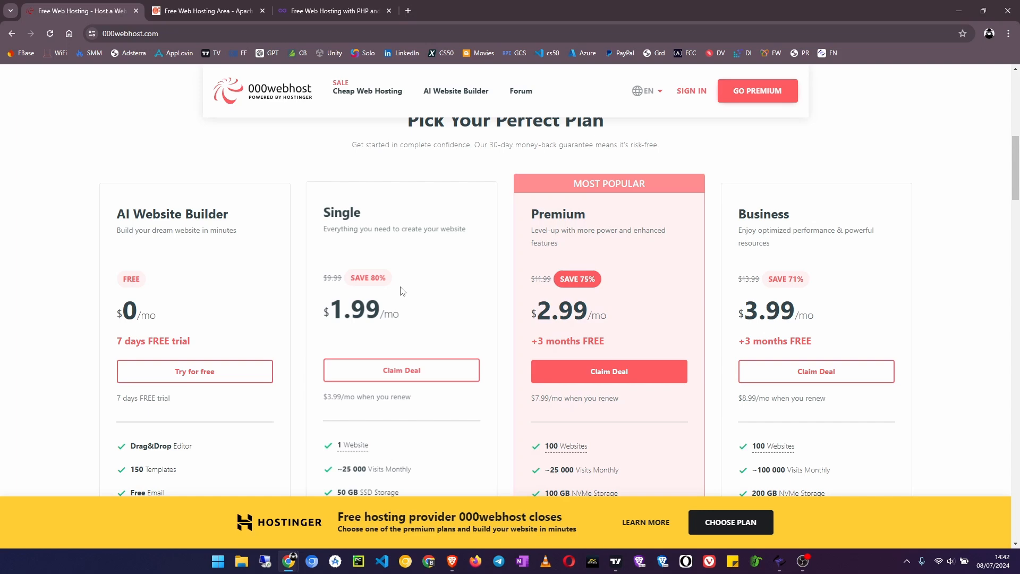
pyautogui.scroll(-3)
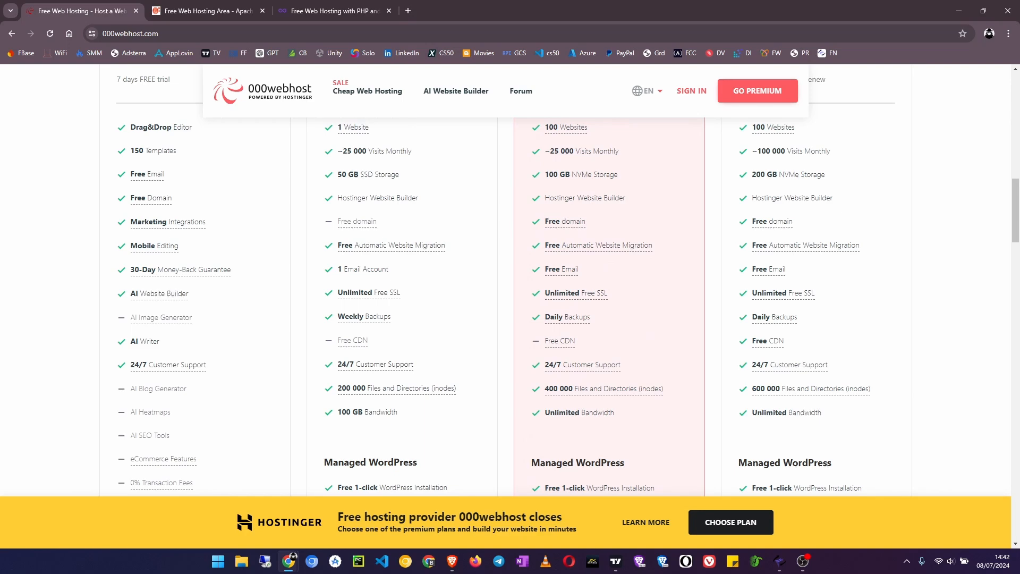
pyautogui.scroll(-3)
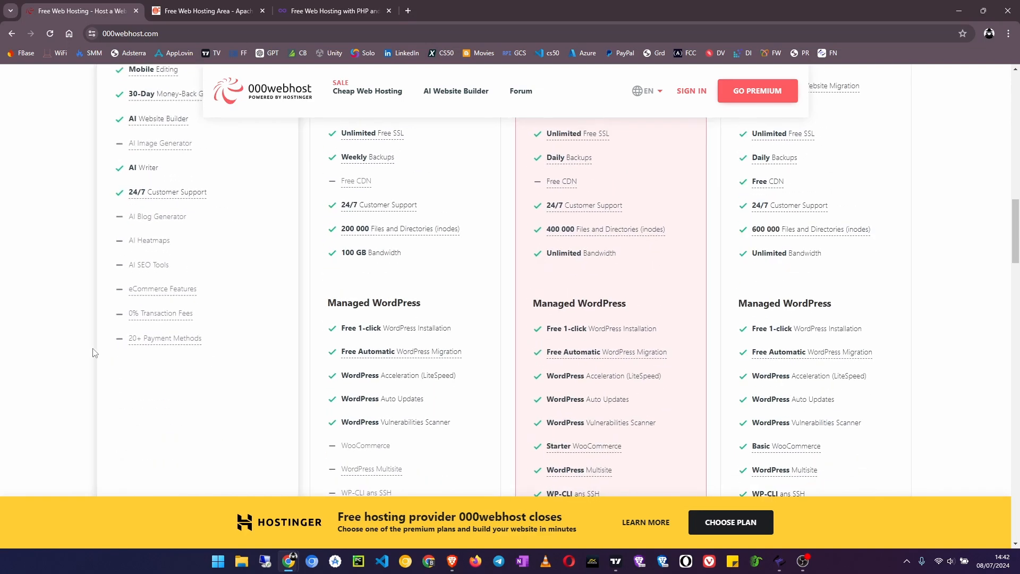
pyautogui.scroll(3)
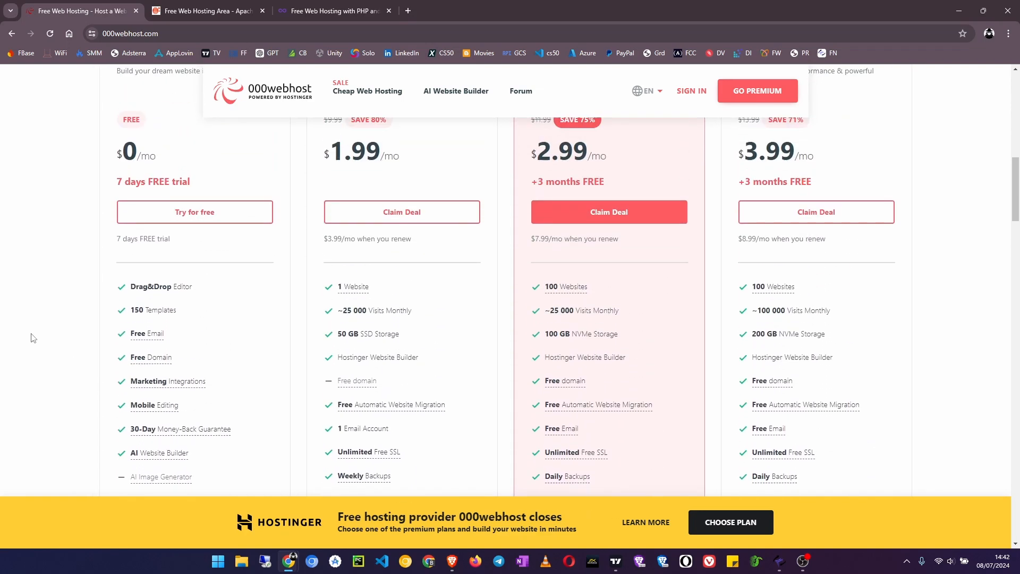
pyautogui.scroll(3)
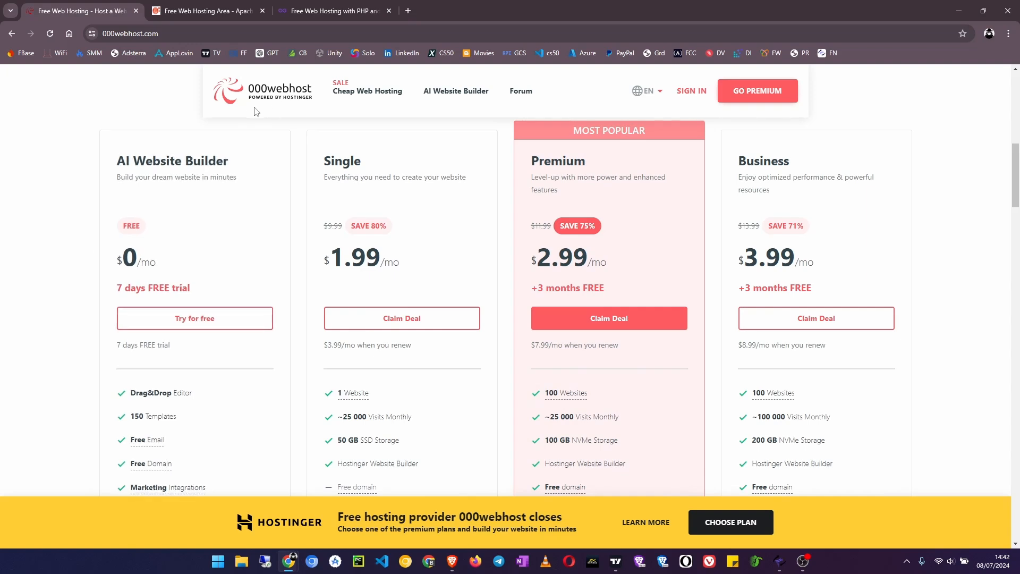
pyautogui.moveTo(144, 105)
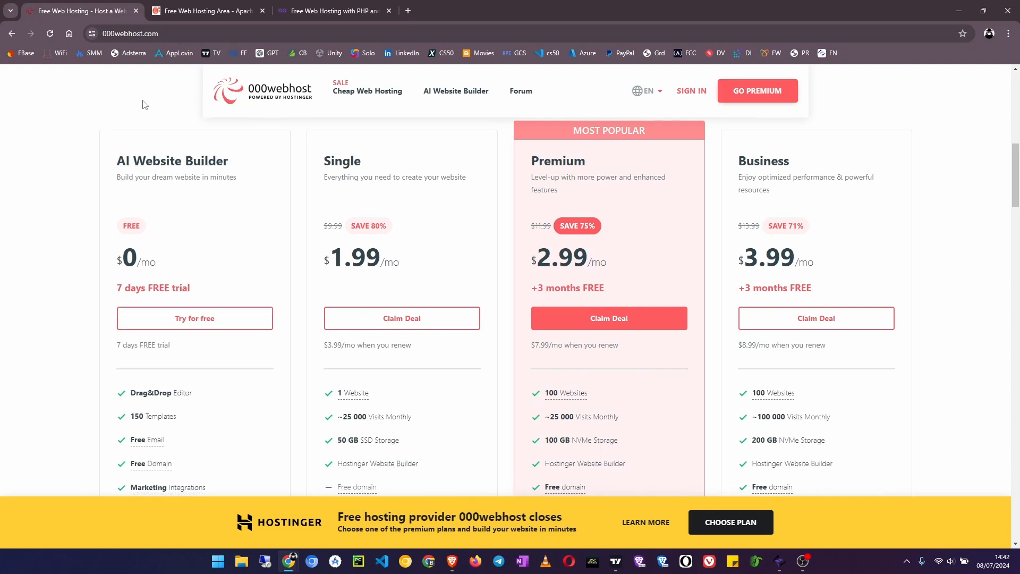
# - Scroll further through the plan features and Managed WordPress details
pyautogui.scroll(-3)
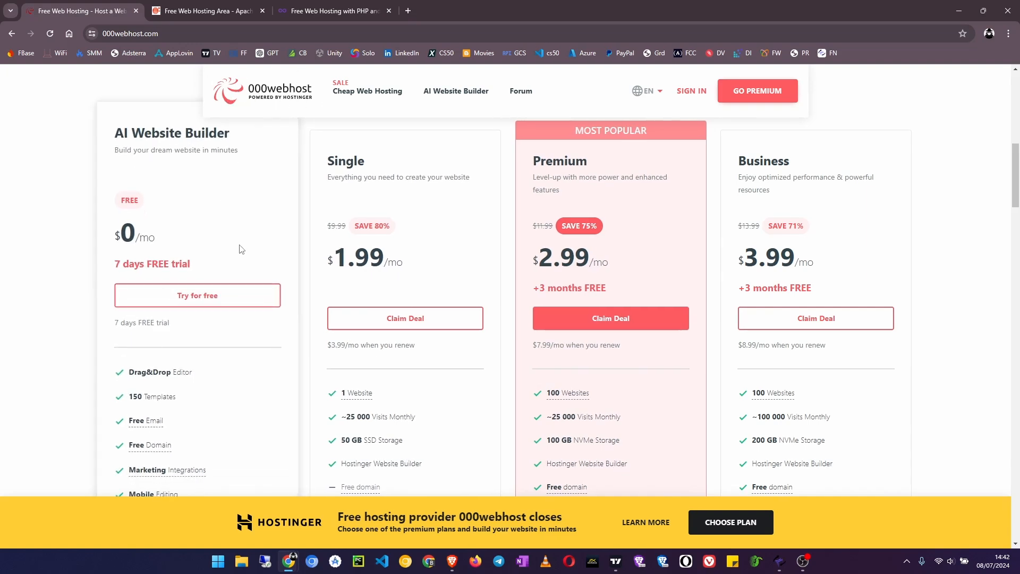
pyautogui.scroll(-3)
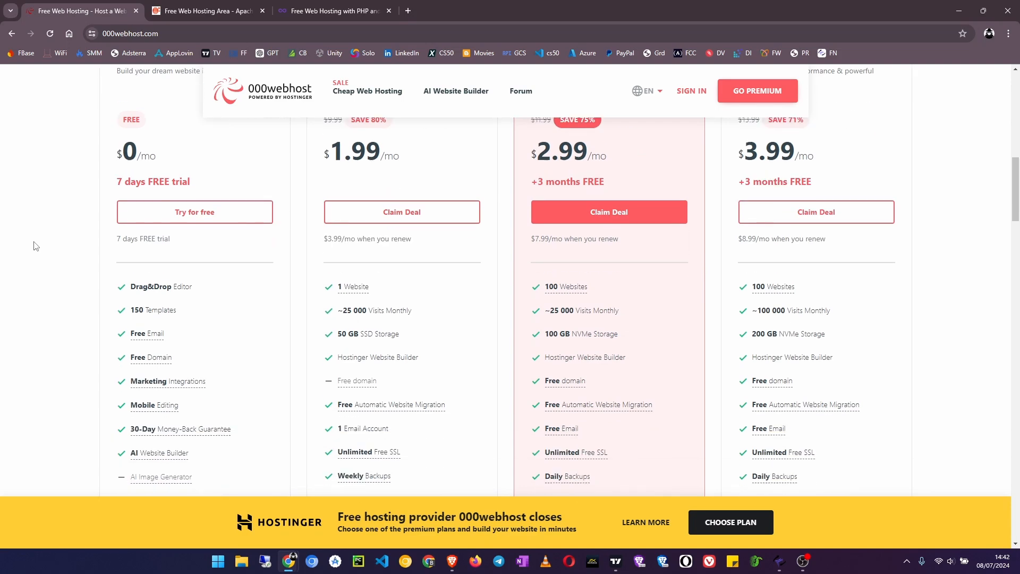
pyautogui.scroll(-3)
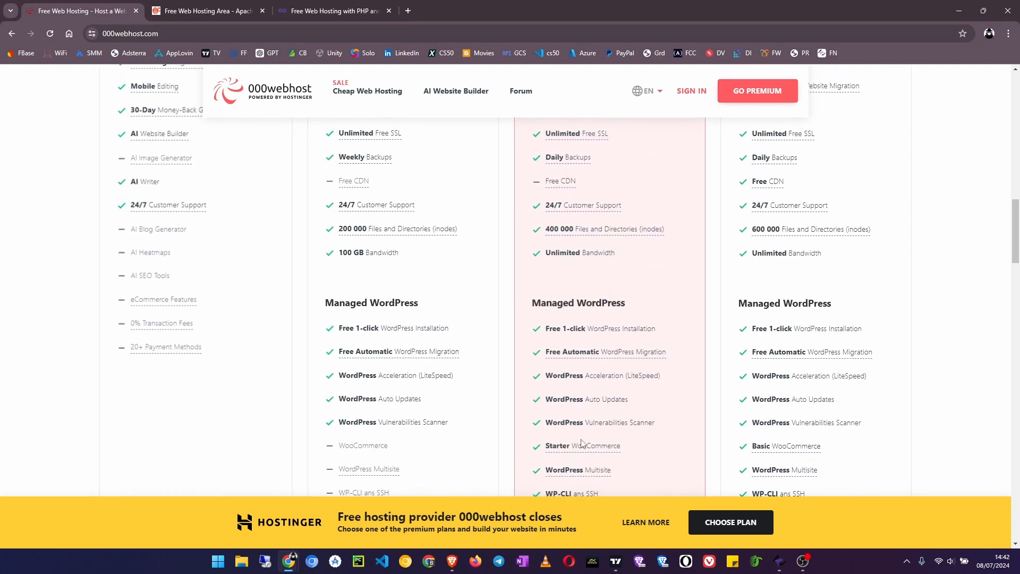
pyautogui.scroll(-3)
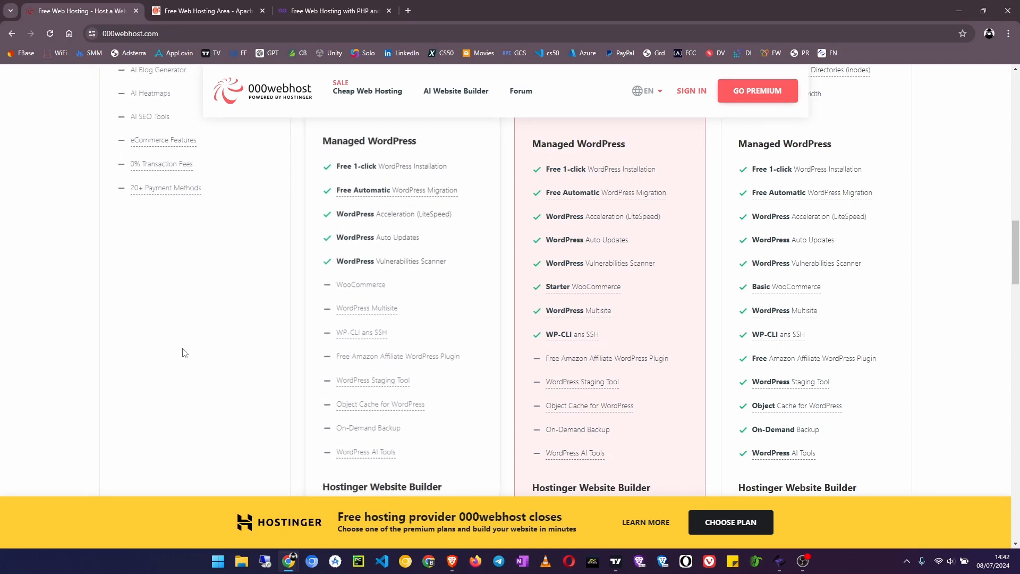
pyautogui.scroll(3)
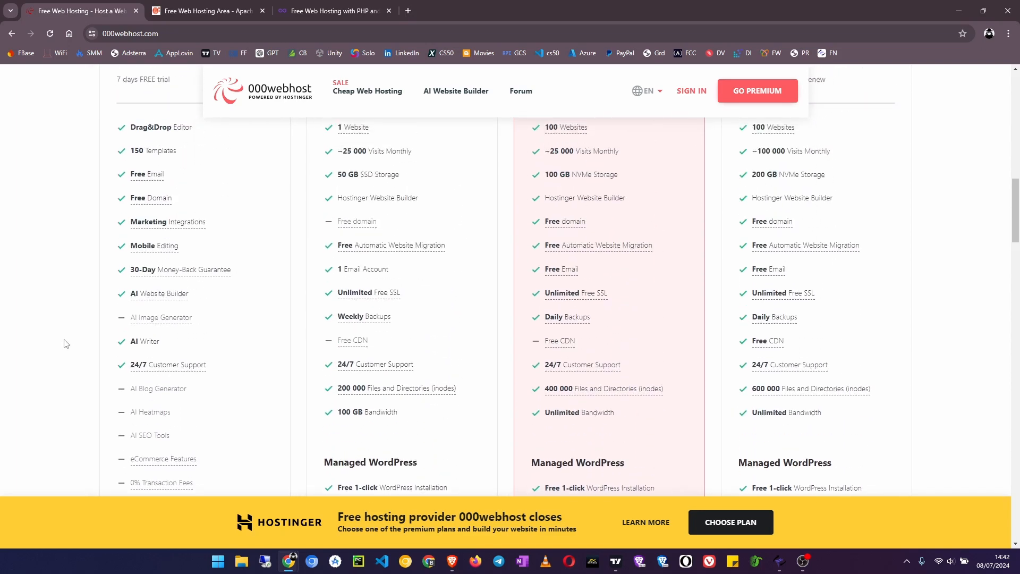
pyautogui.scroll(3)
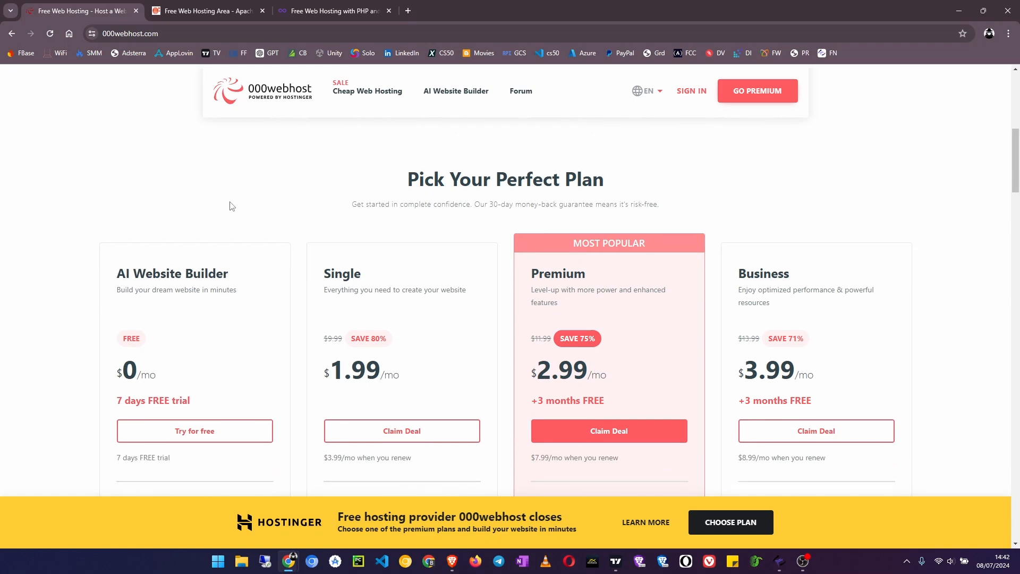
pyautogui.scroll(-3)
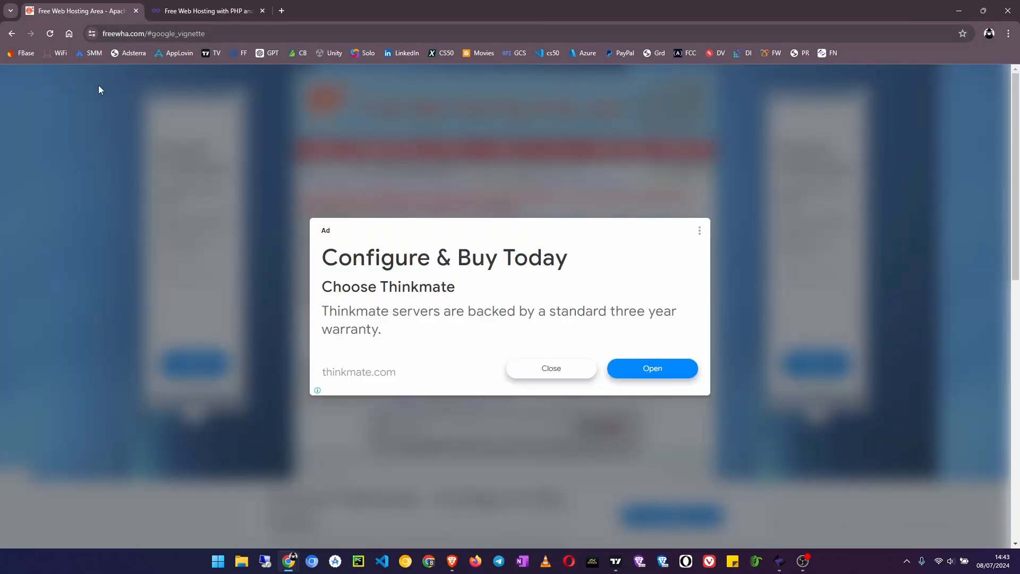
# - Dismiss the full-page ad on freewha.com and show the available free subdomain options
pyautogui.click(551, 367)
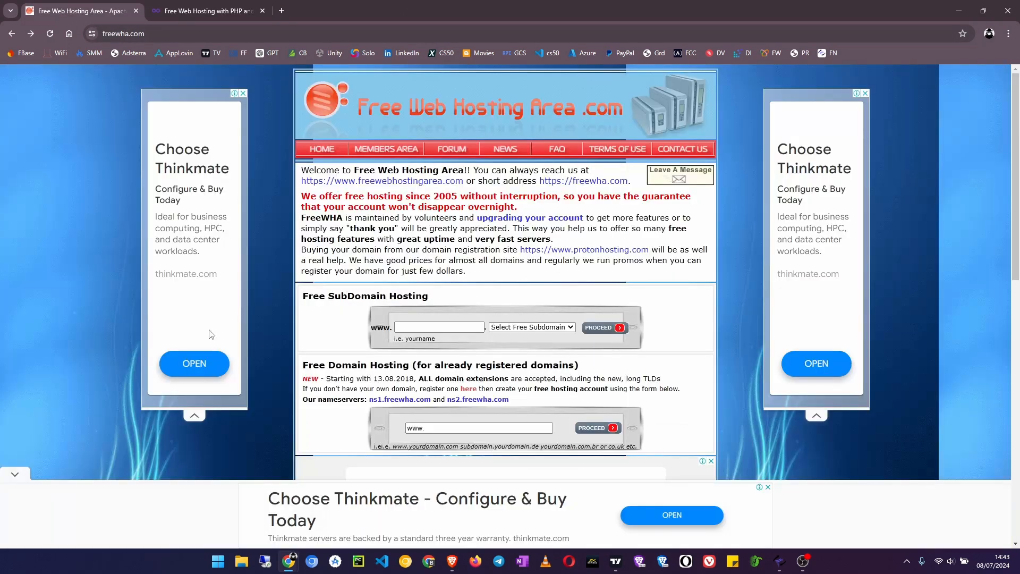
pyautogui.moveTo(194, 111)
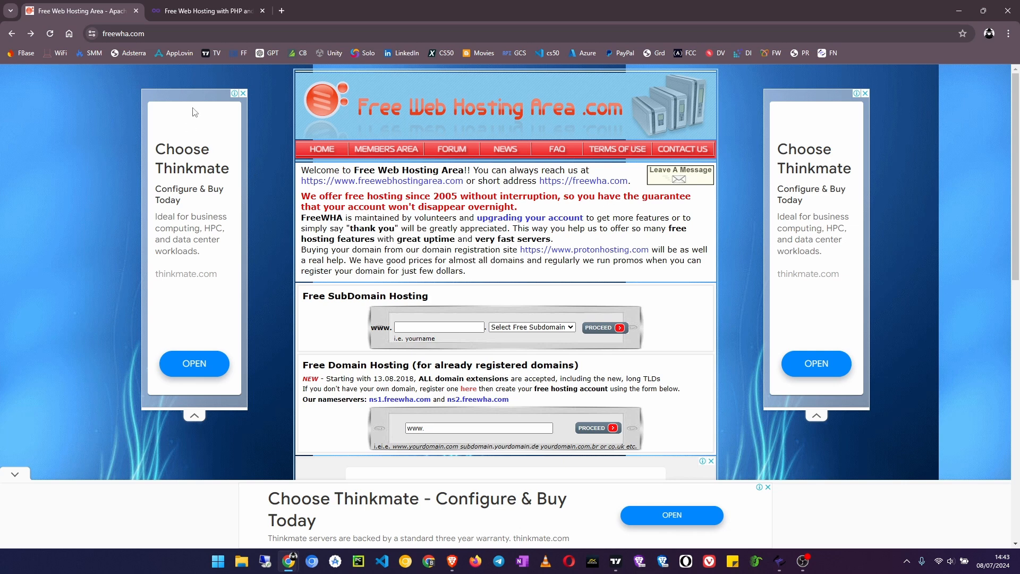
pyautogui.click(123, 33)
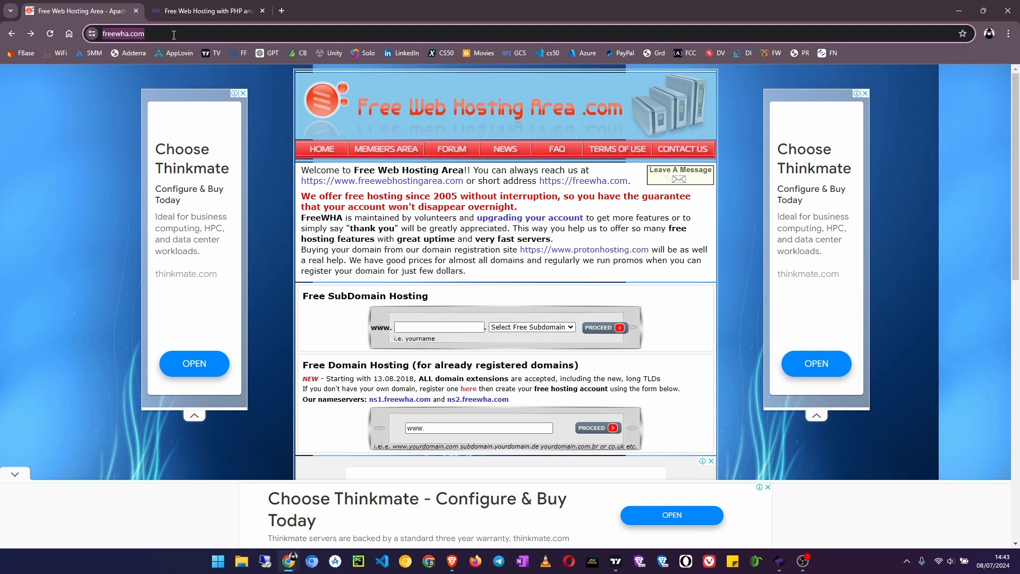
pyautogui.moveTo(508, 273)
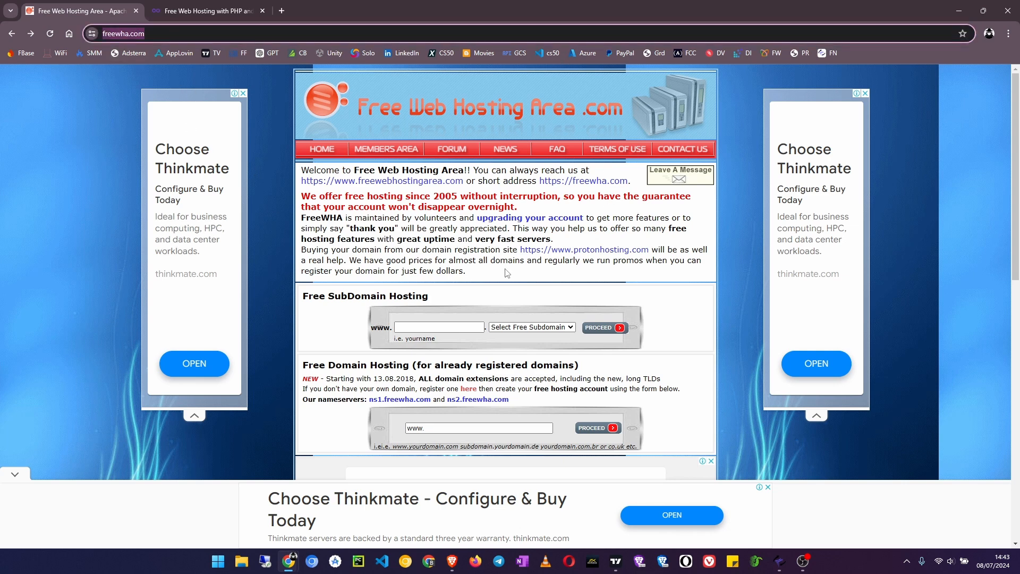
pyautogui.scroll(-3)
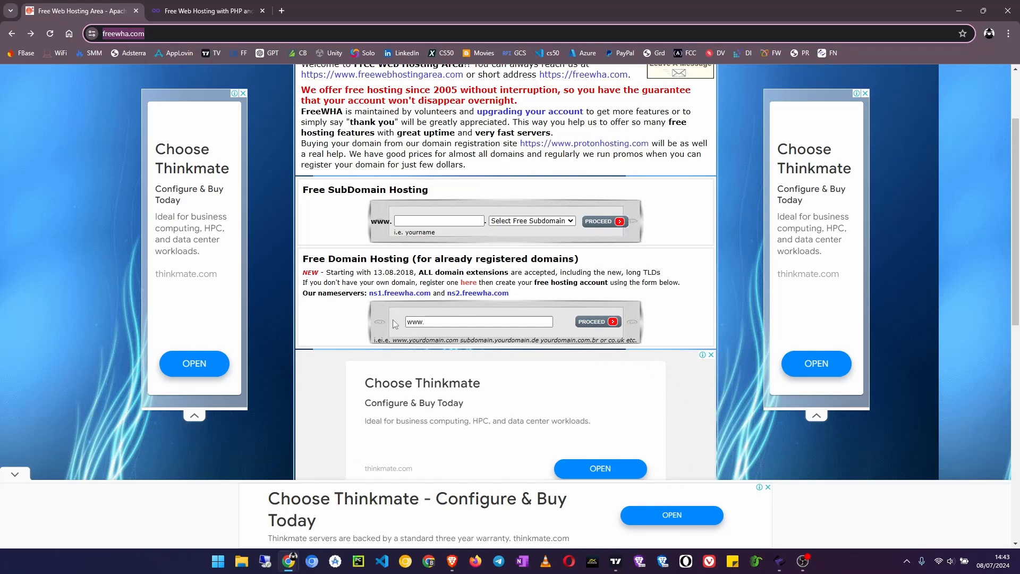
pyautogui.moveTo(512, 316)
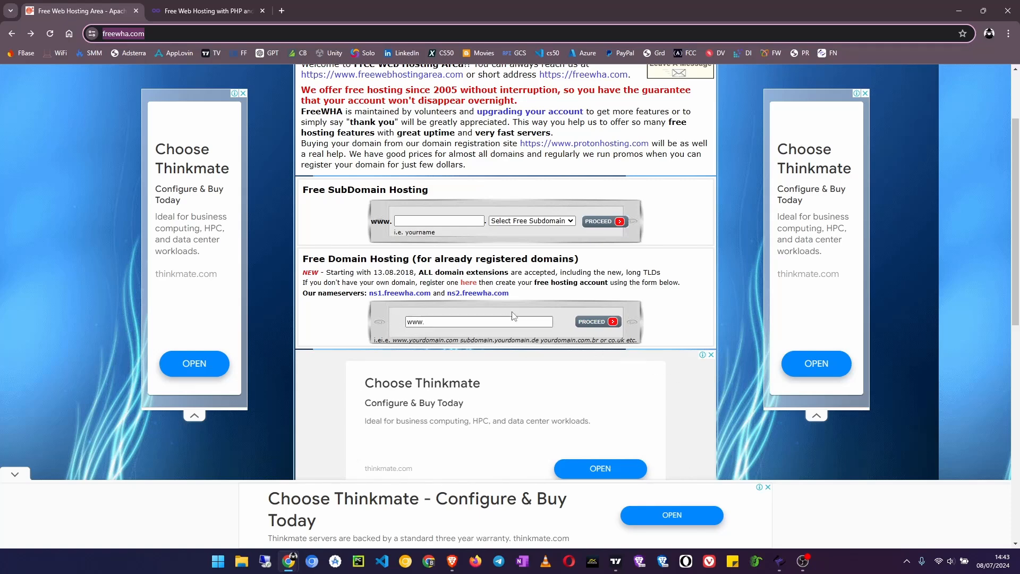
pyautogui.click(530, 221)
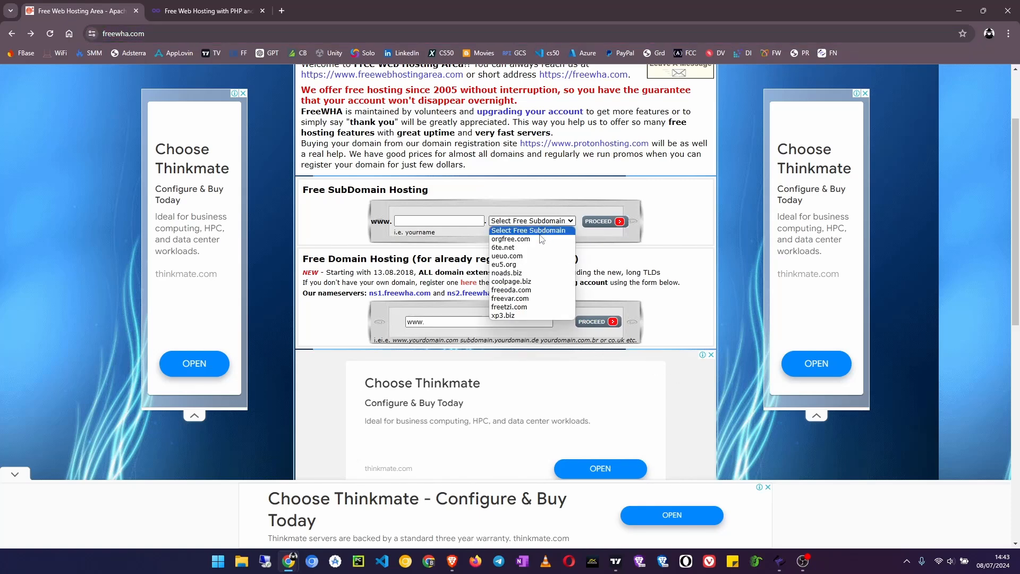
pyautogui.moveTo(528, 264)
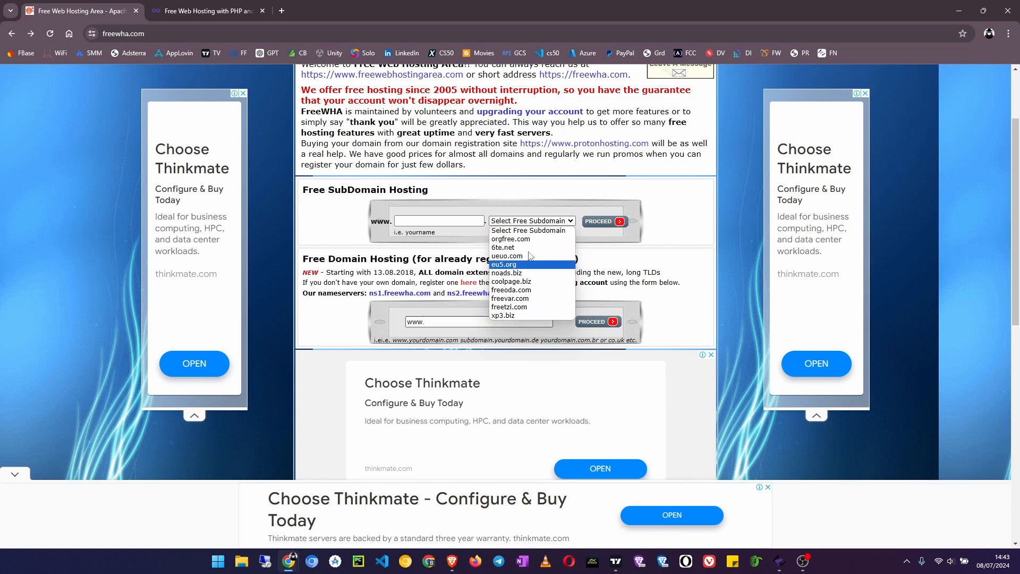
pyautogui.moveTo(509, 308)
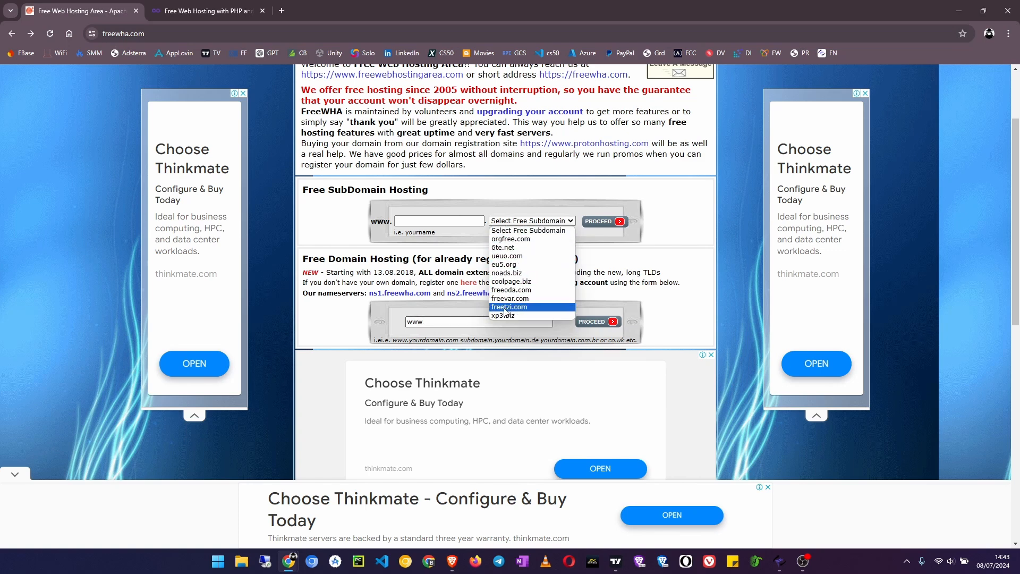
# - Look over the registered-domain entry field and subdomain choices like orgfree.com and eu5.org
pyautogui.click(456, 321)
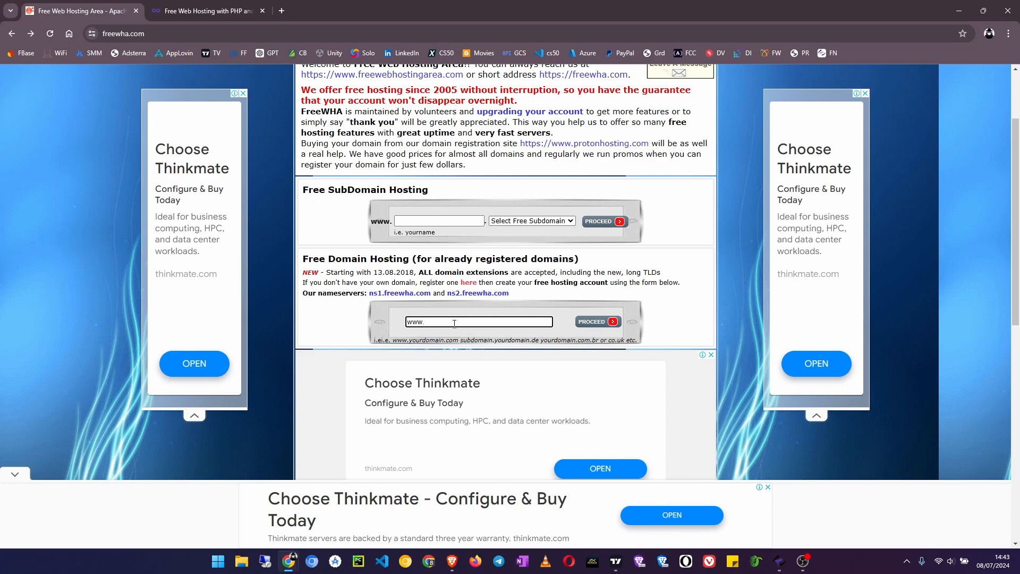
pyautogui.scroll(-3)
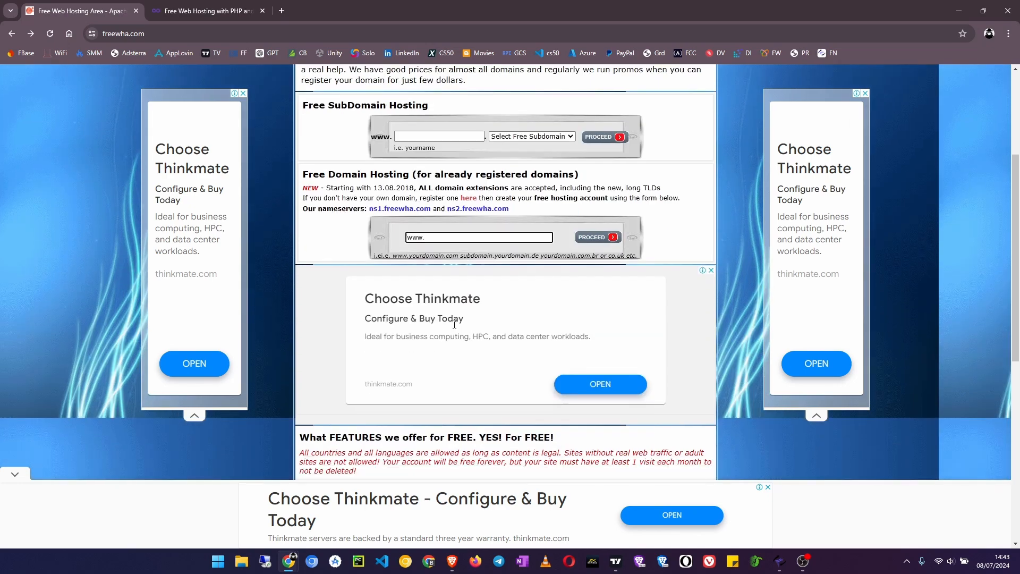
pyautogui.scroll(3)
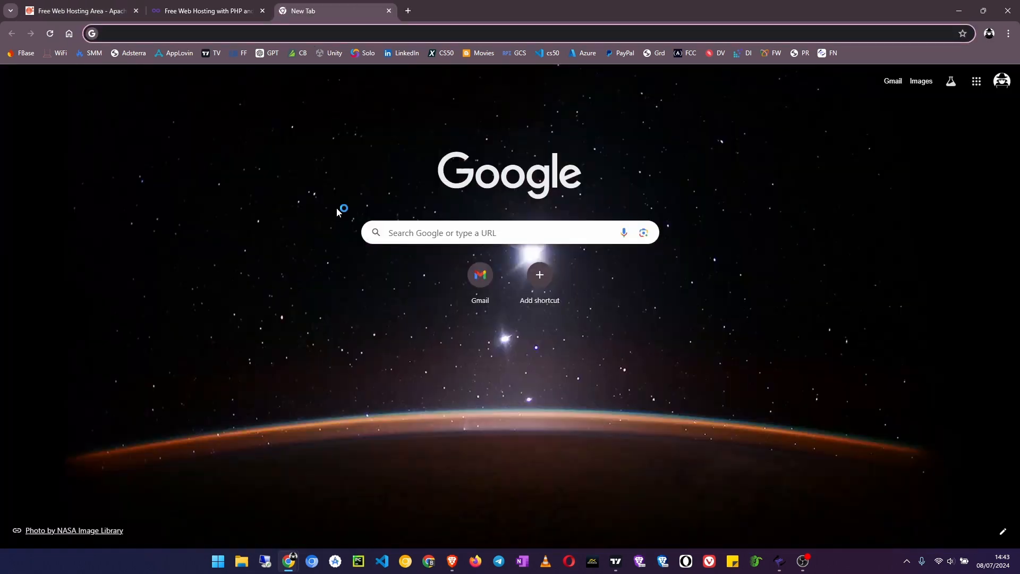
# - Load the euginepro.eu5.org site and scroll through its About and services sections
pyautogui.write('euginre')
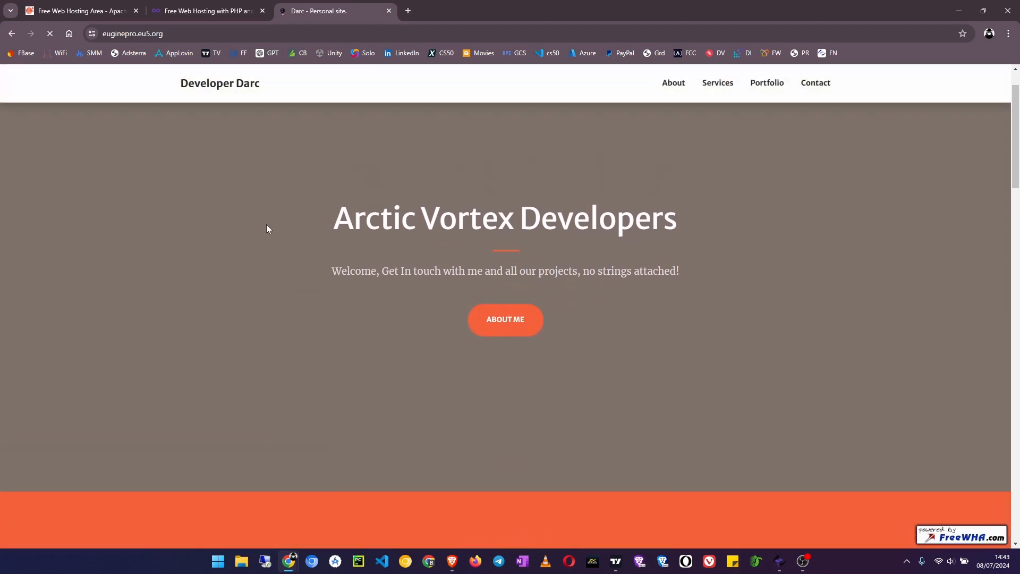
pyautogui.scroll(-3)
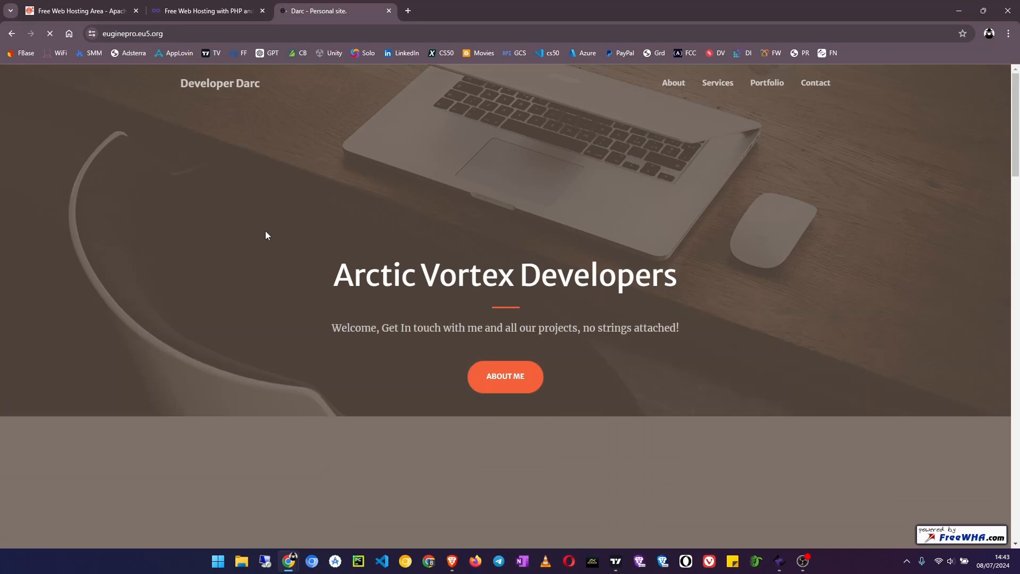
pyautogui.scroll(-3)
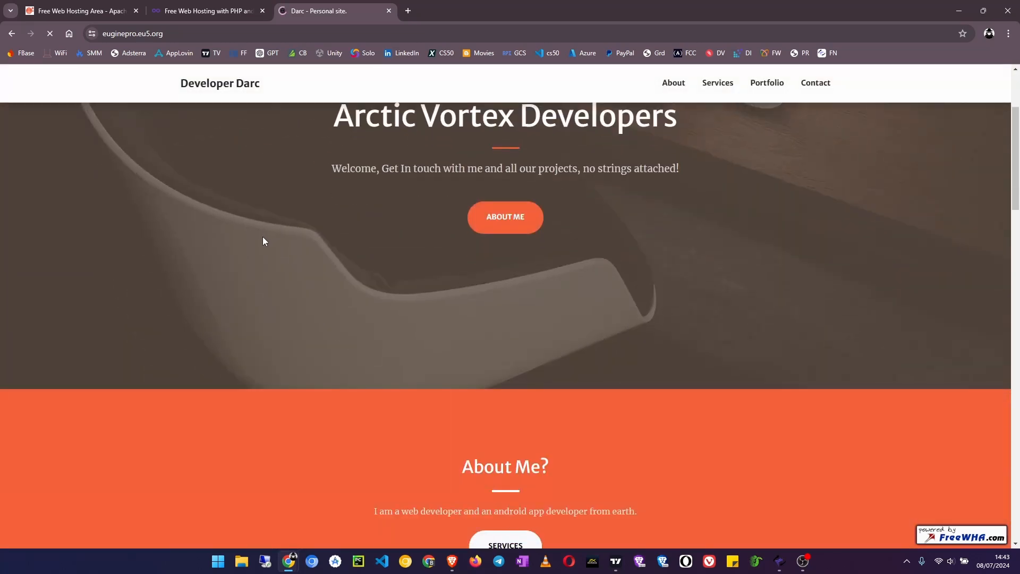
pyautogui.scroll(-3)
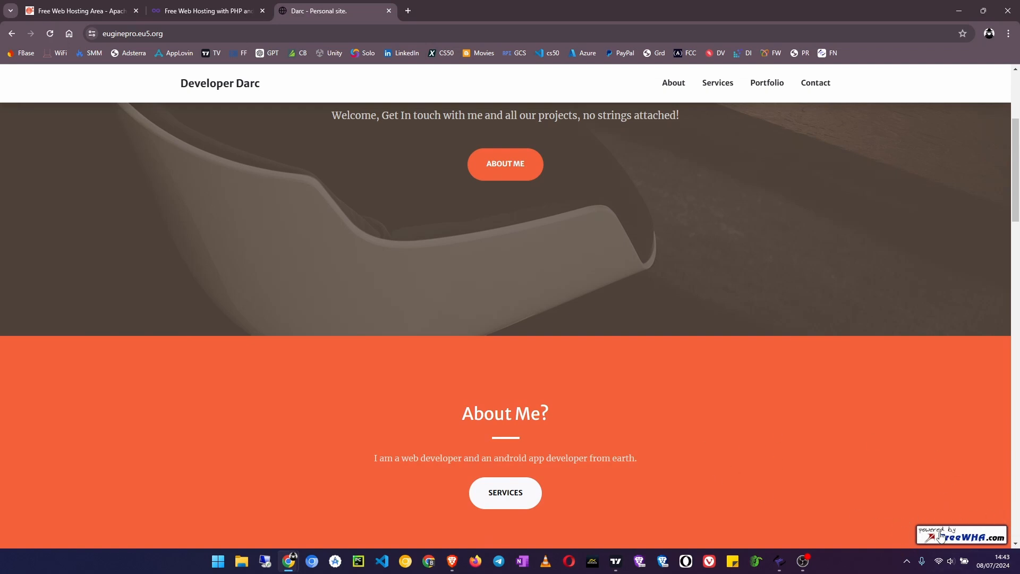
pyautogui.moveTo(552, 248)
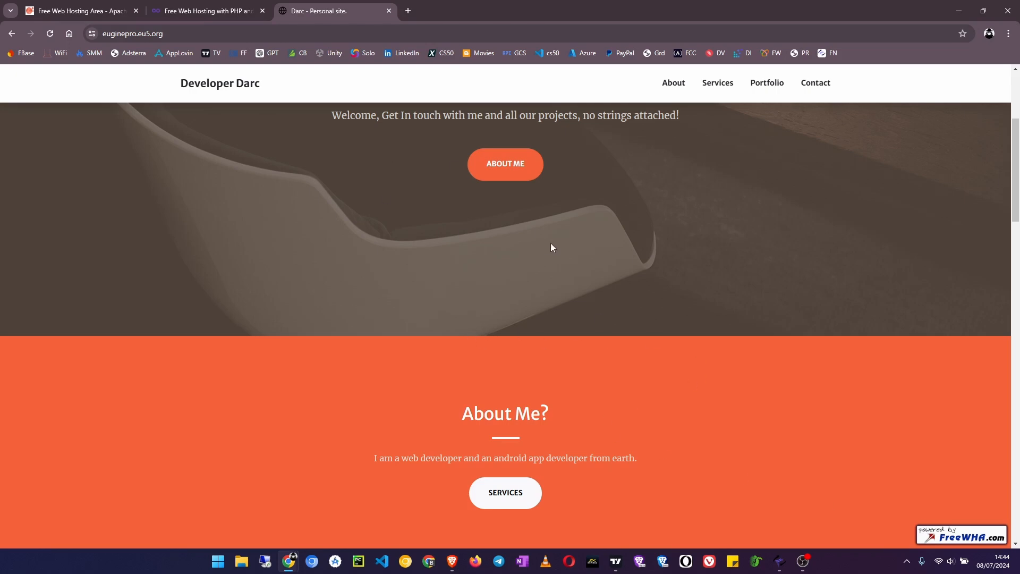
pyautogui.scroll(-3)
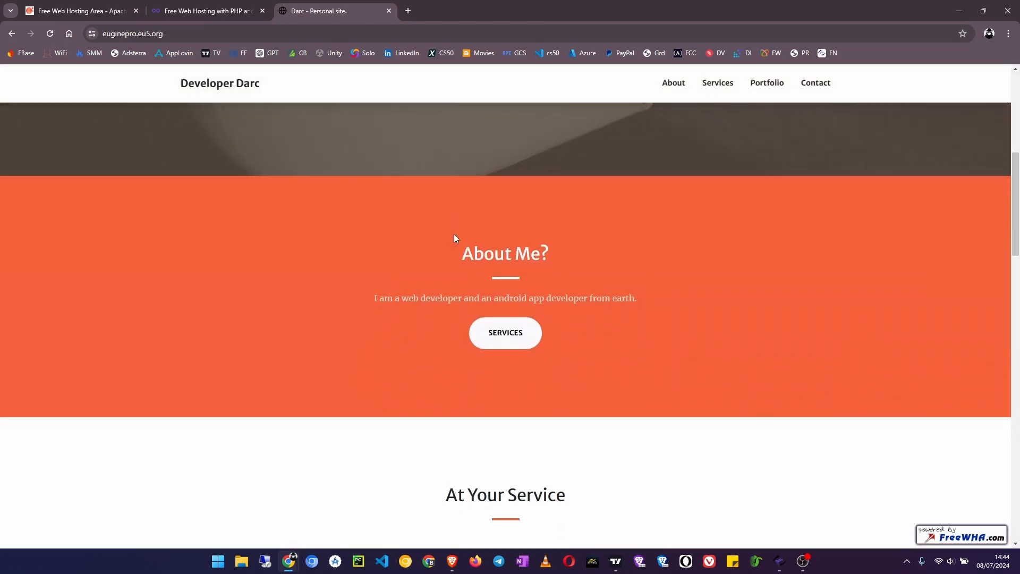
pyautogui.scroll(3)
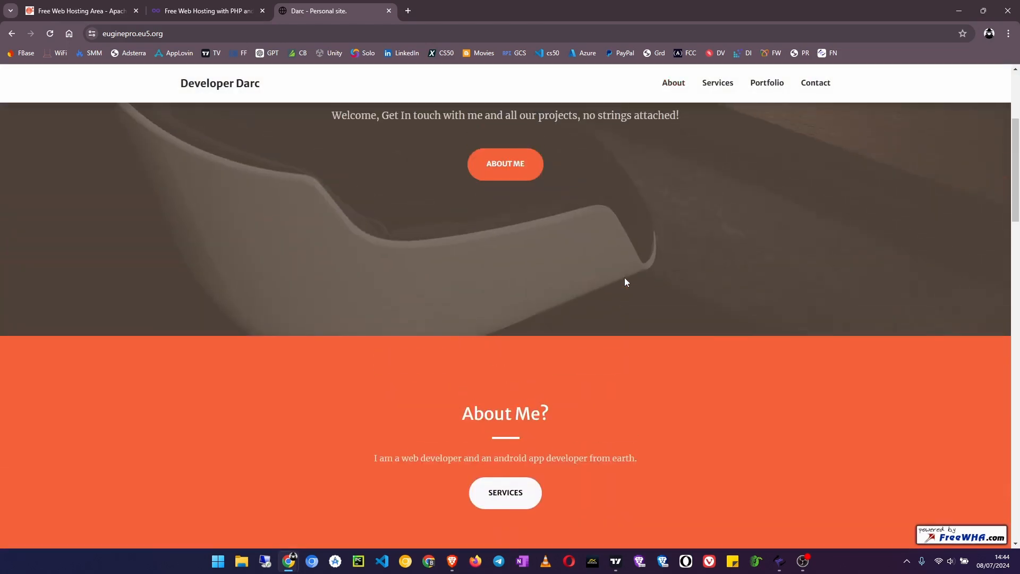
pyautogui.scroll(3)
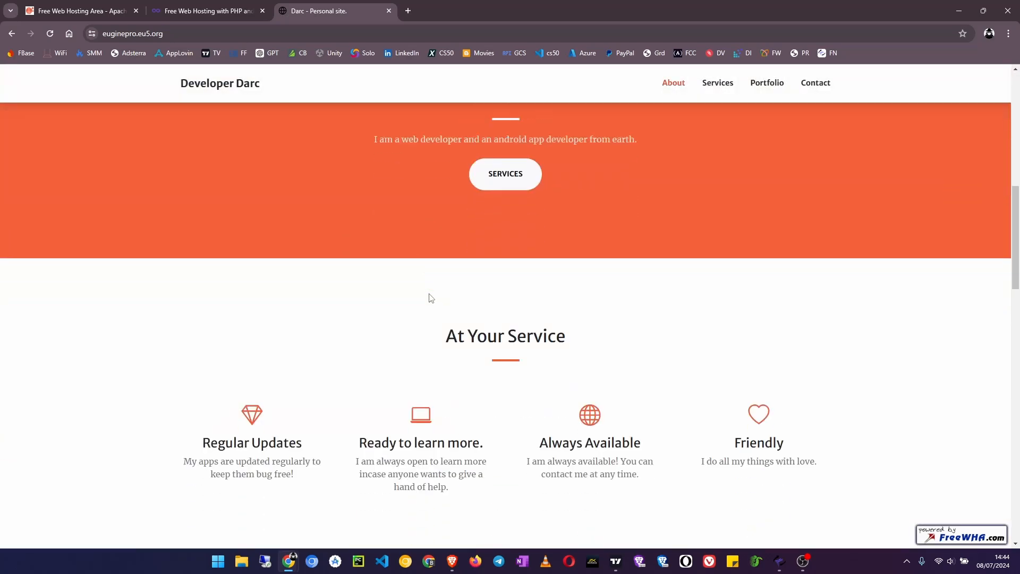
# - Jump to the Contact Me section, return to the top, then close the personal site tab
pyautogui.click(815, 83)
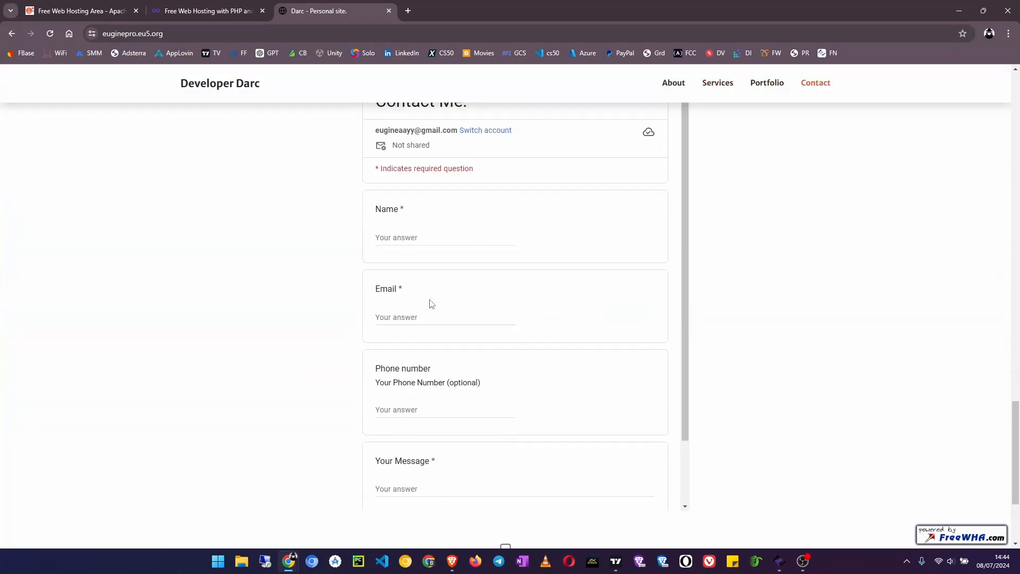
pyautogui.scroll(-3)
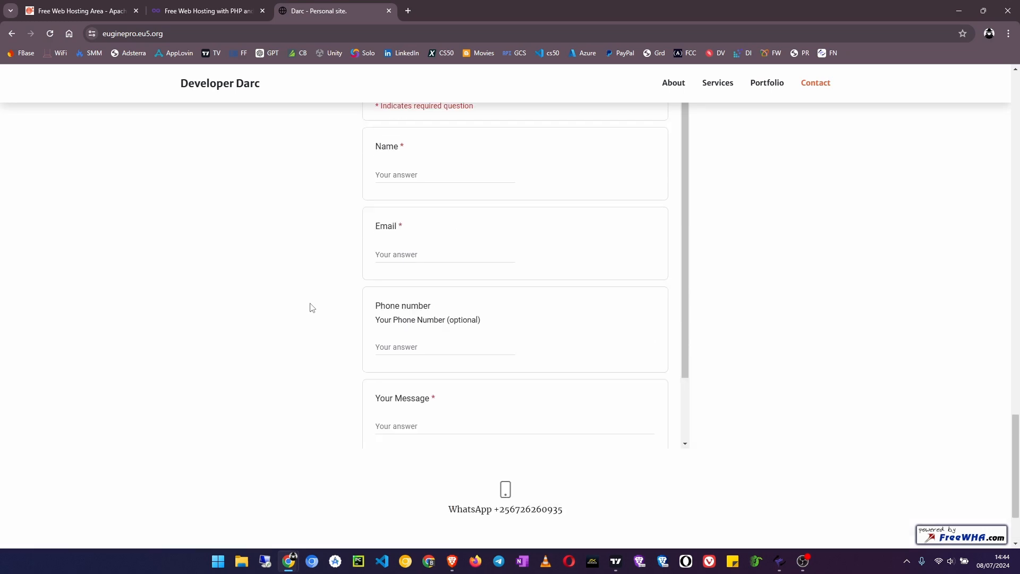
pyautogui.click(672, 83)
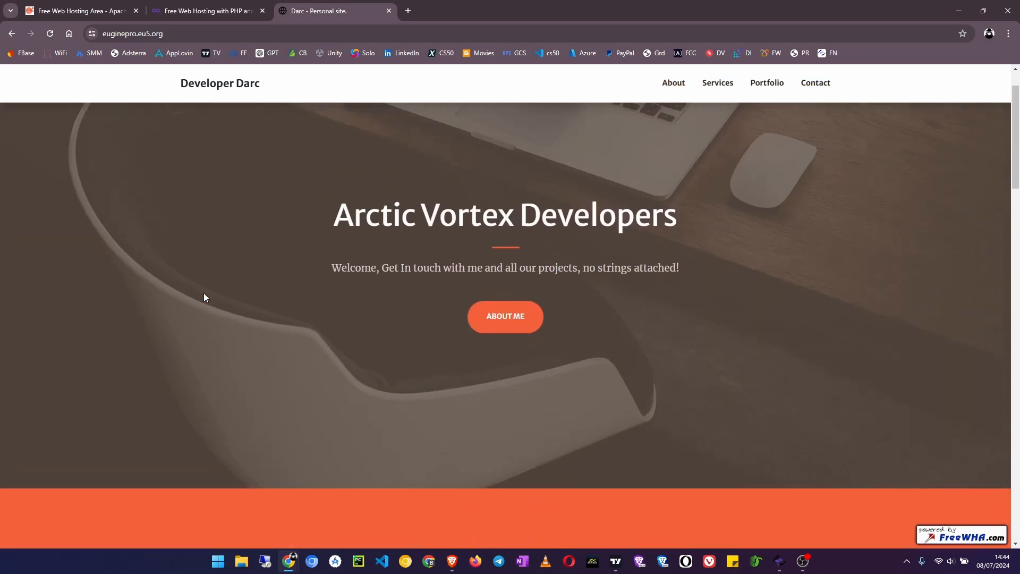
pyautogui.click(390, 10)
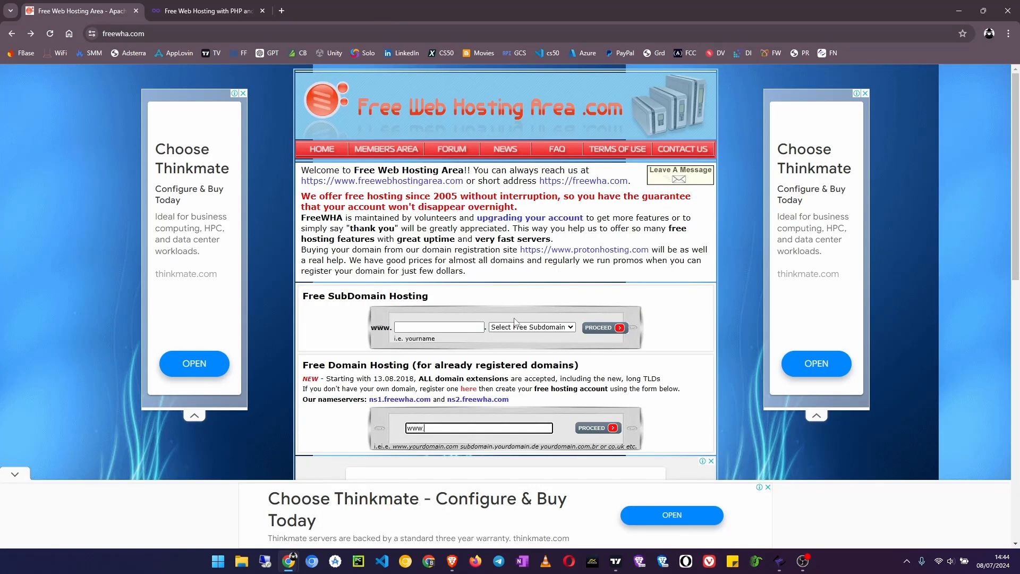
pyautogui.moveTo(429, 309)
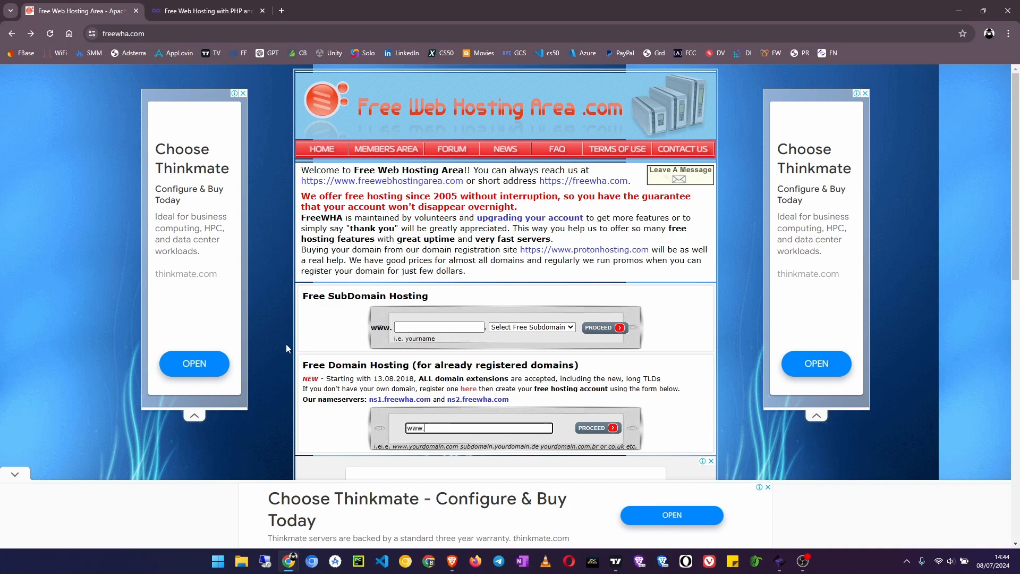
# - Scroll down the freewha.com page before closing it to leave InfinityFree showing
pyautogui.scroll(-3)
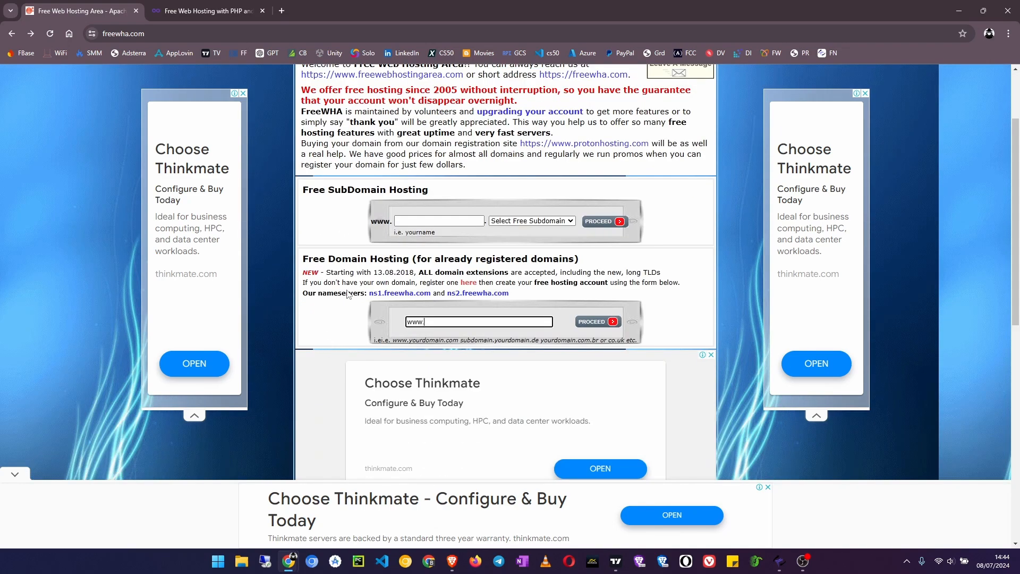
pyautogui.scroll(-3)
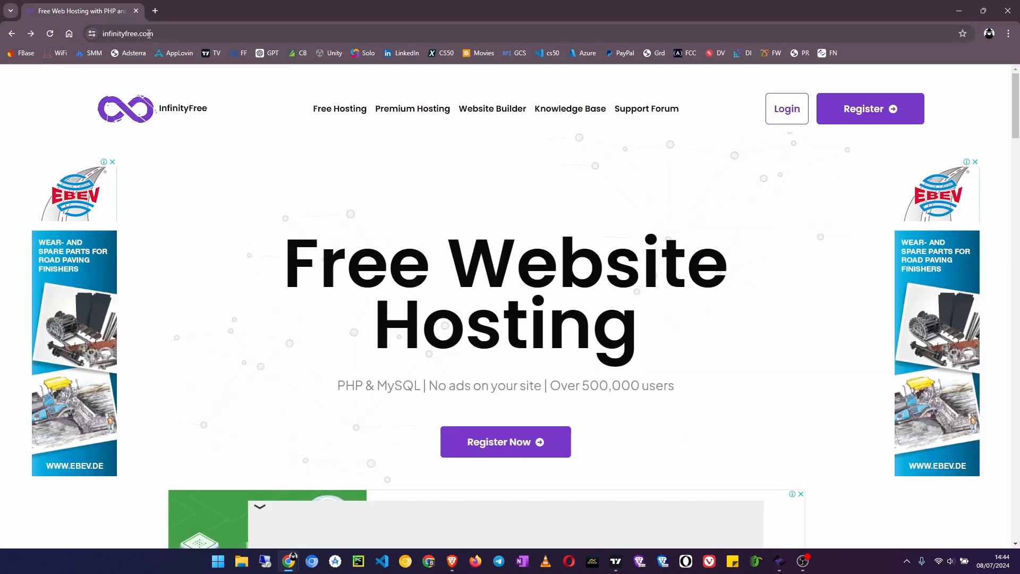
# - Scroll the InfinityFree homepage down to its Free Hosting Features list with 5 GB Disk Space
pyautogui.click(178, 33)
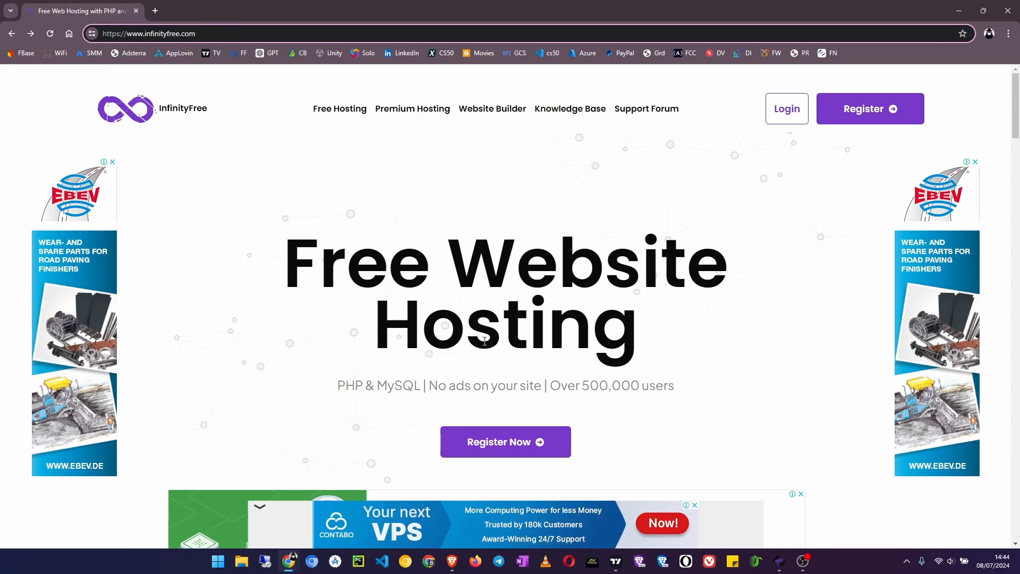
pyautogui.moveTo(444, 227)
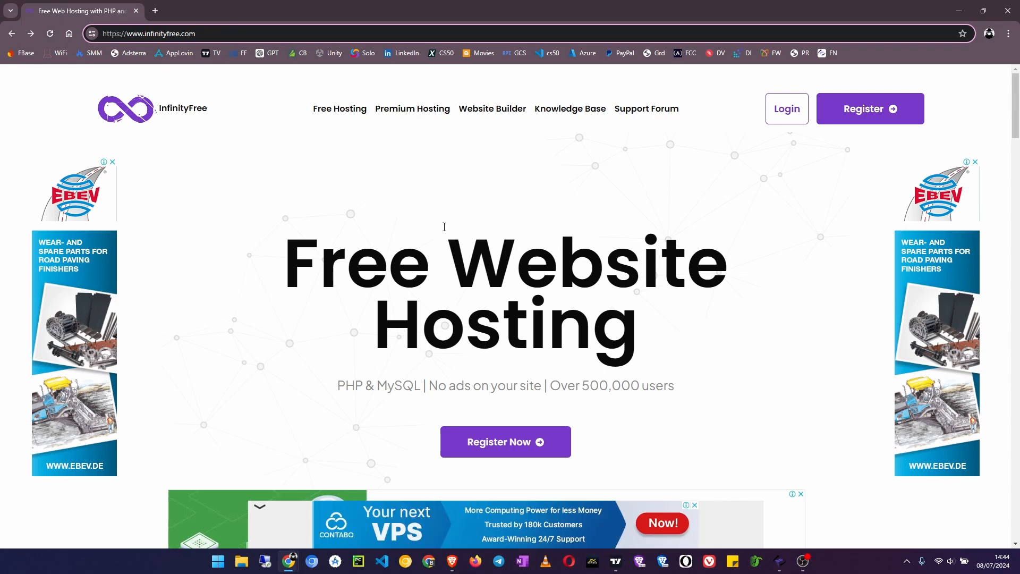
pyautogui.scroll(-3)
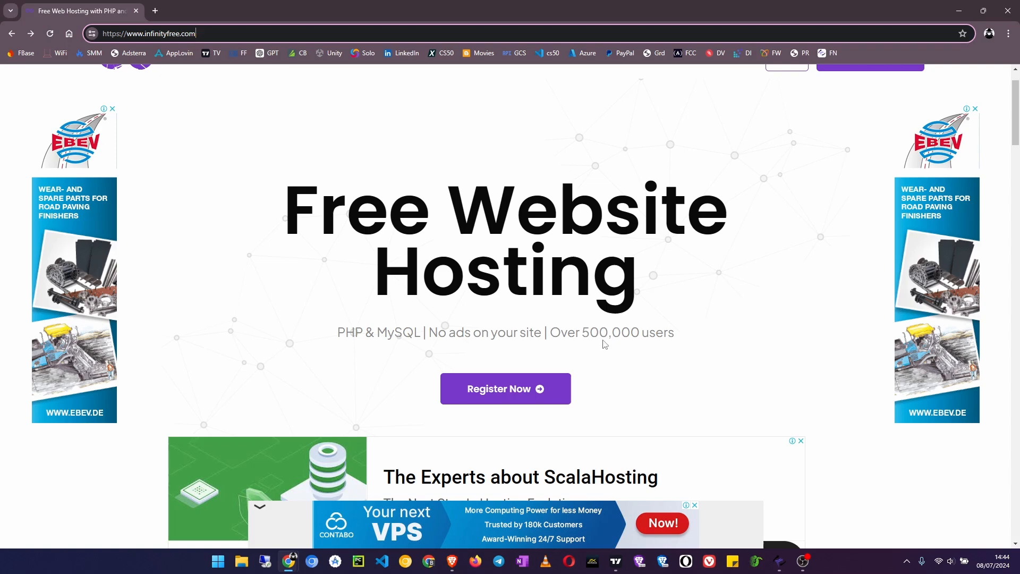
pyautogui.scroll(-3)
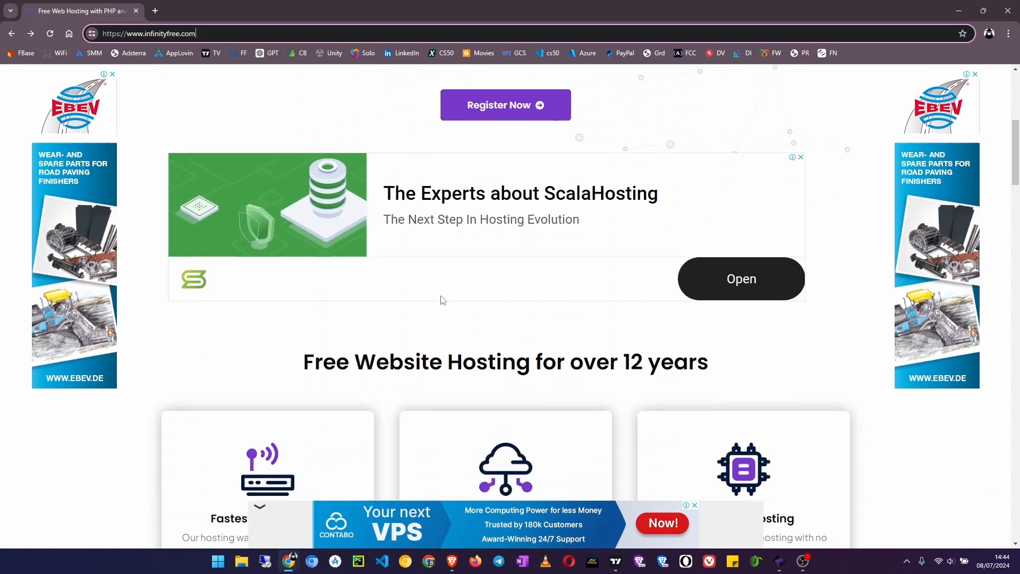
pyautogui.scroll(-3)
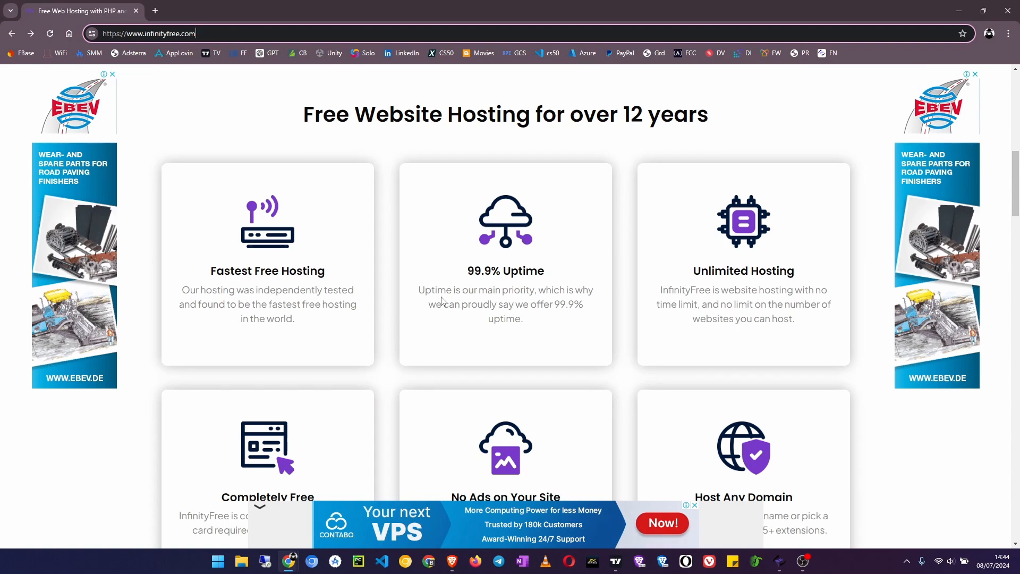
pyautogui.scroll(-3)
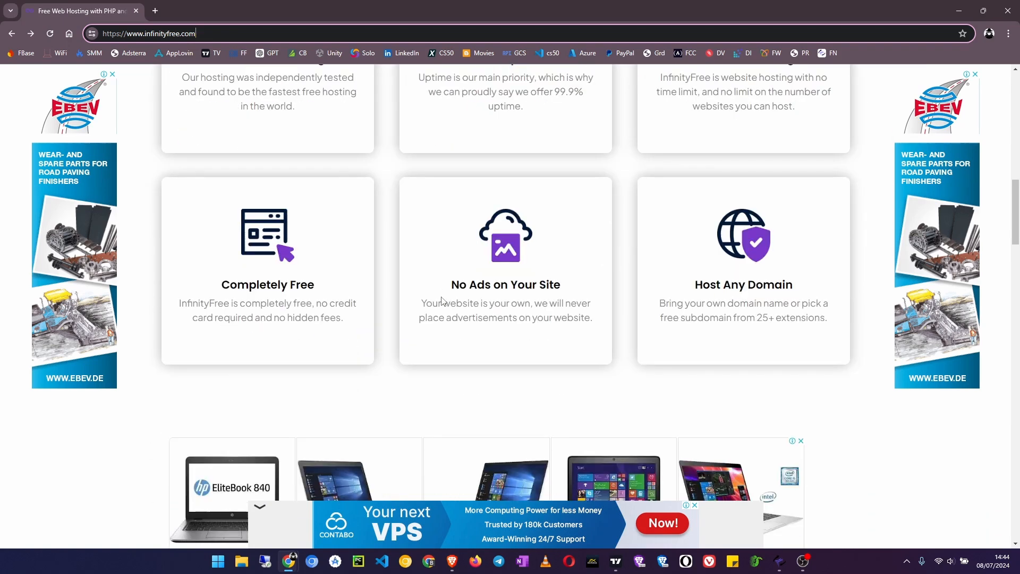
pyautogui.scroll(-3)
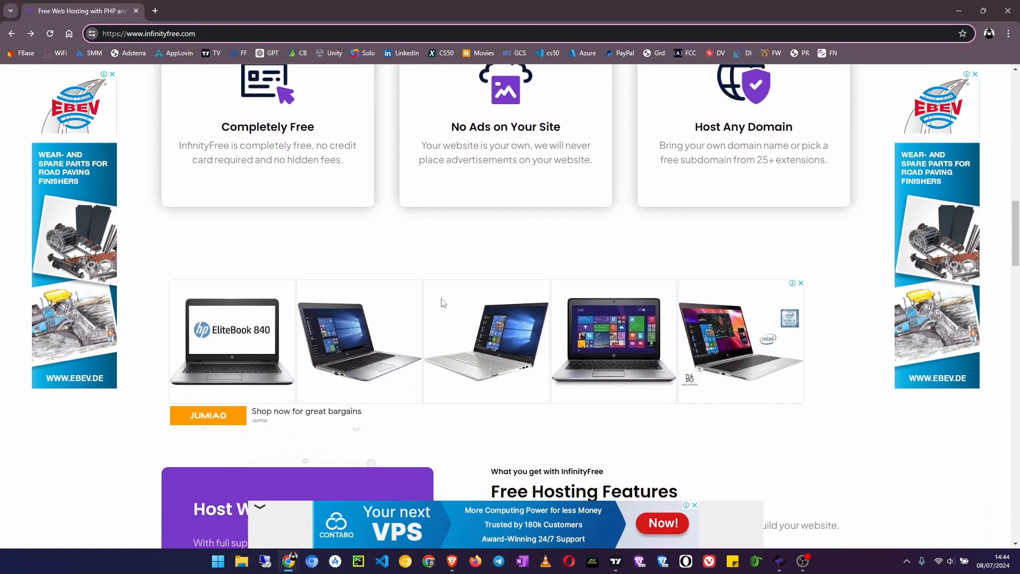
pyautogui.scroll(-3)
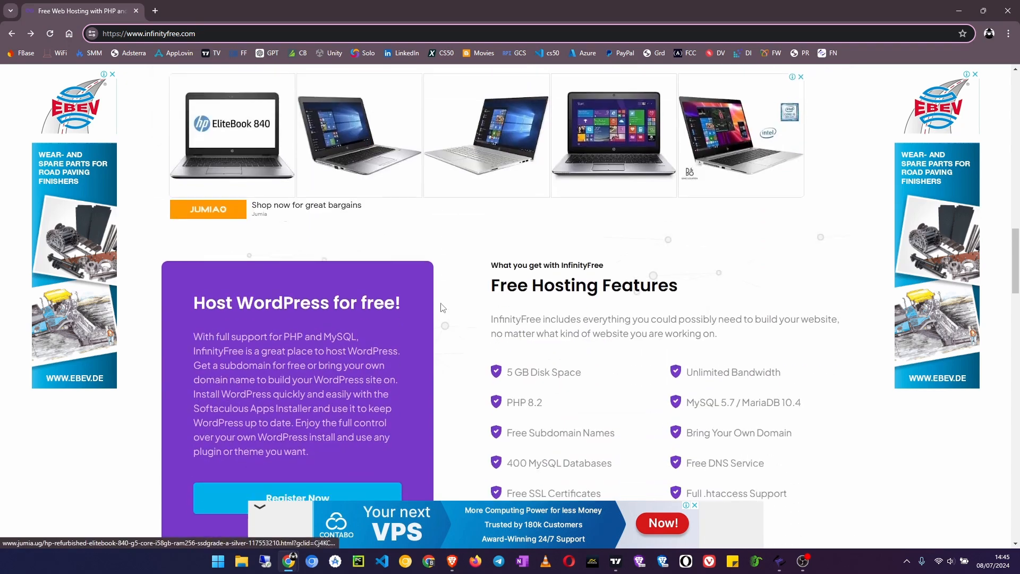
pyautogui.scroll(-3)
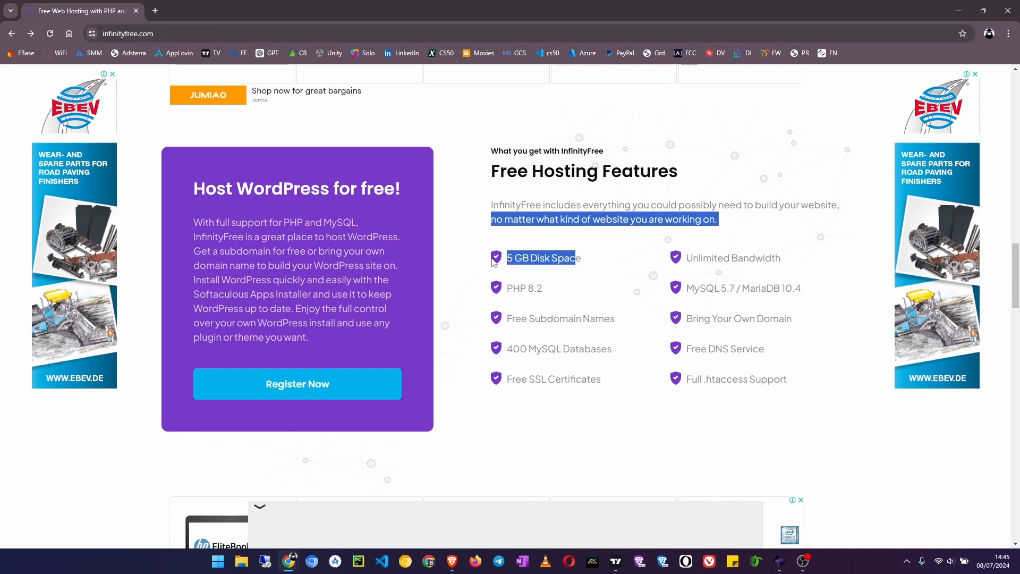
pyautogui.moveTo(478, 213)
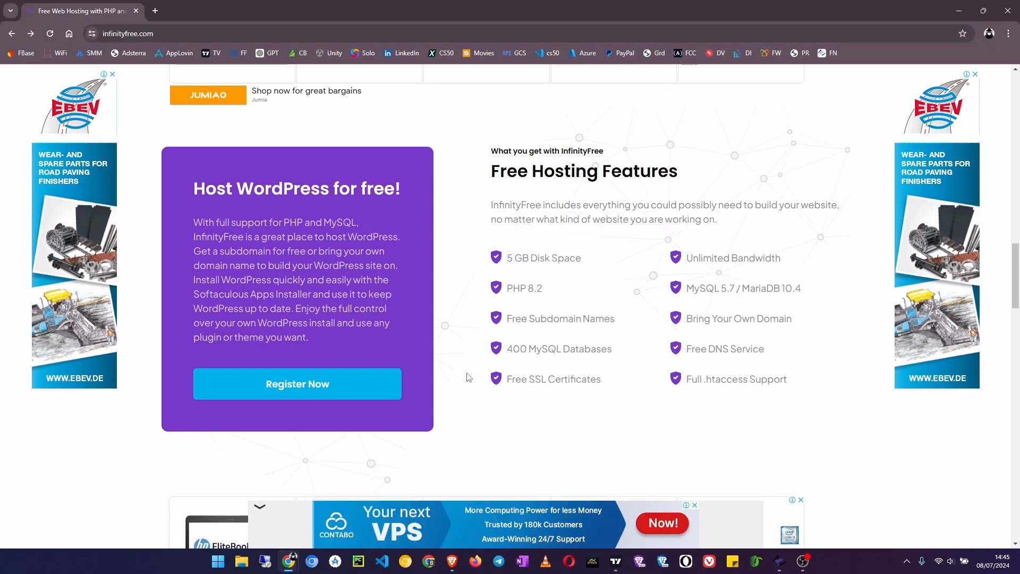
pyautogui.moveTo(553, 296)
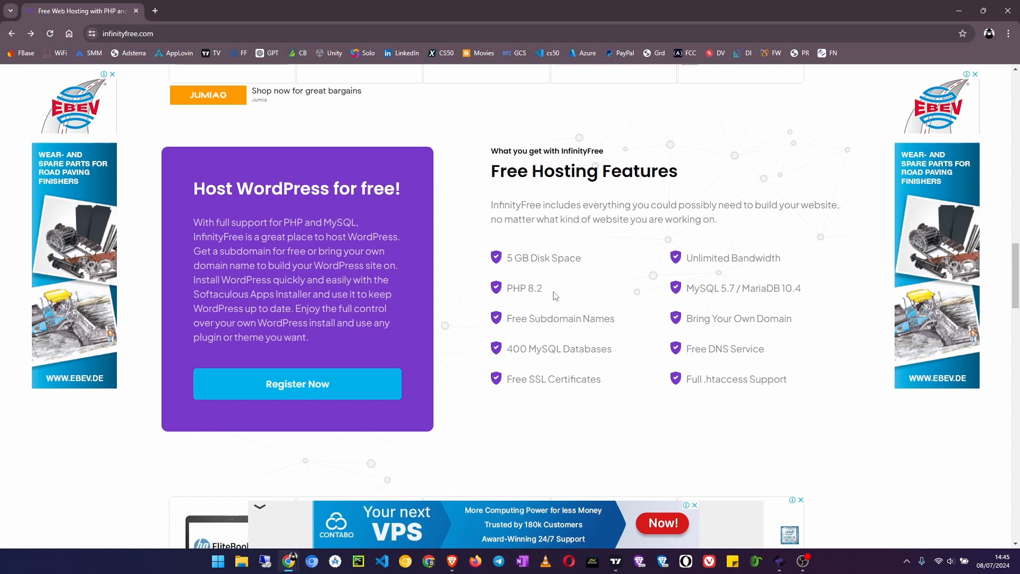
pyautogui.moveTo(569, 298)
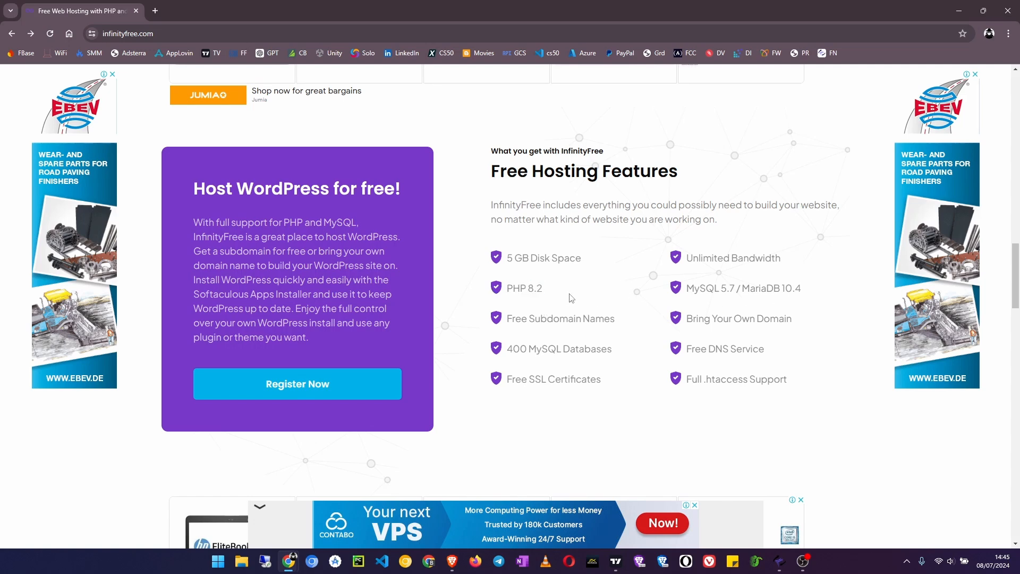
pyautogui.moveTo(529, 311)
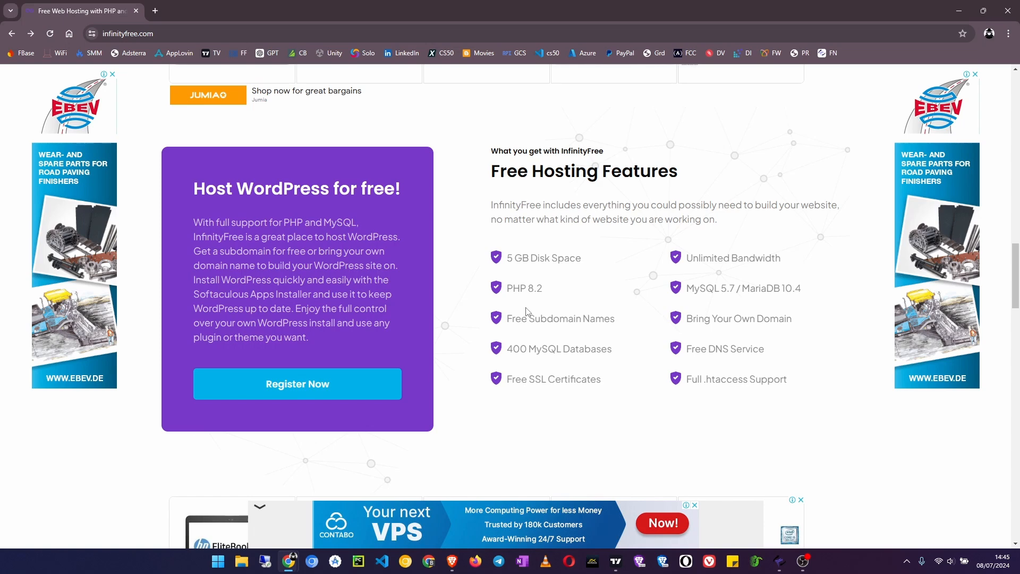
pyautogui.moveTo(516, 371)
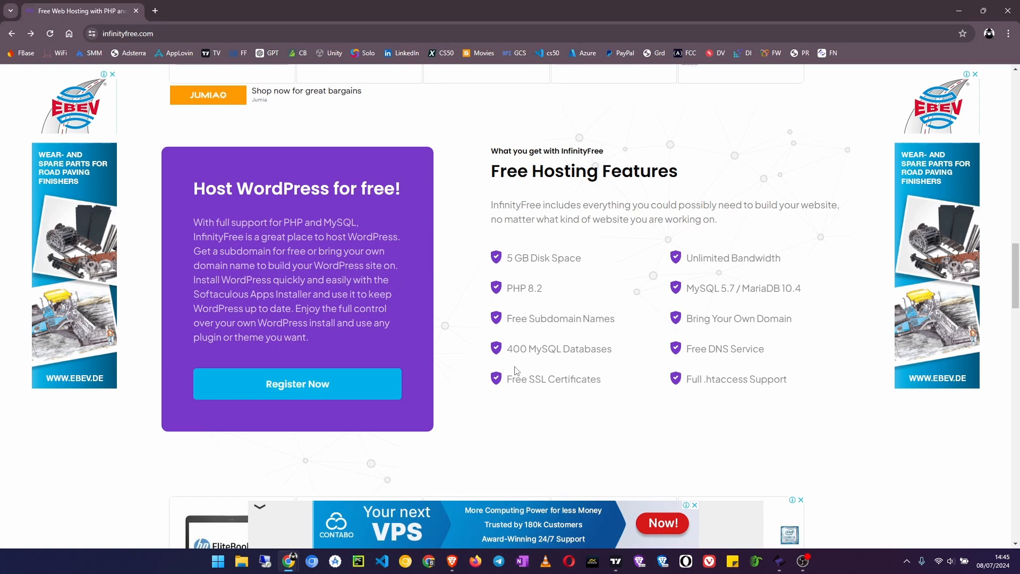
pyautogui.moveTo(615, 329)
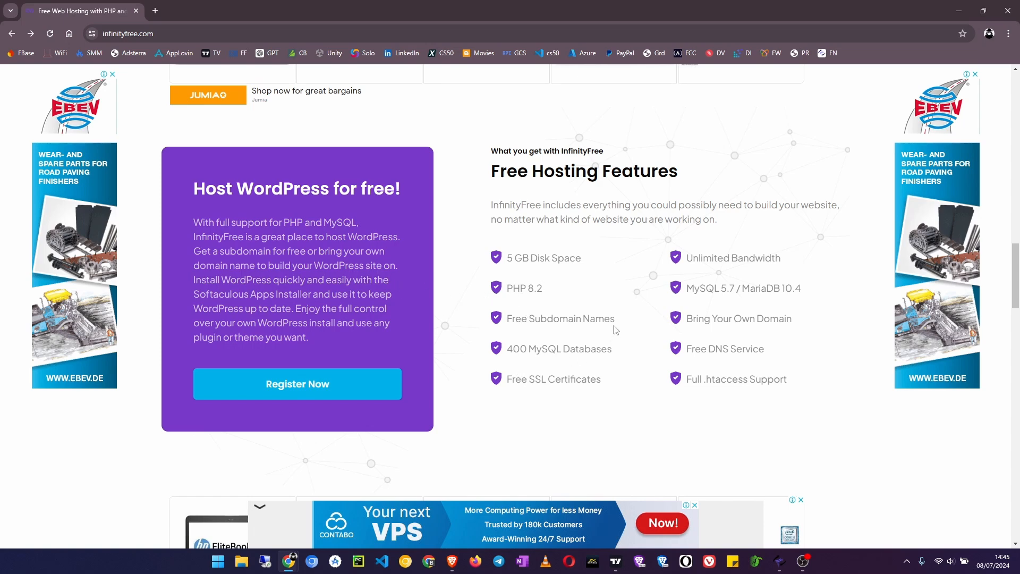
pyautogui.moveTo(556, 305)
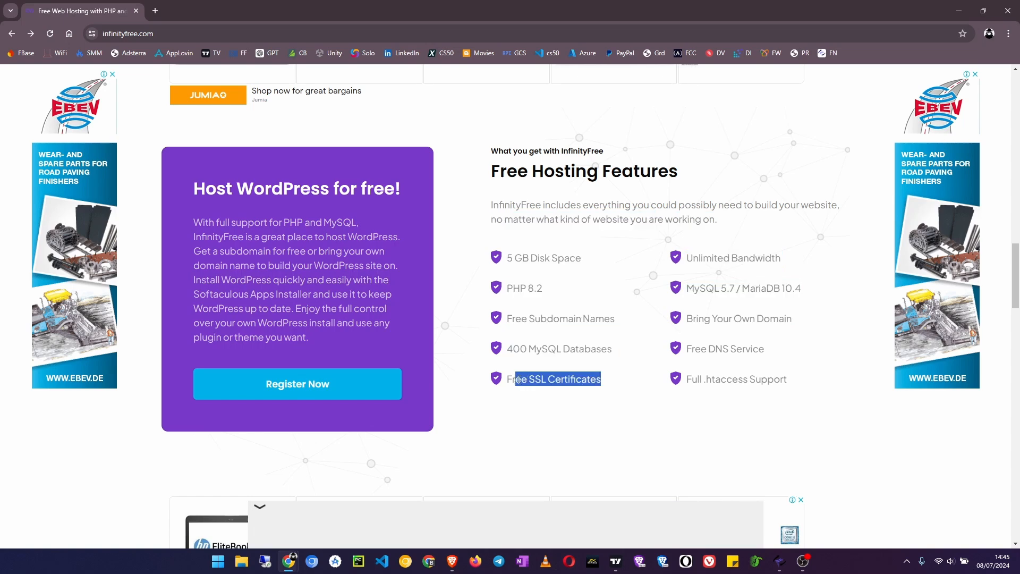
# - Scroll through the Free Hosting Features list down to Full .htaccess Support and back
pyautogui.scroll(-3)
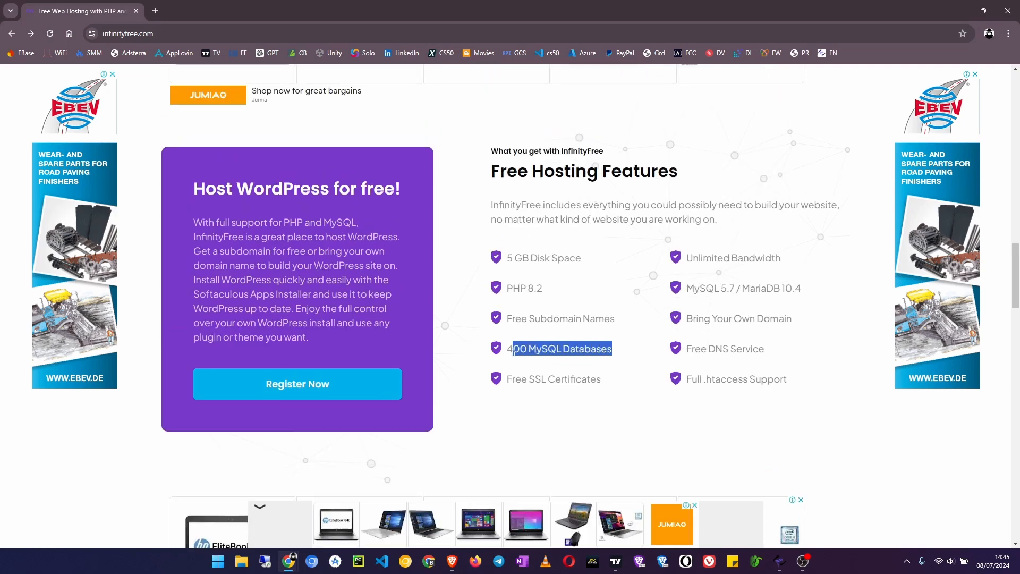
pyautogui.scroll(-3)
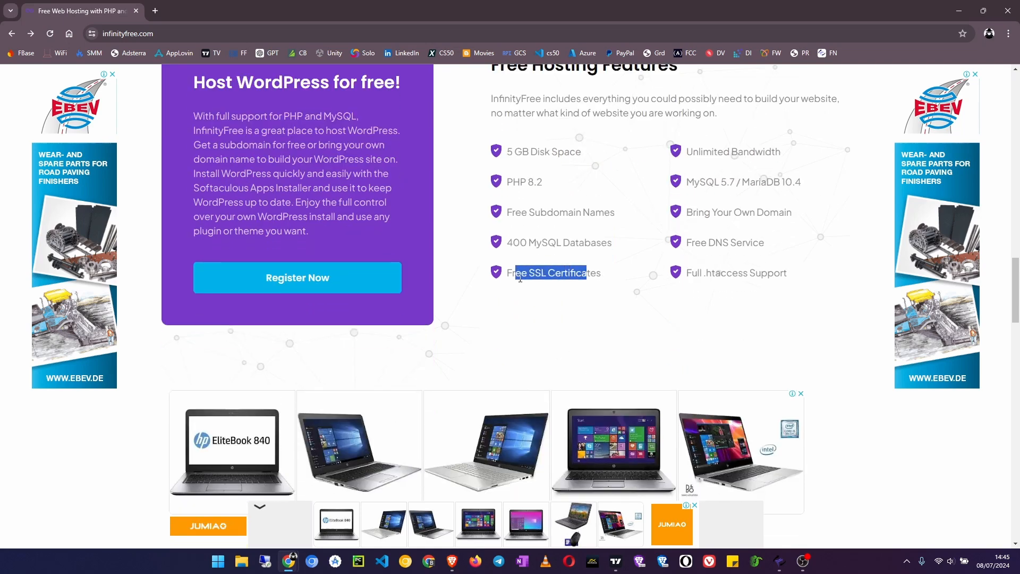
pyautogui.scroll(3)
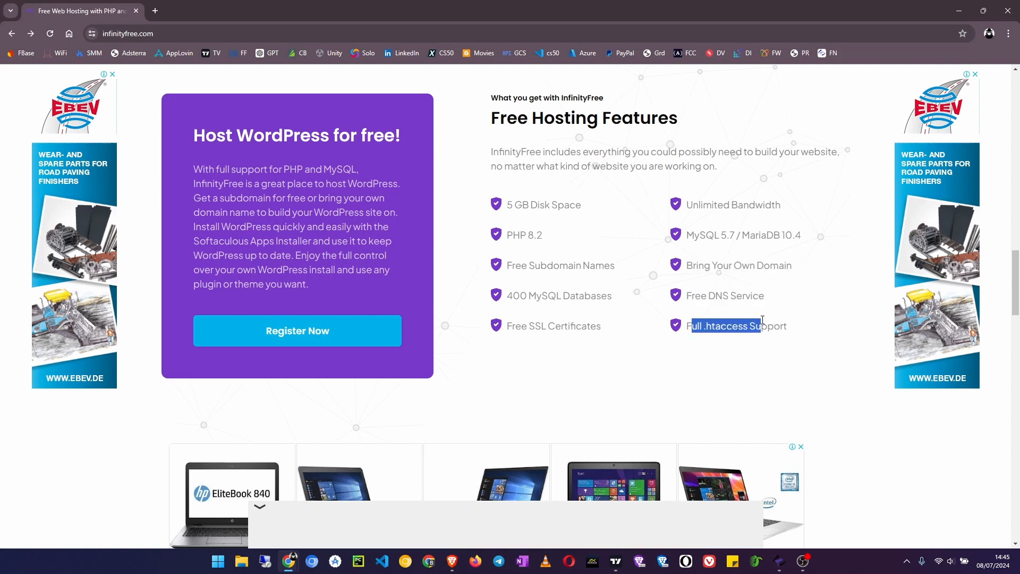
# - Scroll back and forth over the benefit cards Completely Free, No Ads and Host Any Domain
pyautogui.scroll(-3)
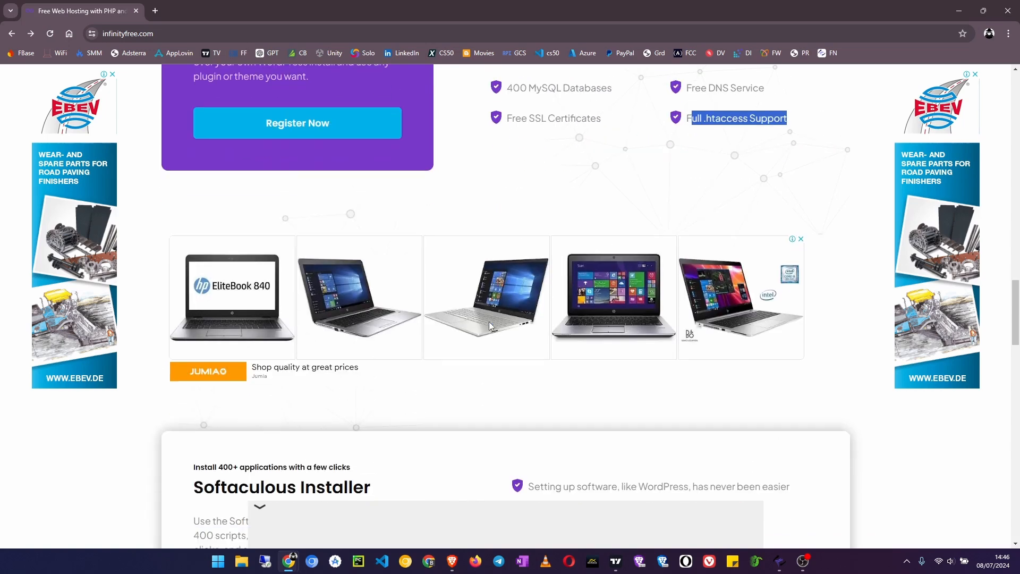
pyautogui.scroll(-3)
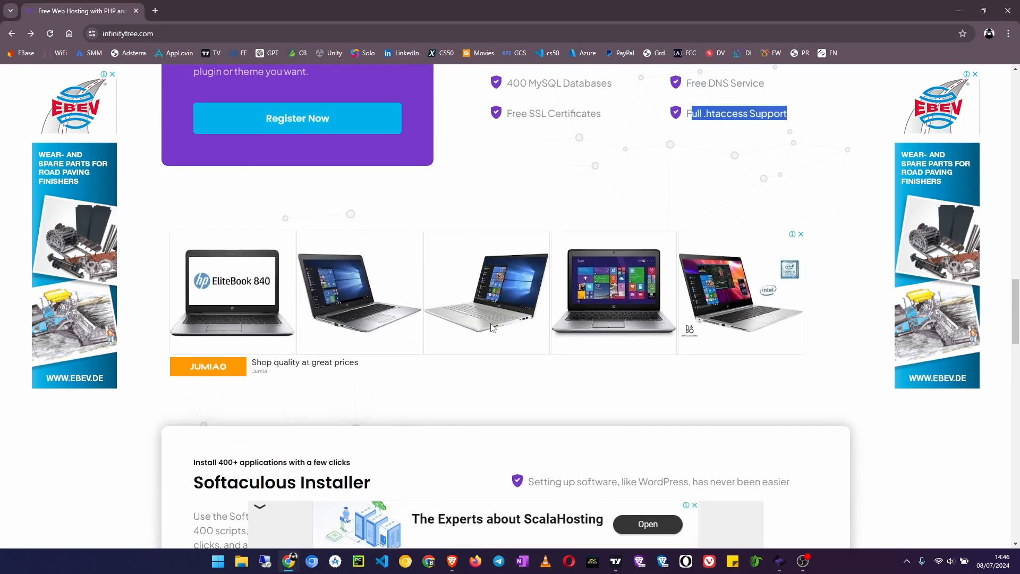
pyautogui.scroll(3)
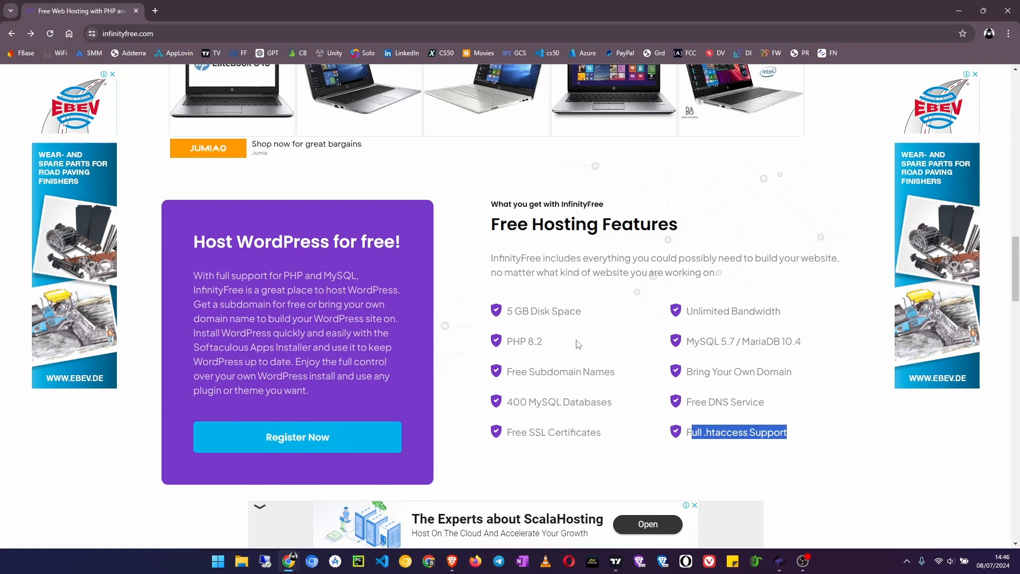
pyautogui.scroll(3)
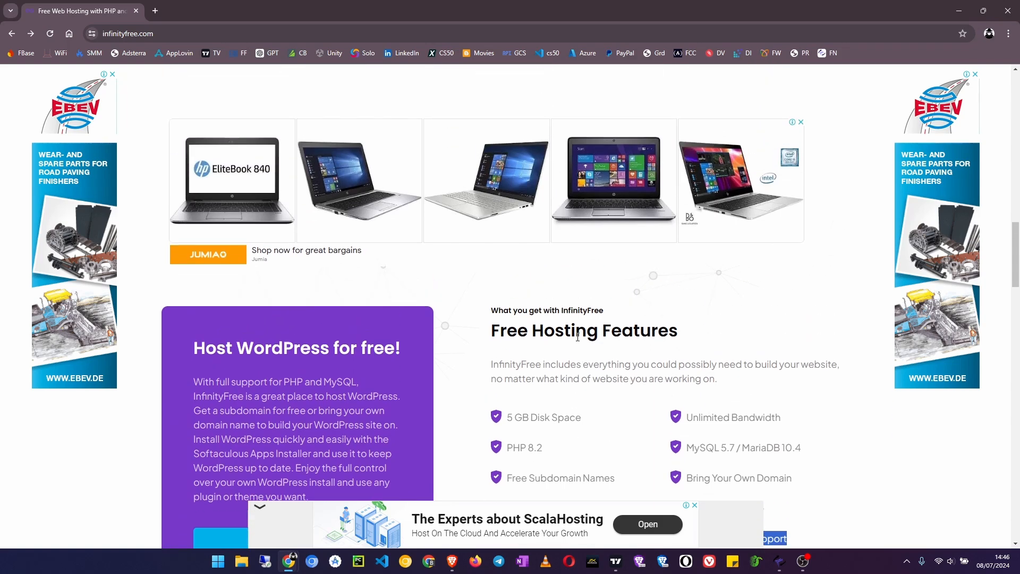
pyautogui.scroll(-3)
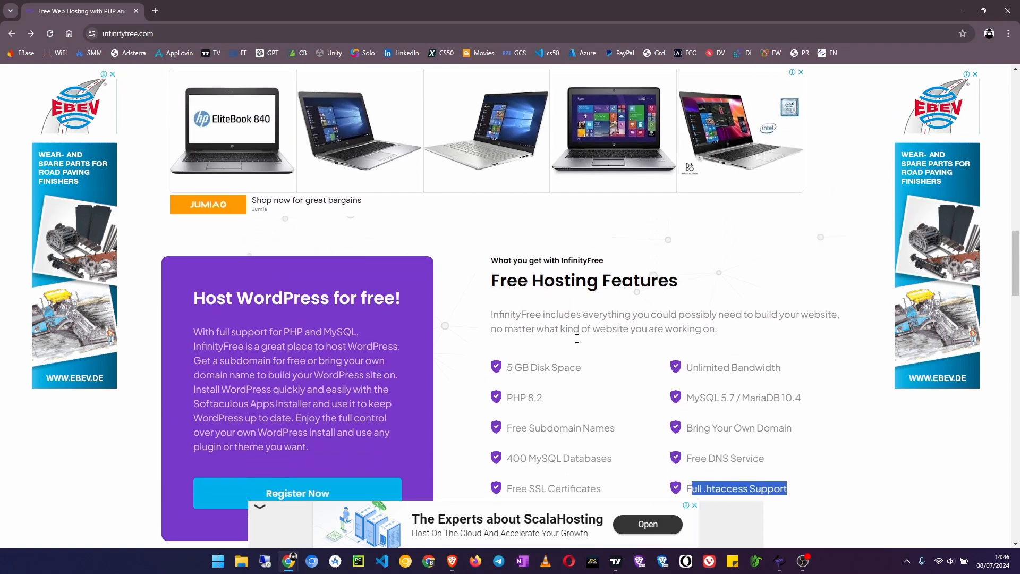
pyautogui.scroll(-3)
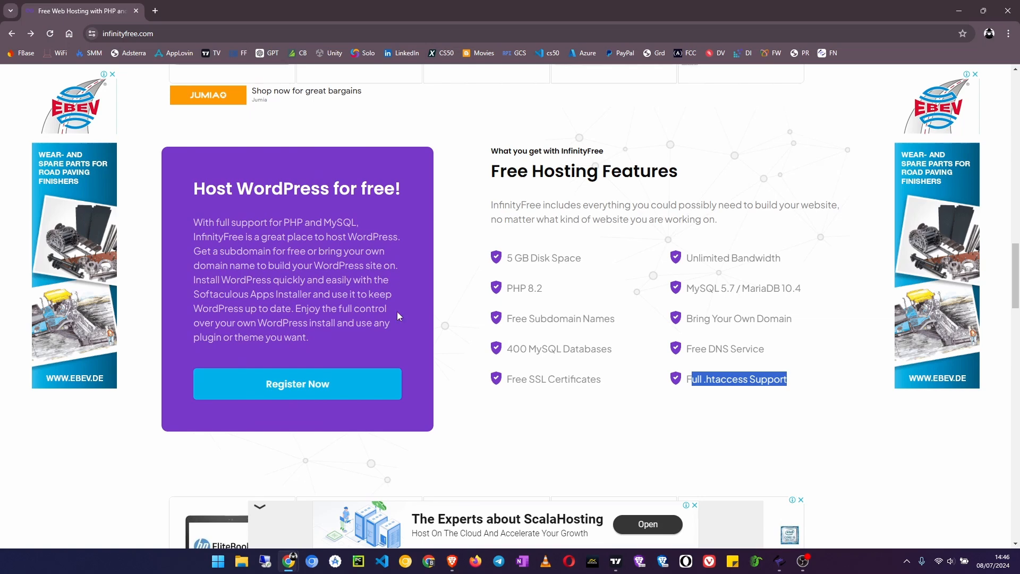
# - Scroll up to the 'Free Website Hosting for over 12 years' heading near the top
pyautogui.scroll(3)
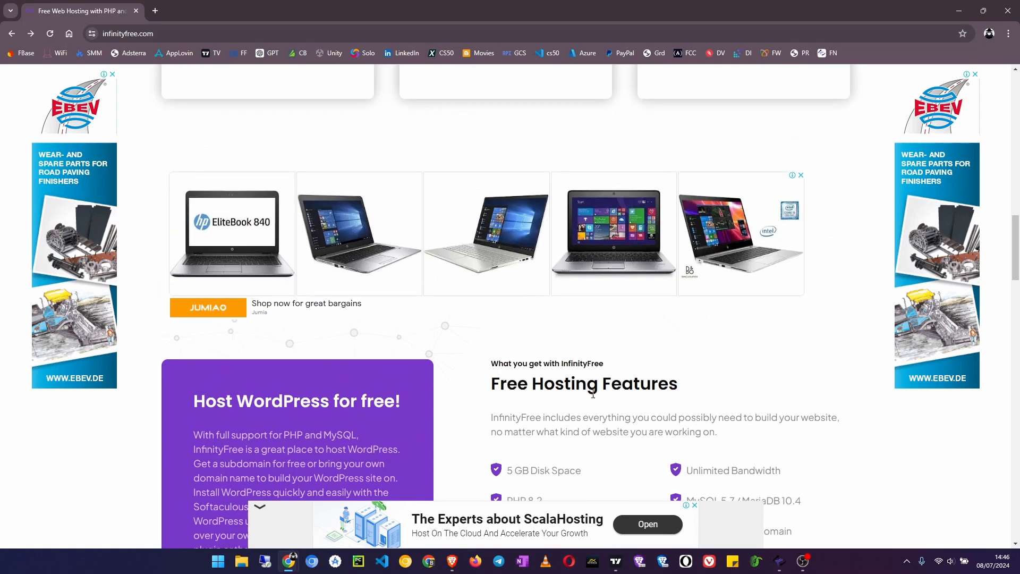
pyautogui.scroll(3)
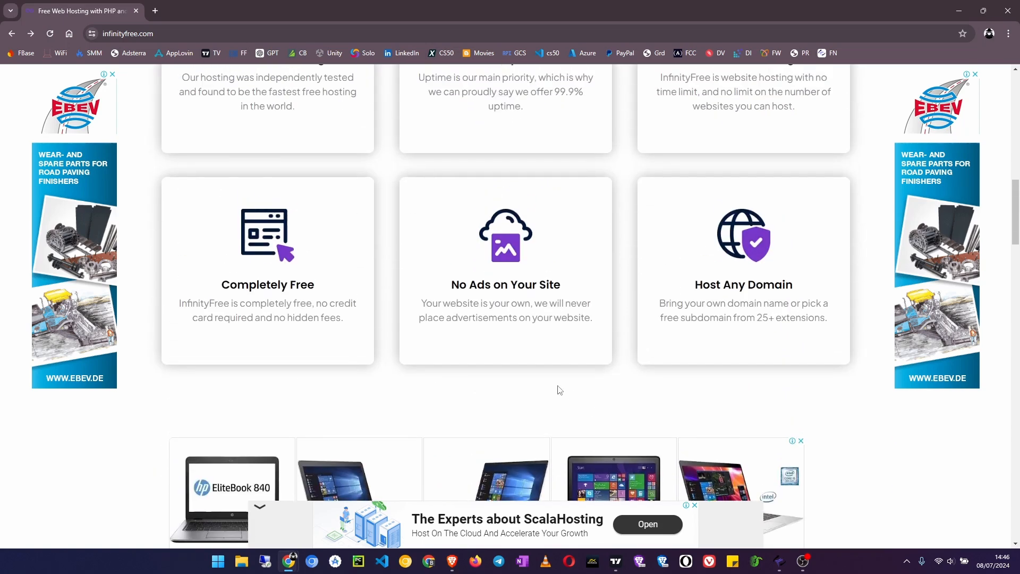
pyautogui.scroll(3)
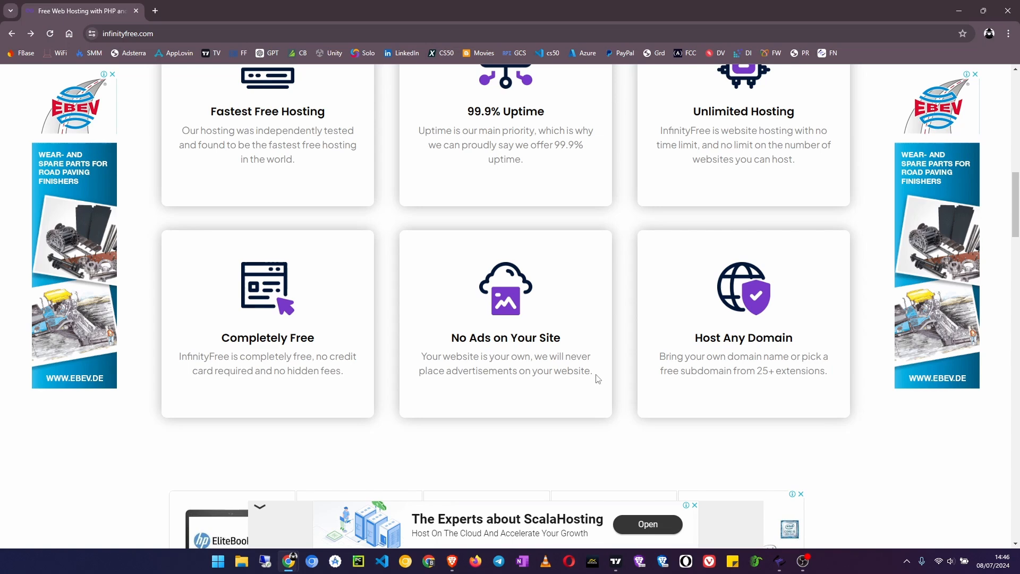
pyautogui.moveTo(460, 352)
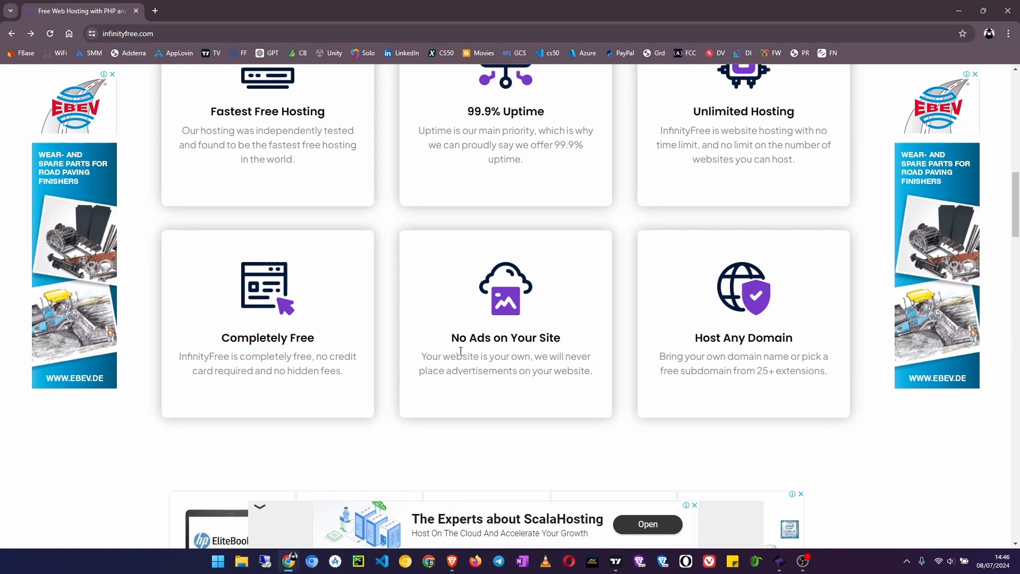
pyautogui.scroll(-3)
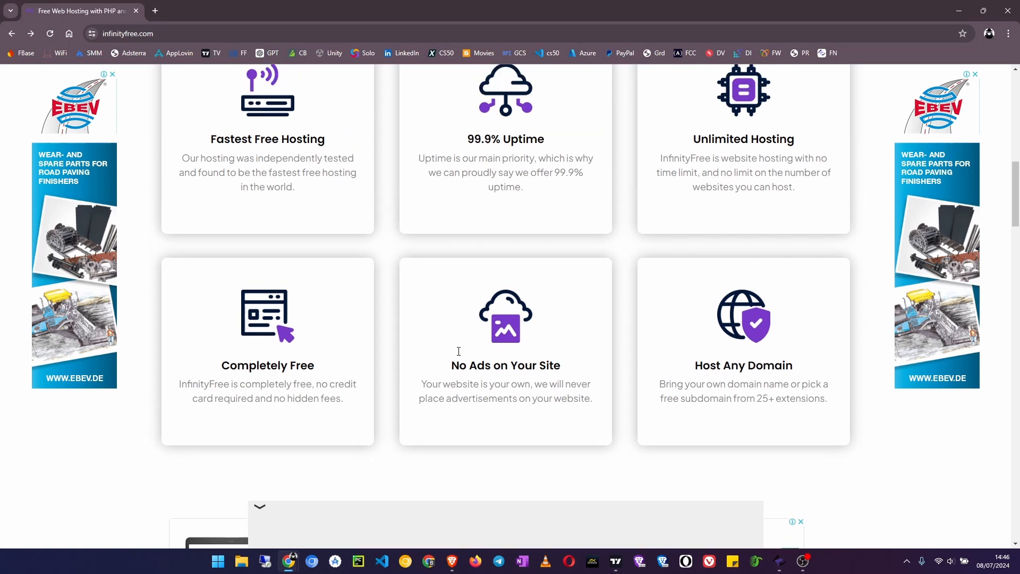
pyautogui.scroll(3)
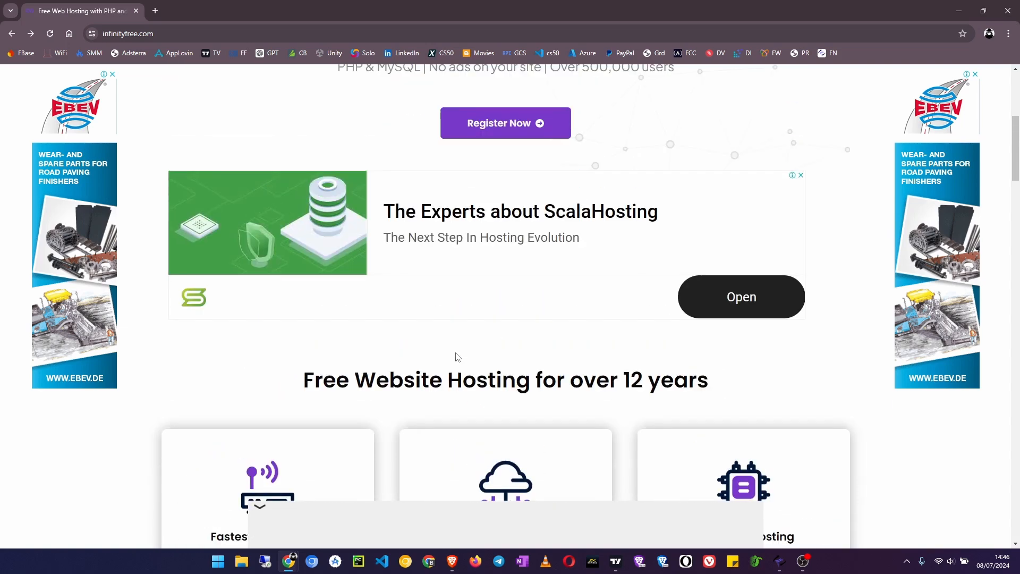
# - Scroll to the top and back to the benefit cards, highlighting the 99.9% Uptime heading
pyautogui.scroll(3)
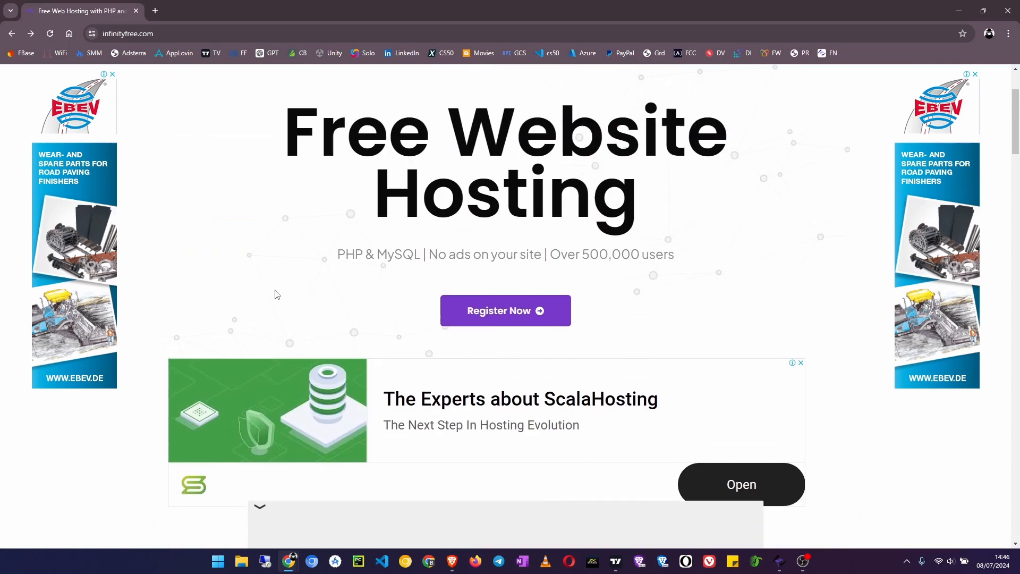
pyautogui.scroll(3)
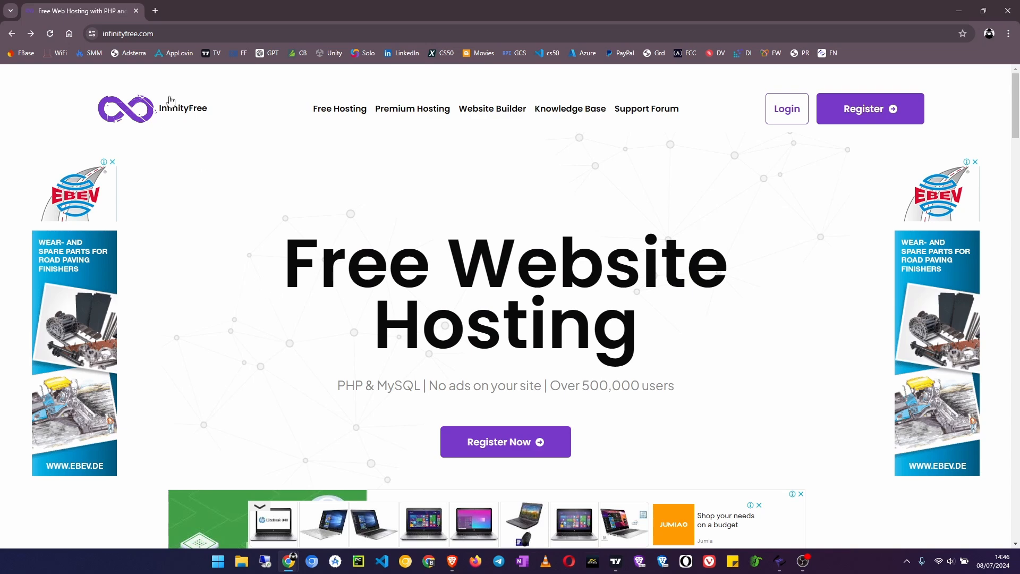
pyautogui.scroll(-3)
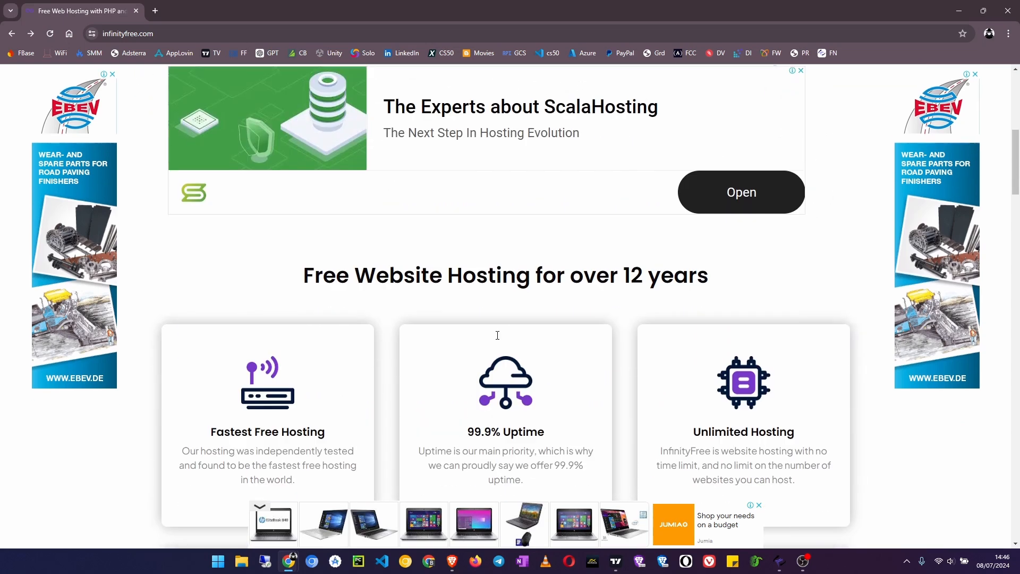
pyautogui.scroll(-3)
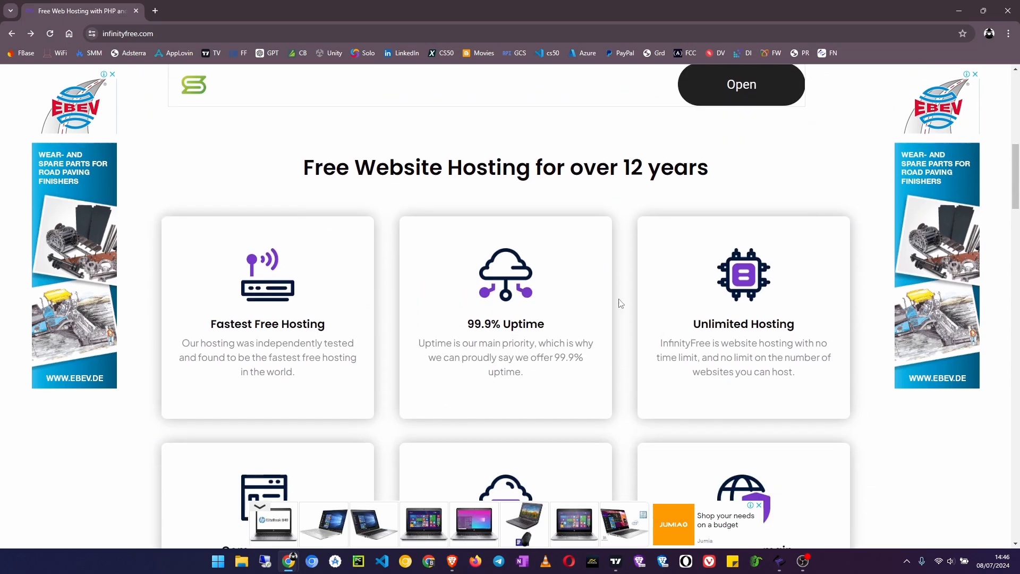
pyautogui.moveTo(702, 355)
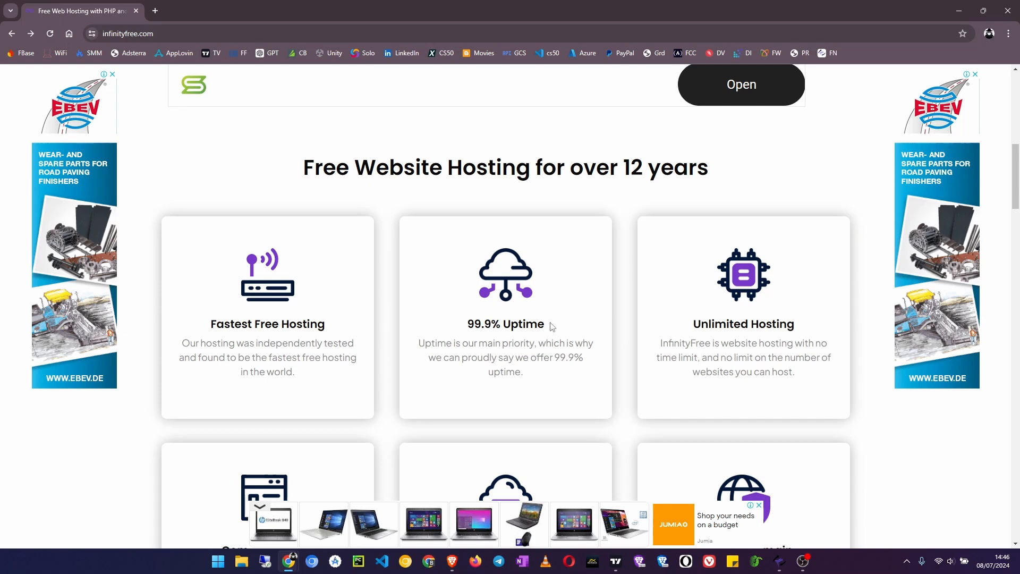
pyautogui.doubleClick(527, 324)
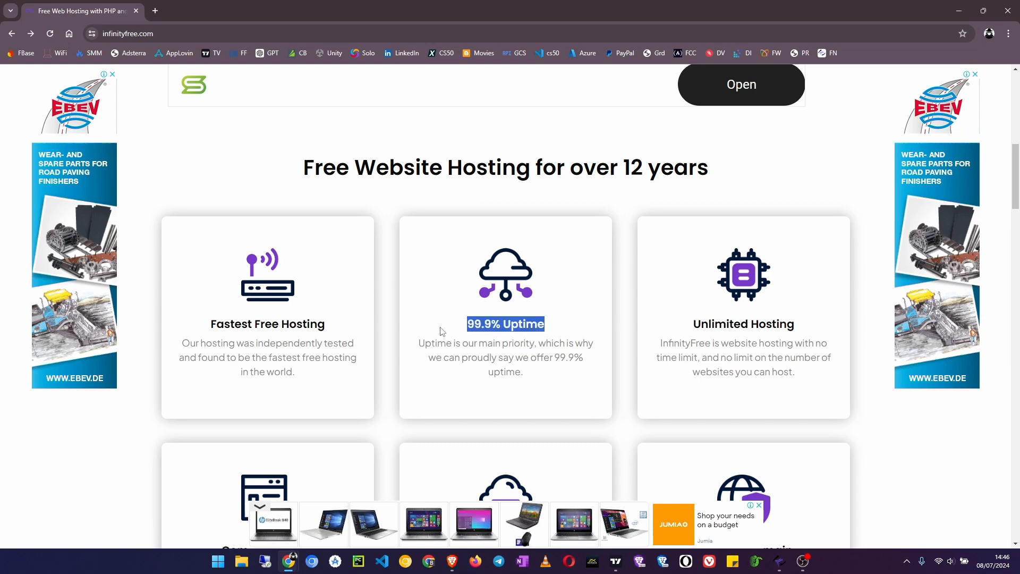
# - Highlight 'InfinityFree' in the Unlimited Hosting card, reach the features list, then close the browser
pyautogui.scroll(-3)
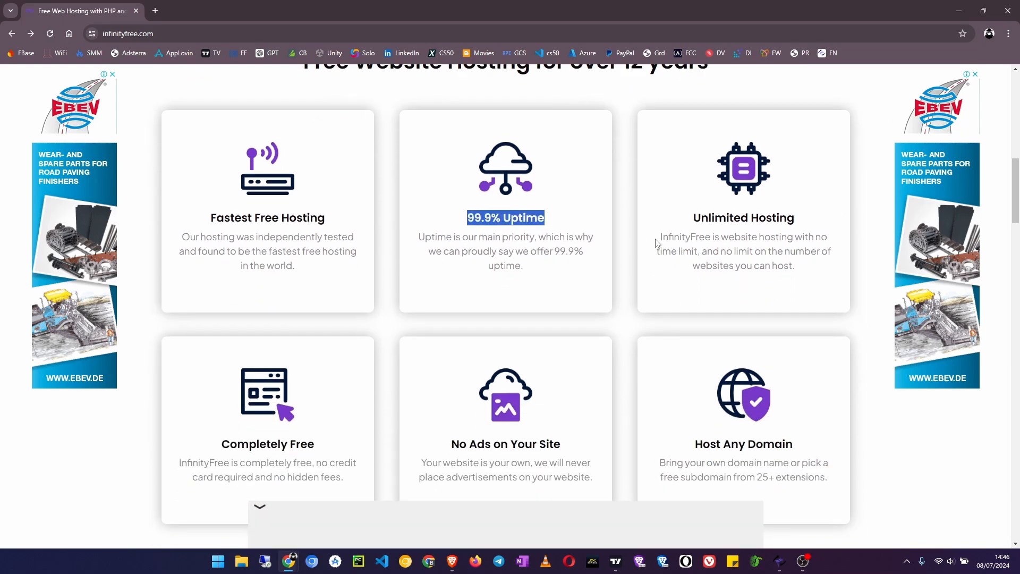
pyautogui.doubleClick(686, 236)
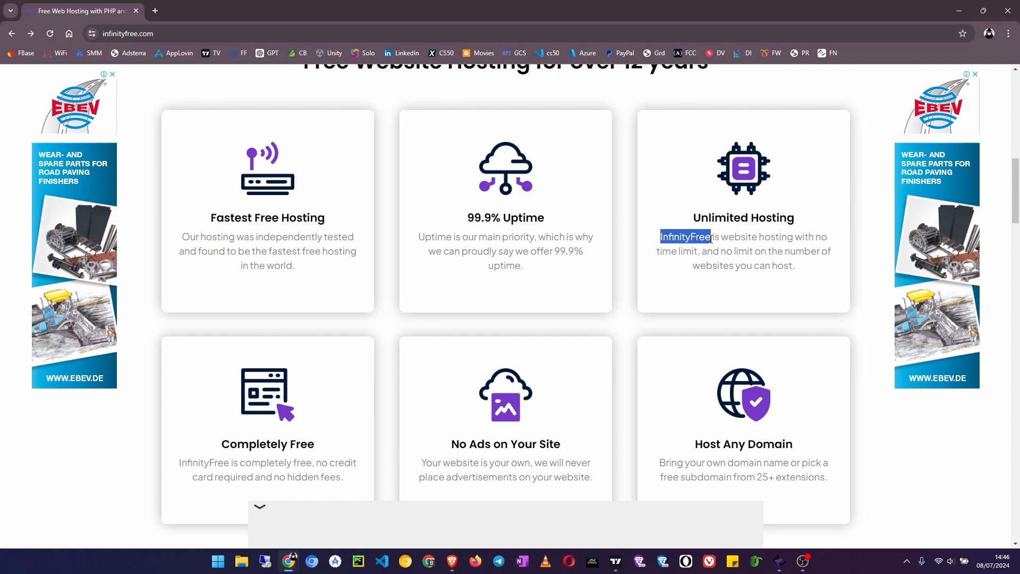
pyautogui.scroll(-3)
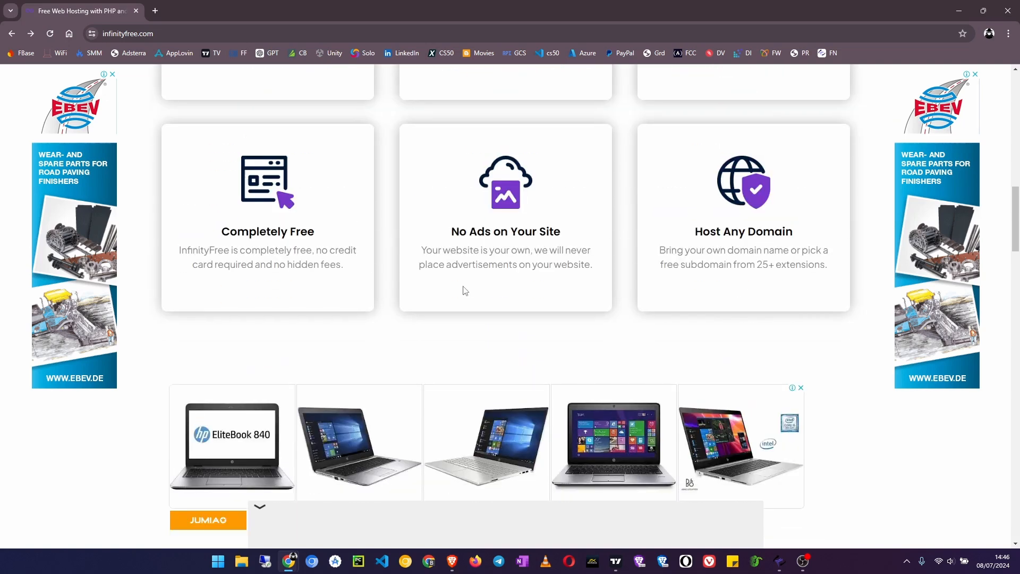
pyautogui.scroll(-3)
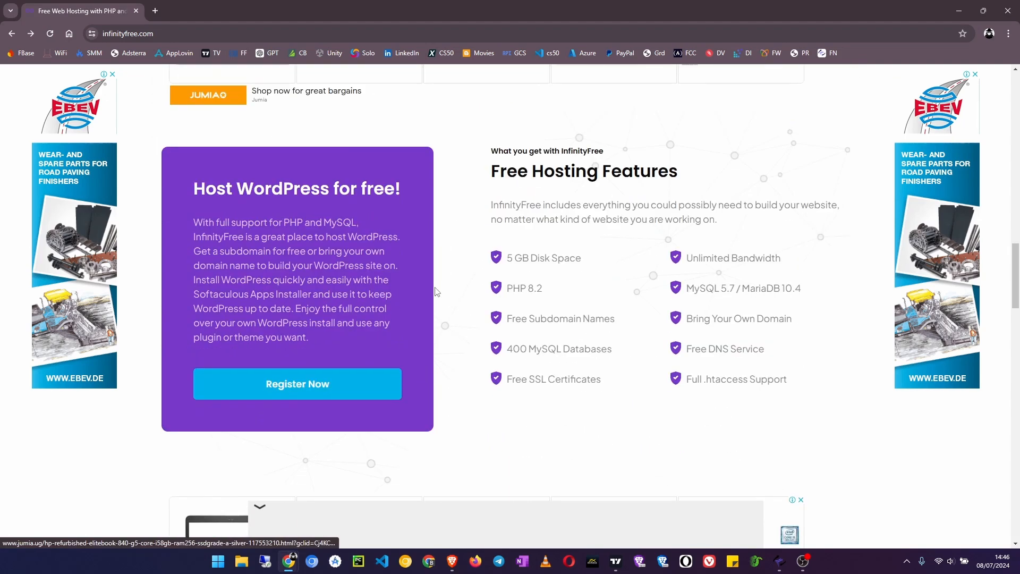
pyautogui.moveTo(135, 10)
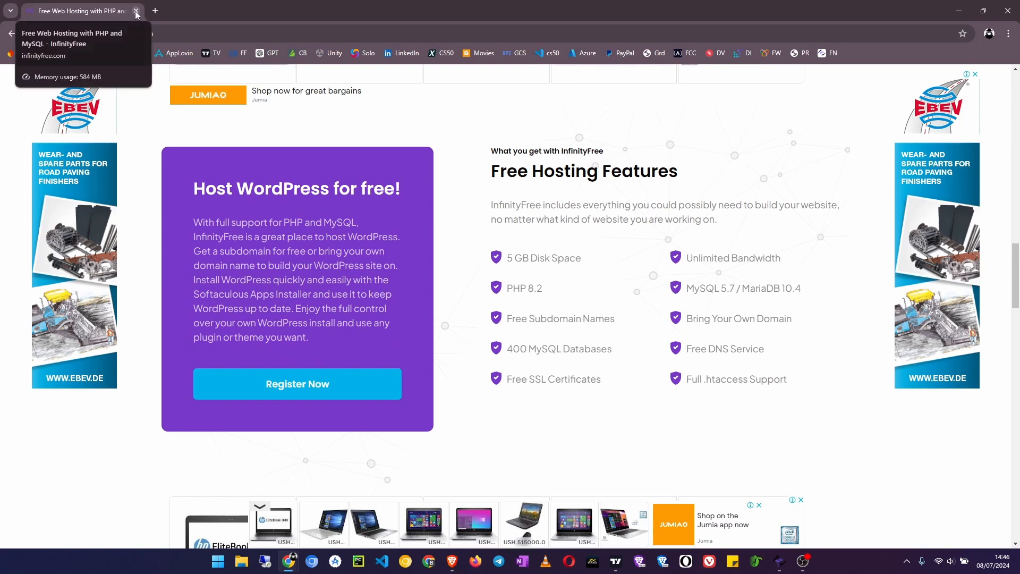
pyautogui.click(136, 11)
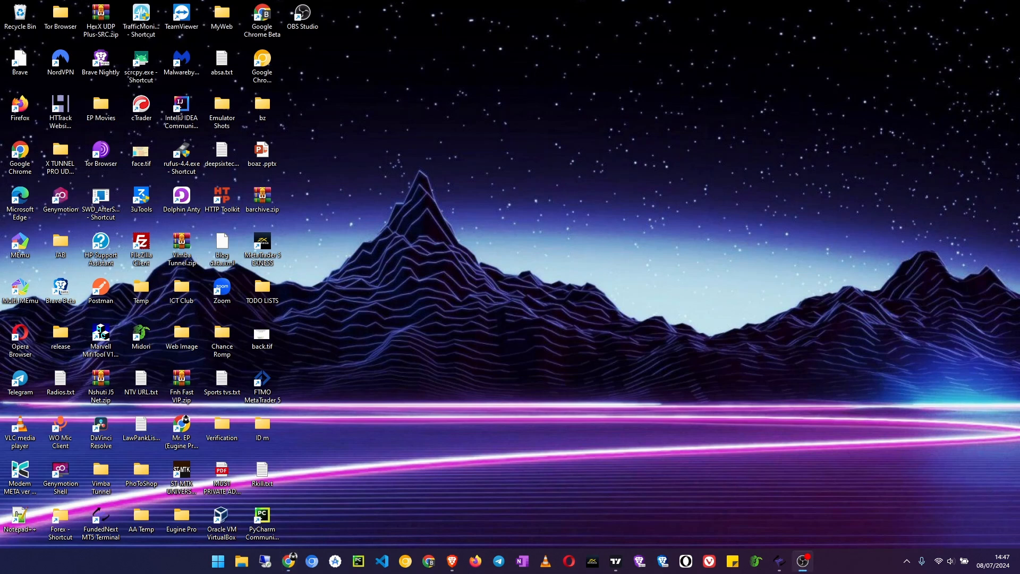
pyautogui.moveTo(968, 142)
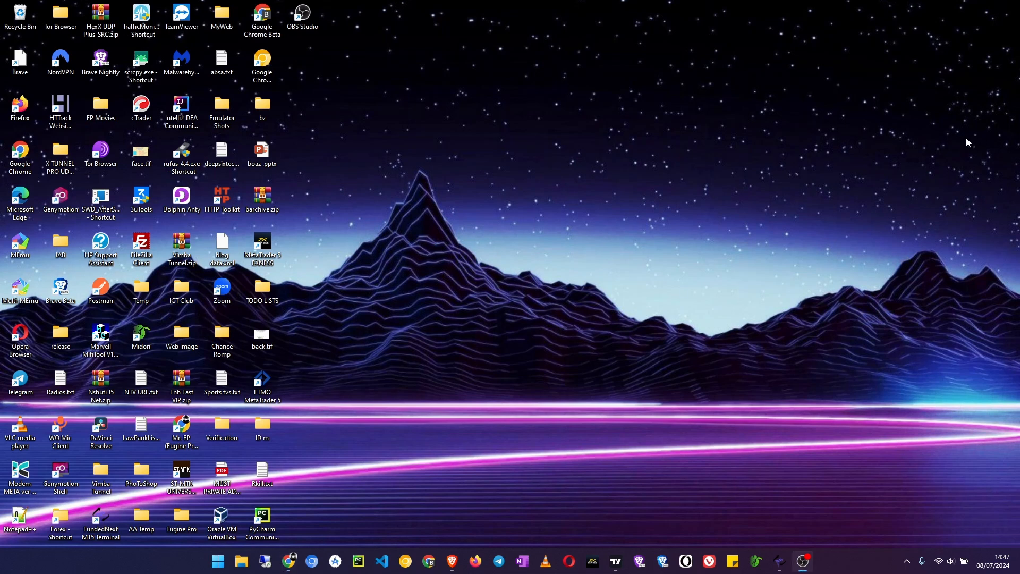
pyautogui.moveTo(835, 152)
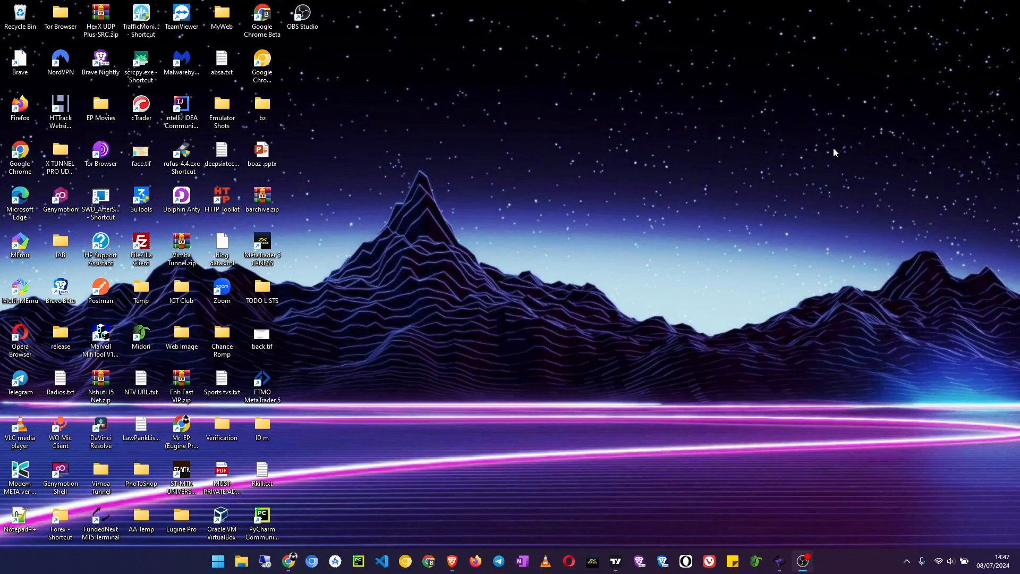